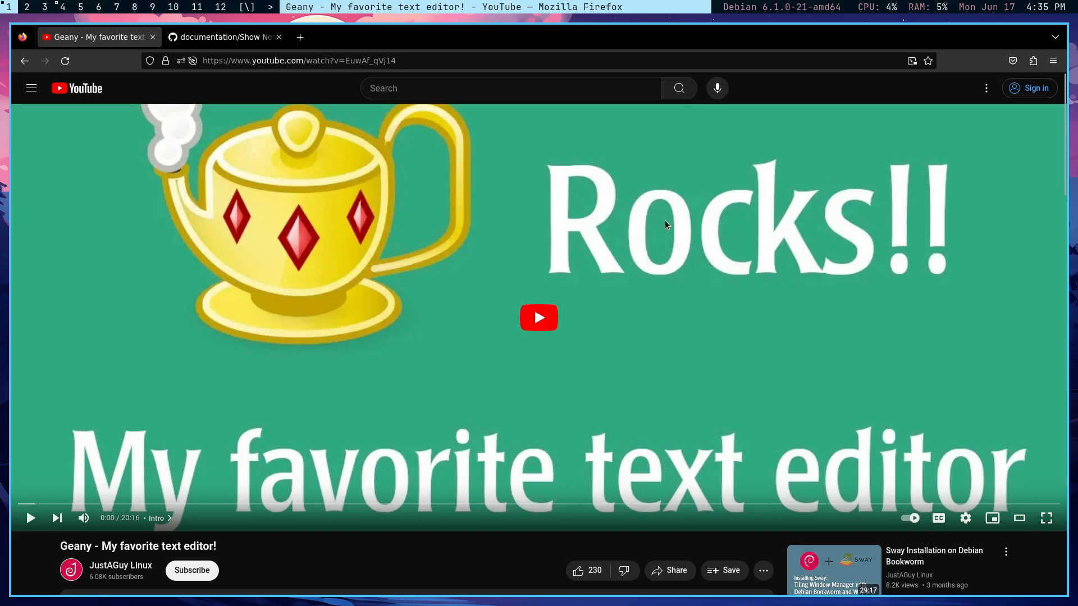
pyautogui.moveTo(662, 236)
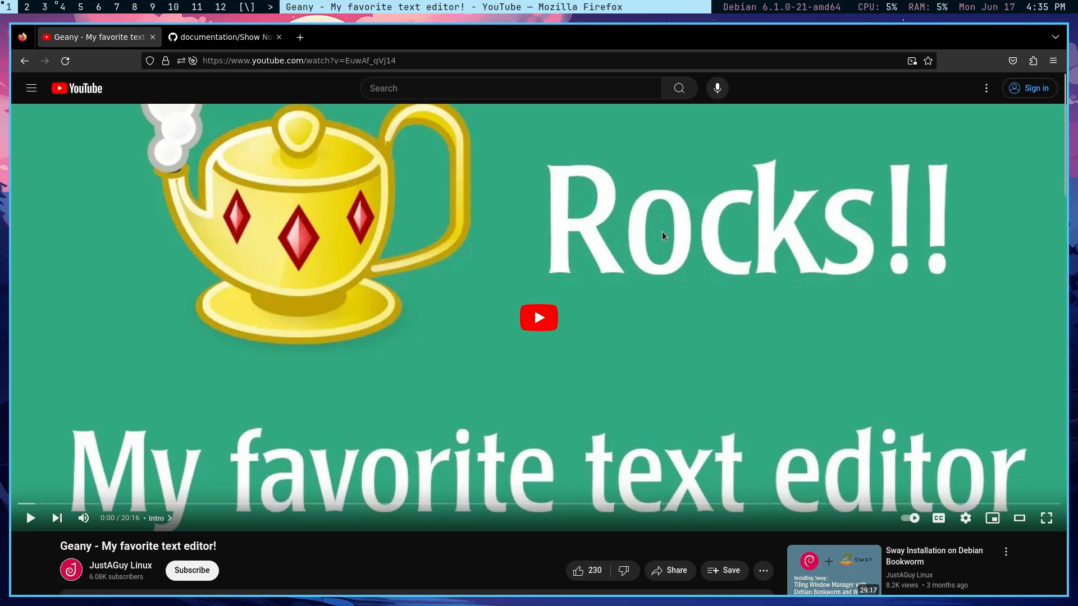
pyautogui.moveTo(804, 427)
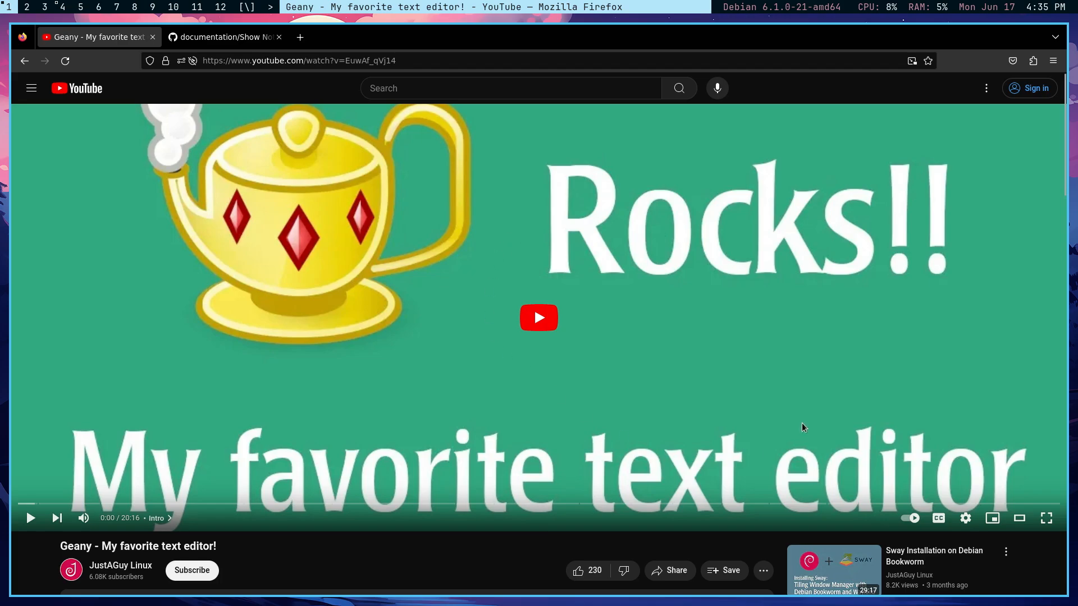
pyautogui.moveTo(676, 338)
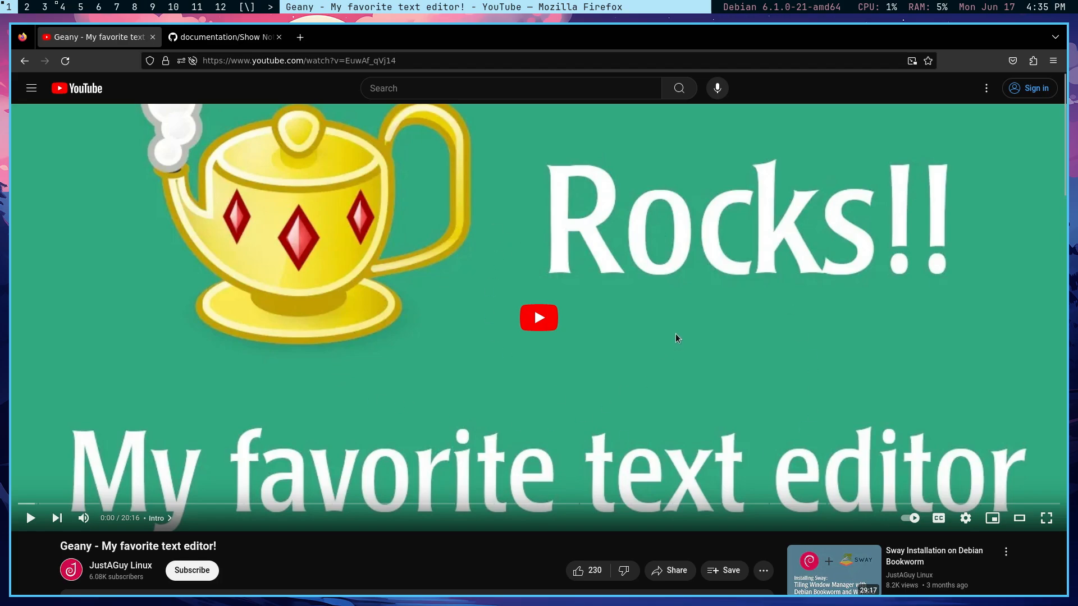
pyautogui.moveTo(673, 344)
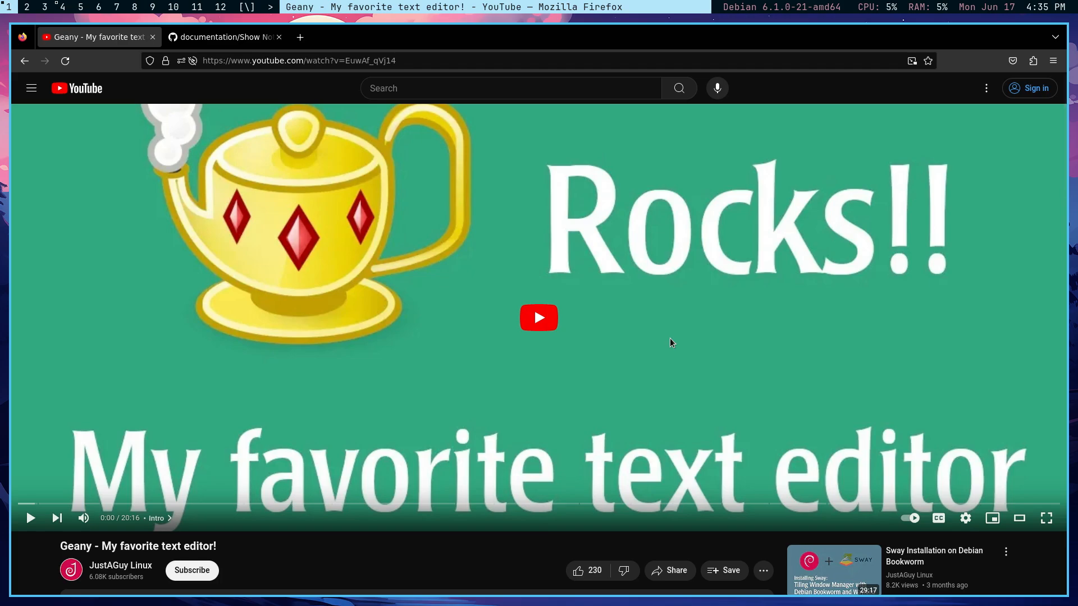
pyautogui.moveTo(670, 330)
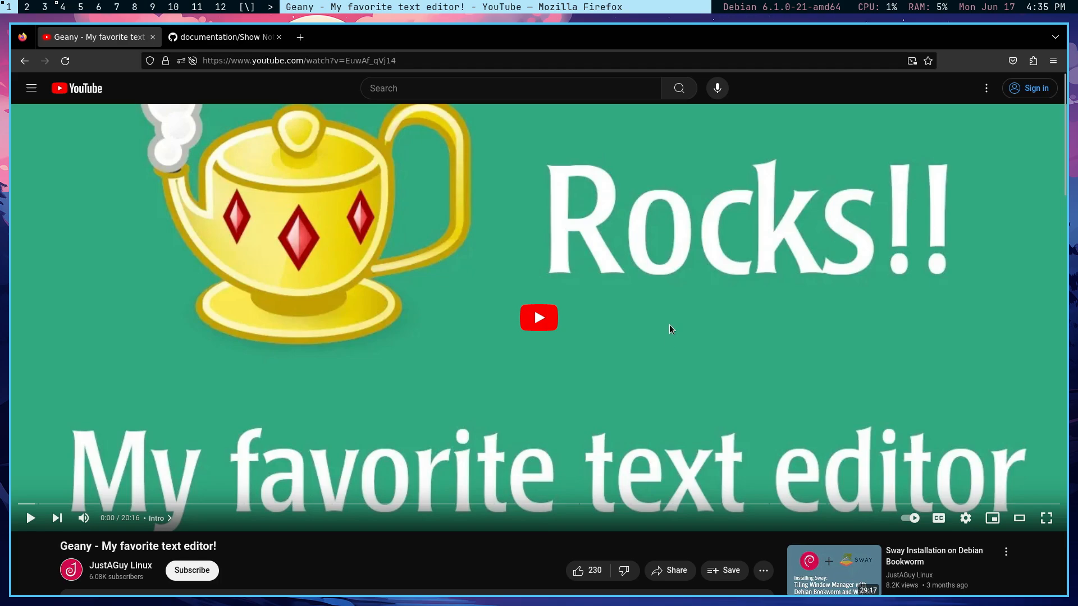
pyautogui.moveTo(730, 372)
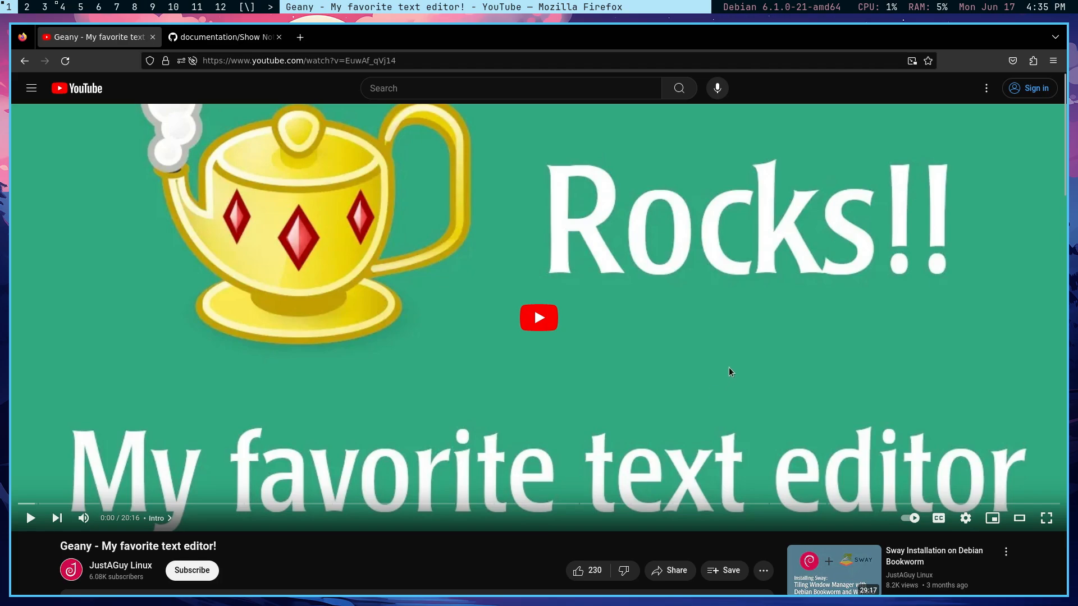
pyautogui.moveTo(427, 347)
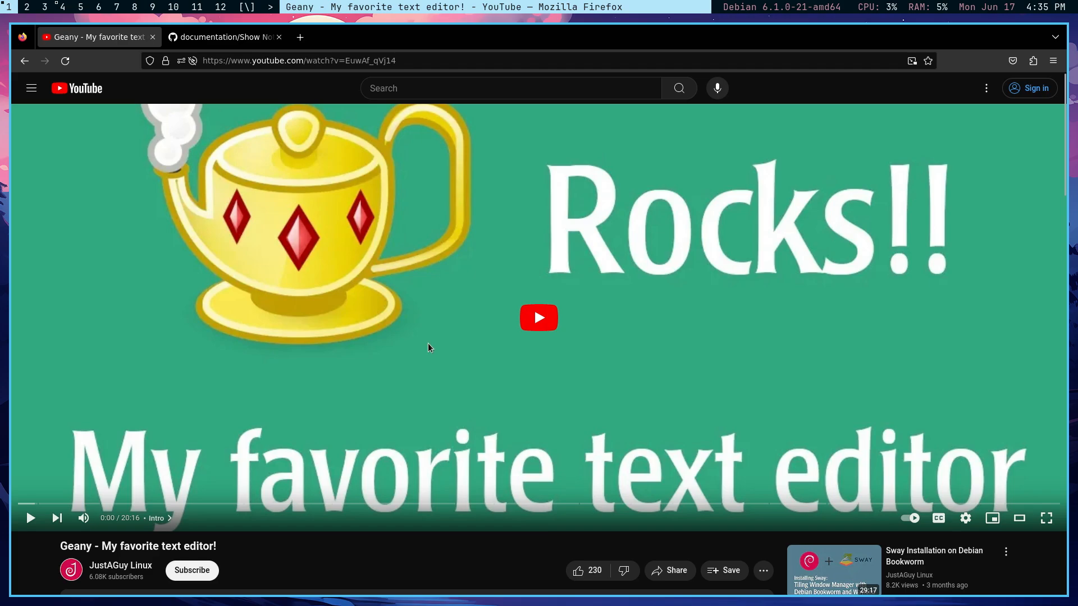
pyautogui.moveTo(724, 324)
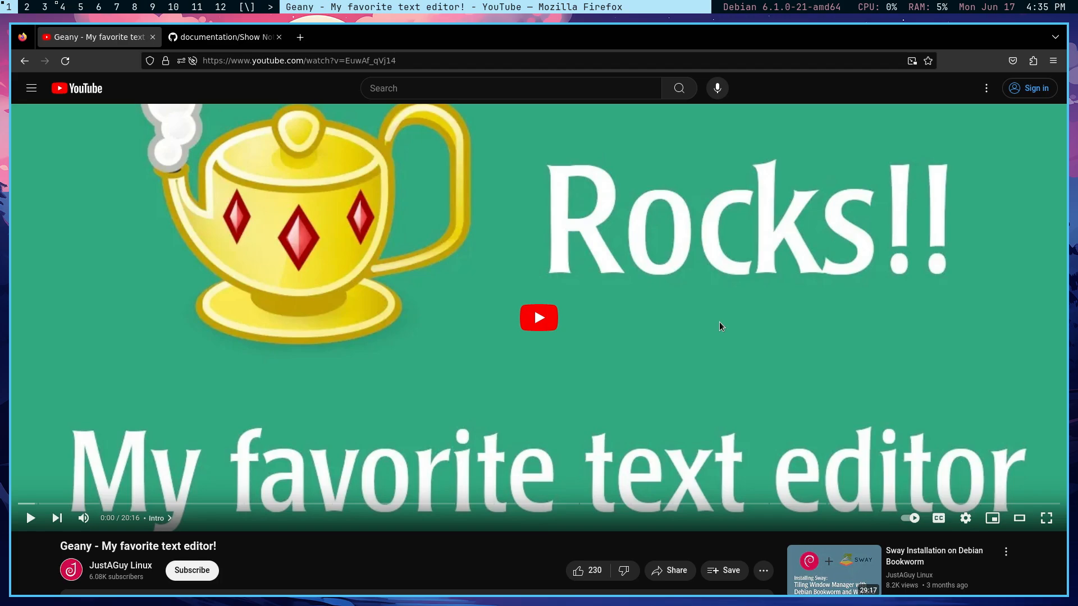
pyautogui.moveTo(722, 333)
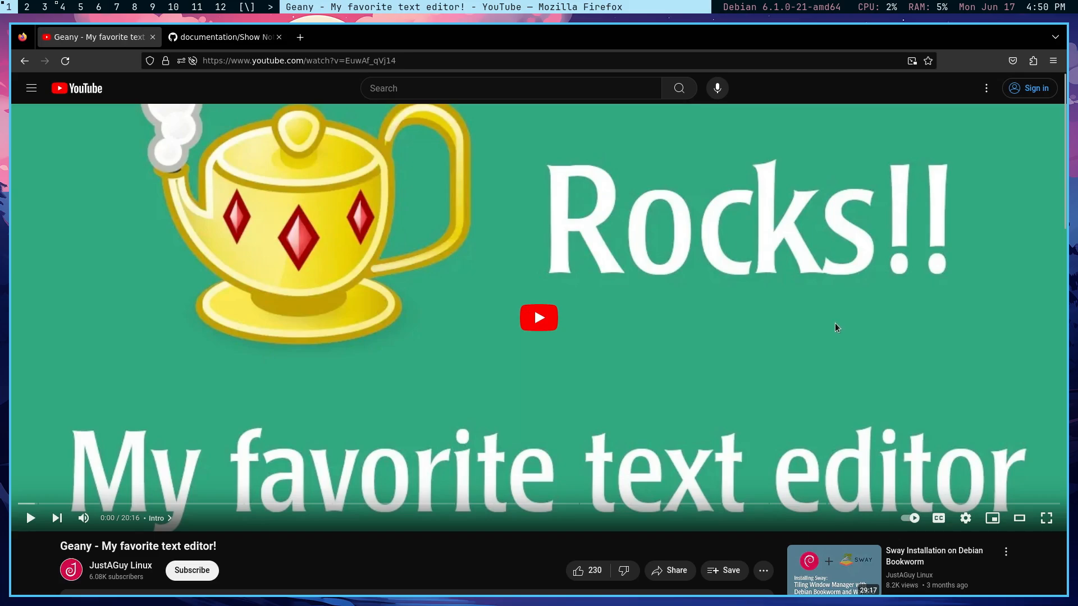
pyautogui.moveTo(698, 318)
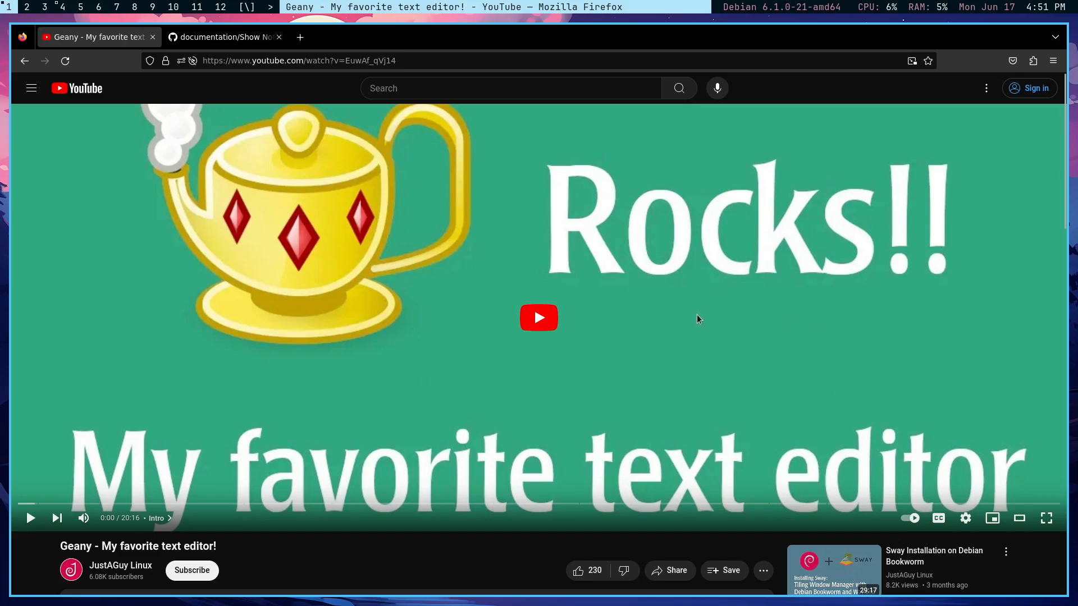
pyautogui.moveTo(696, 364)
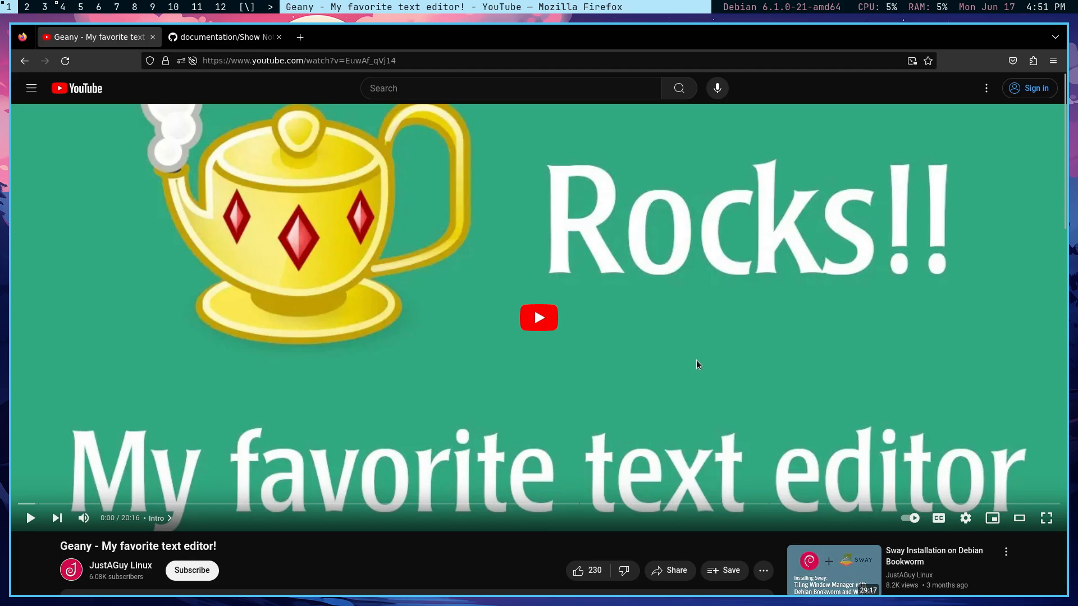
pyautogui.moveTo(698, 369)
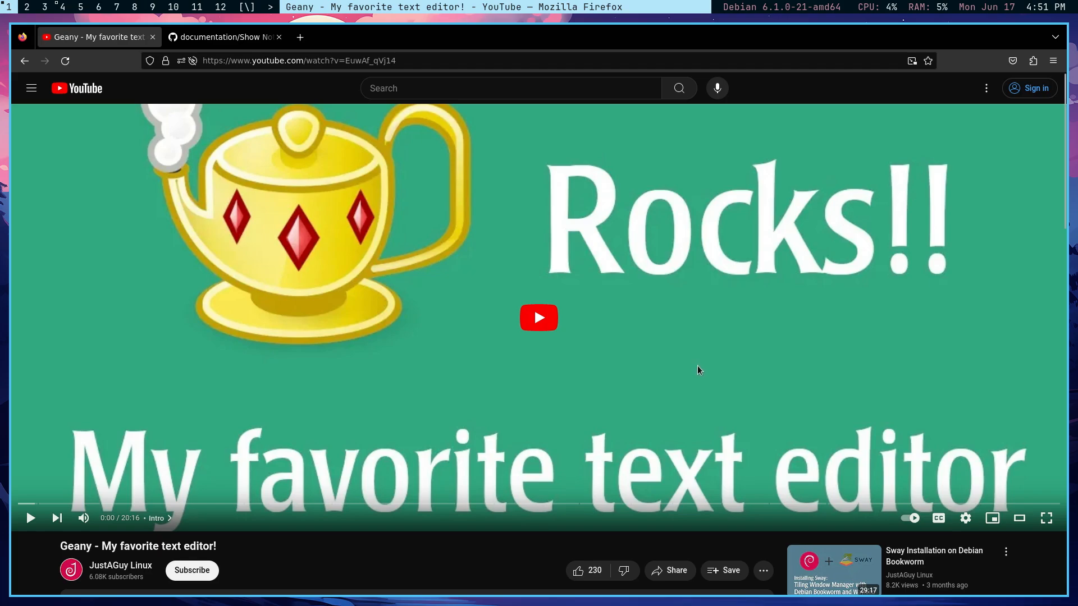
pyautogui.moveTo(947, 141)
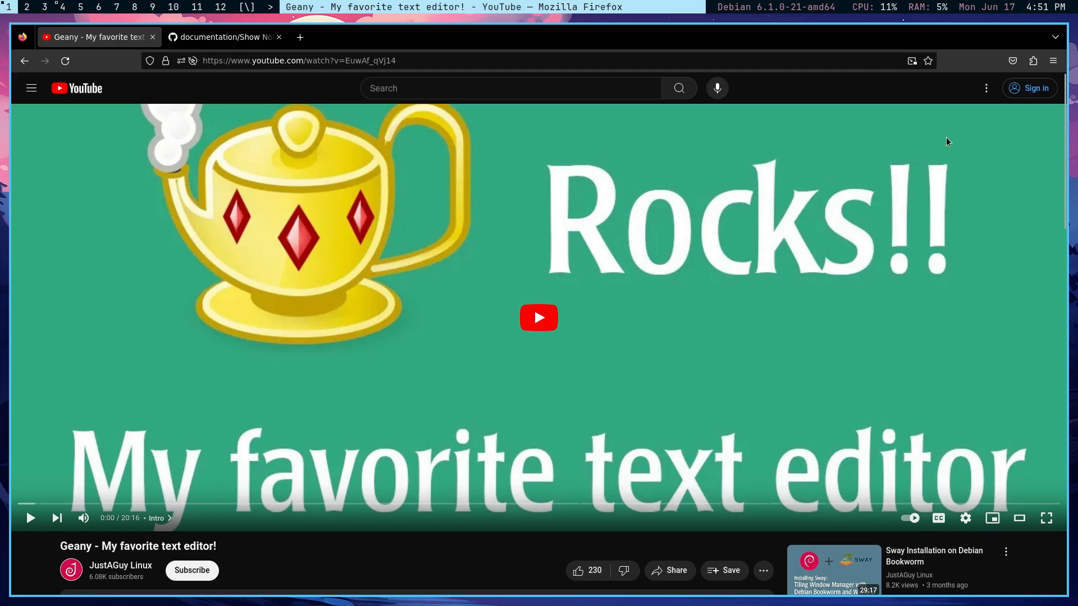
pyautogui.moveTo(949, 182)
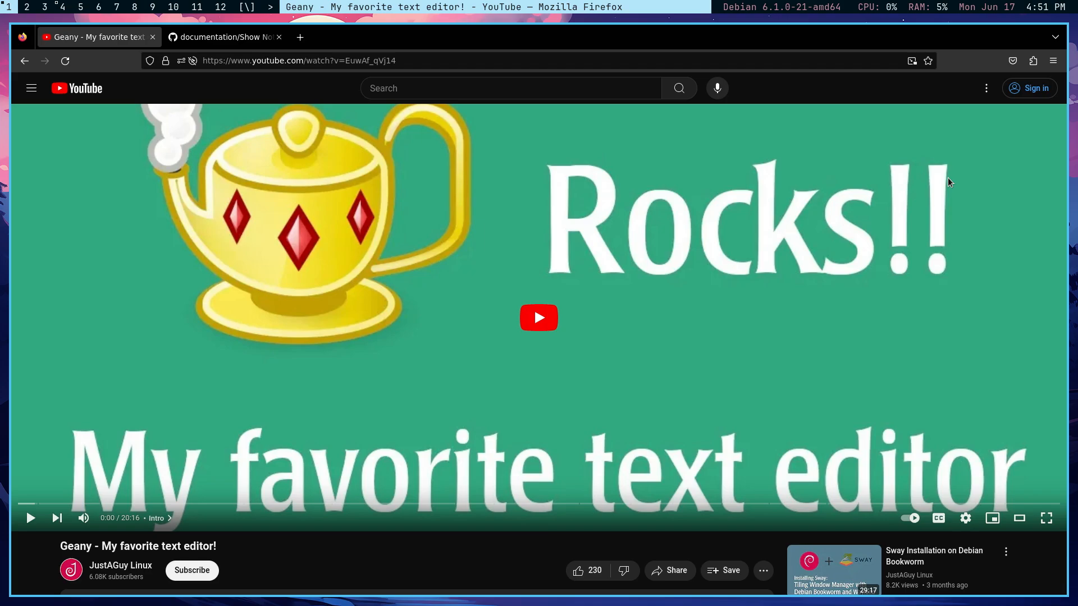
pyautogui.moveTo(801, 384)
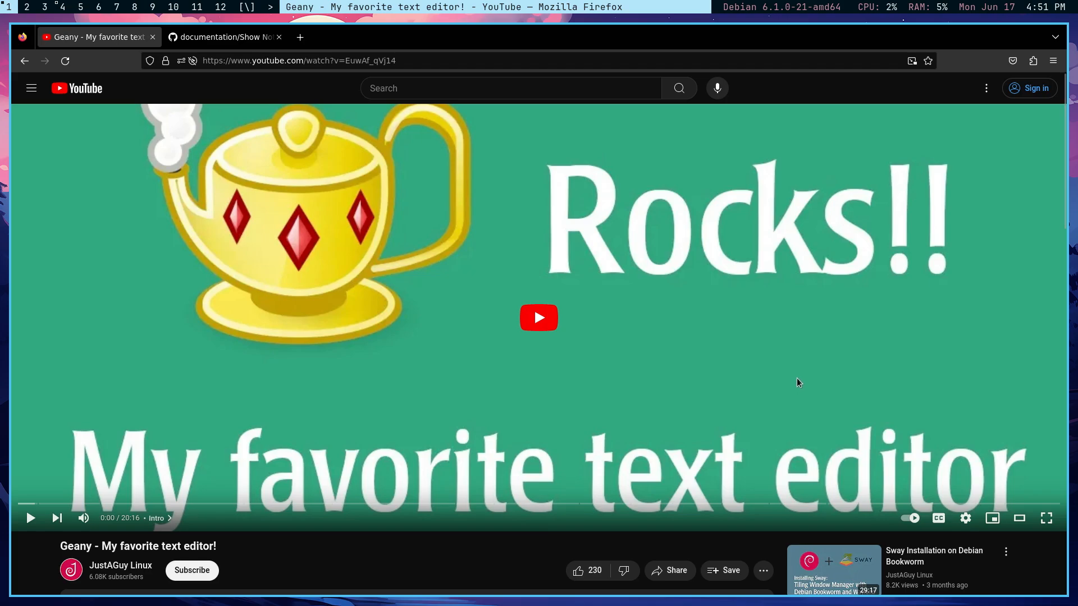
pyautogui.moveTo(630, 300)
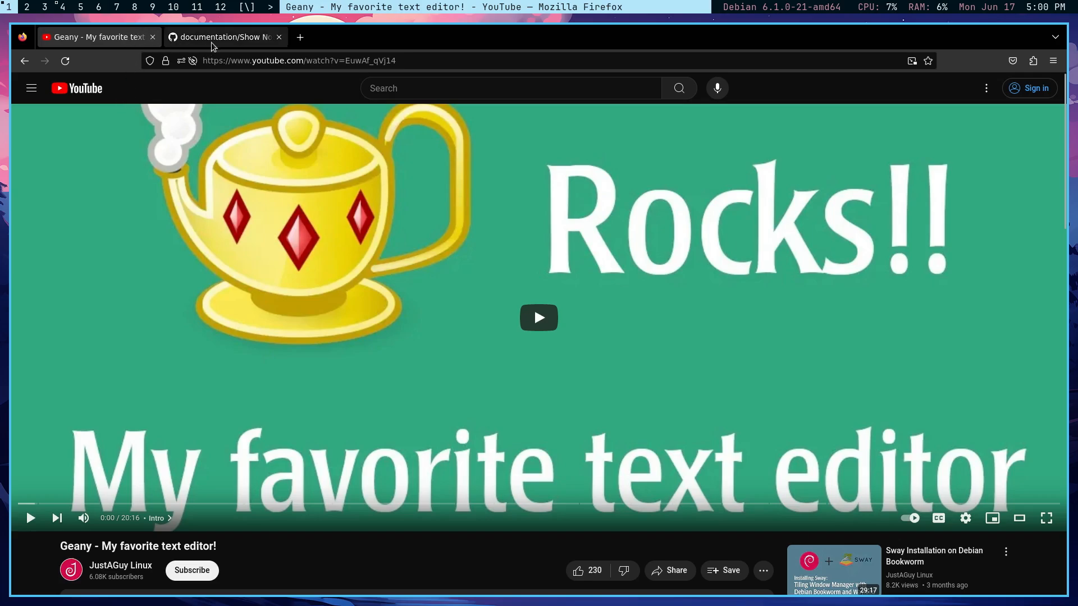
# - Switch to the Geany configuration notes tab and scroll to its numbered Geany Plugins list
pyautogui.click(223, 36)
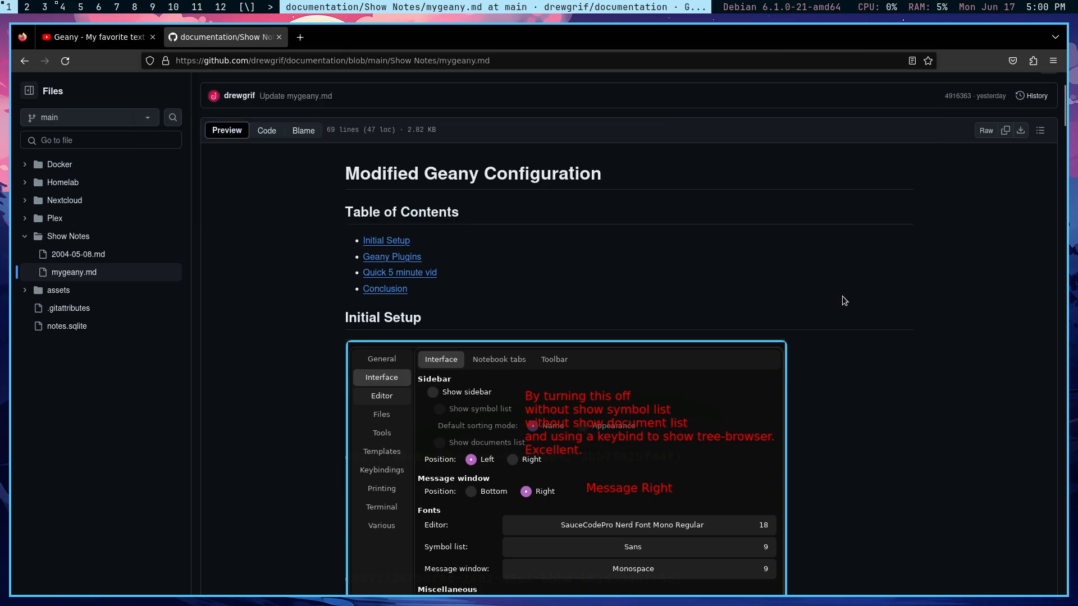
pyautogui.scroll(-3)
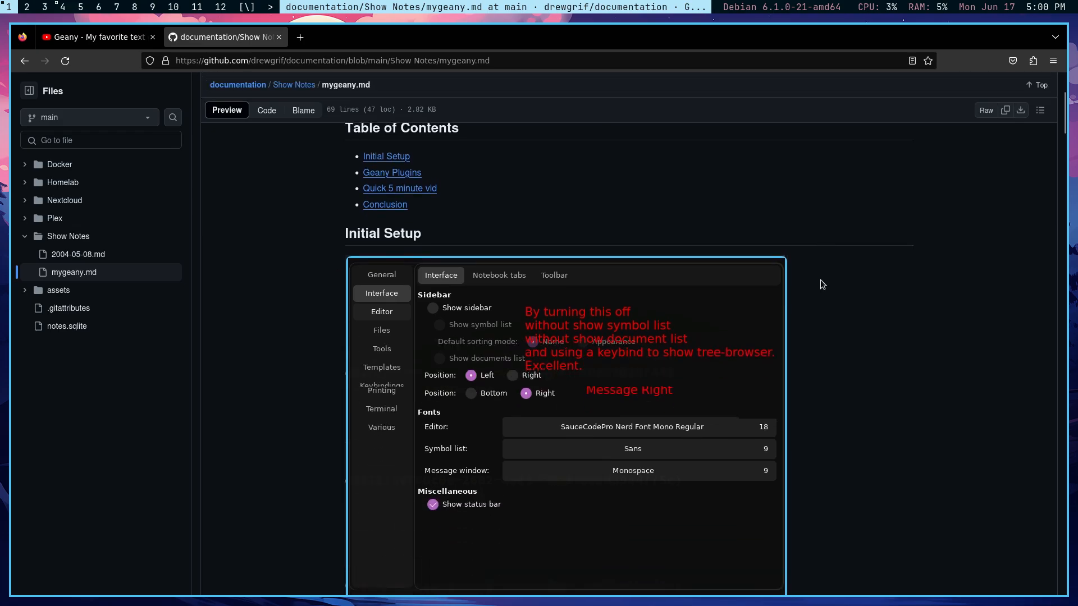
pyautogui.scroll(-3)
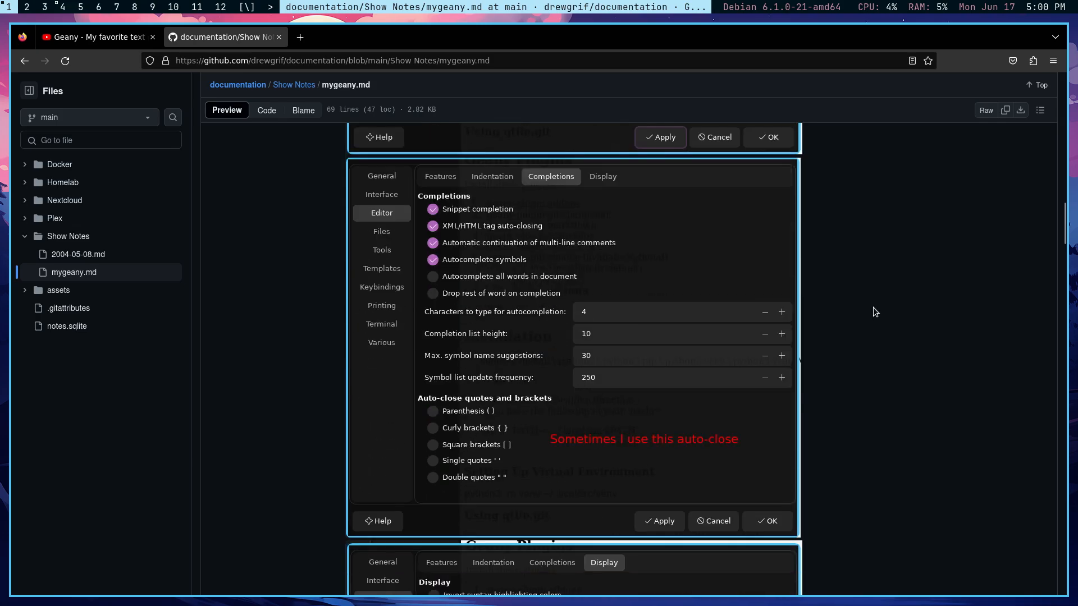
pyautogui.scroll(-3)
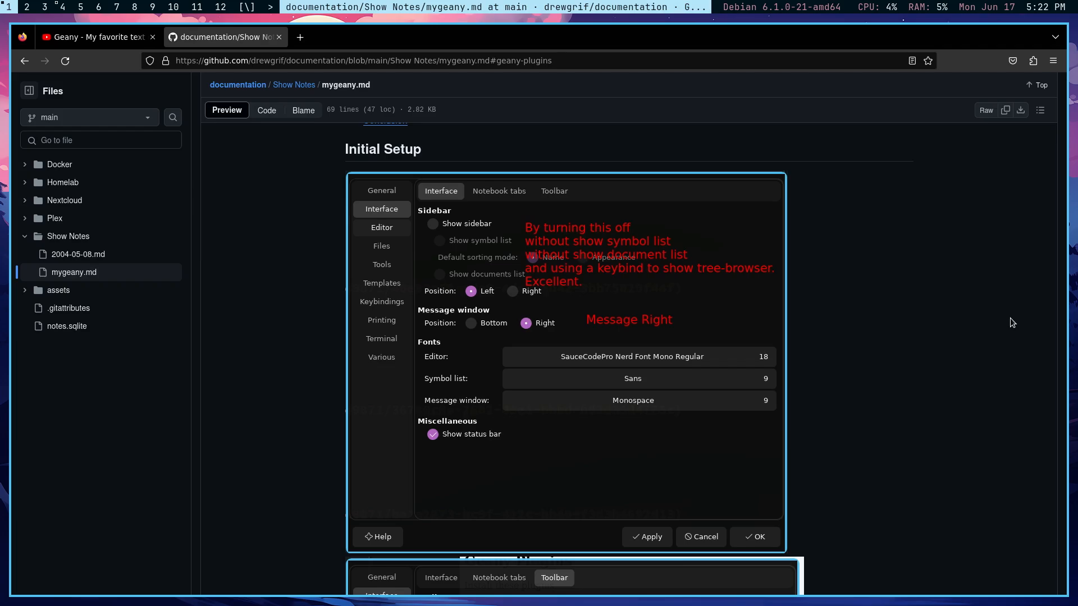
pyautogui.scroll(3)
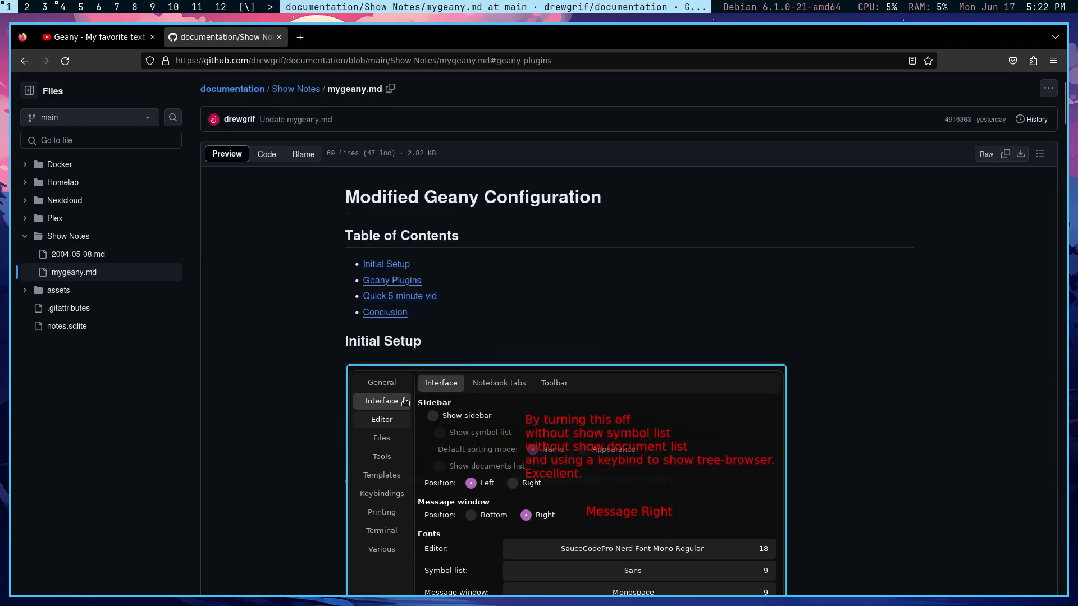
pyautogui.scroll(-3)
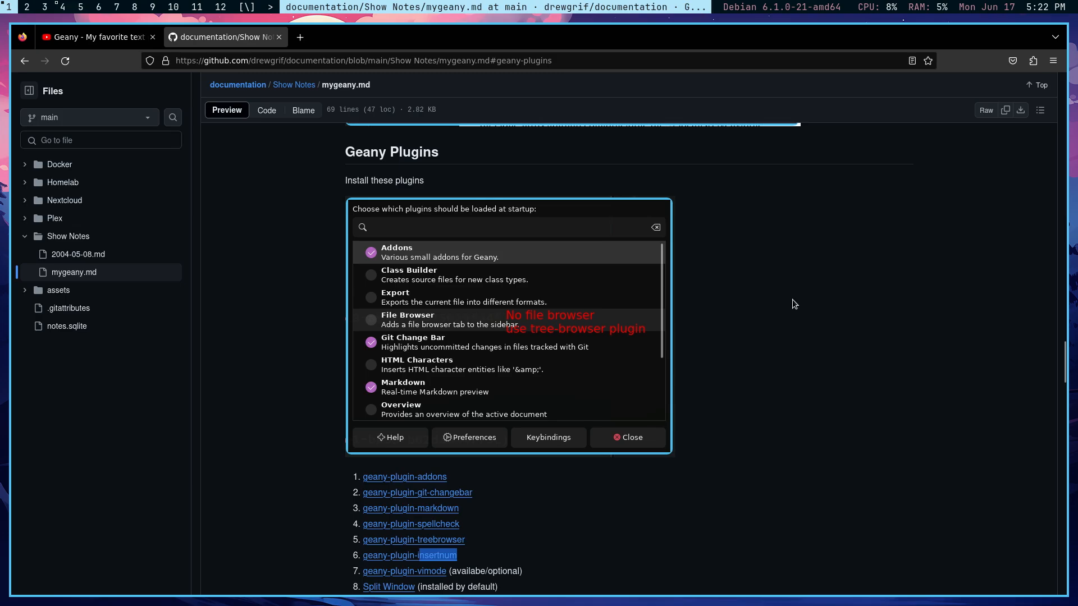
pyautogui.scroll(-3)
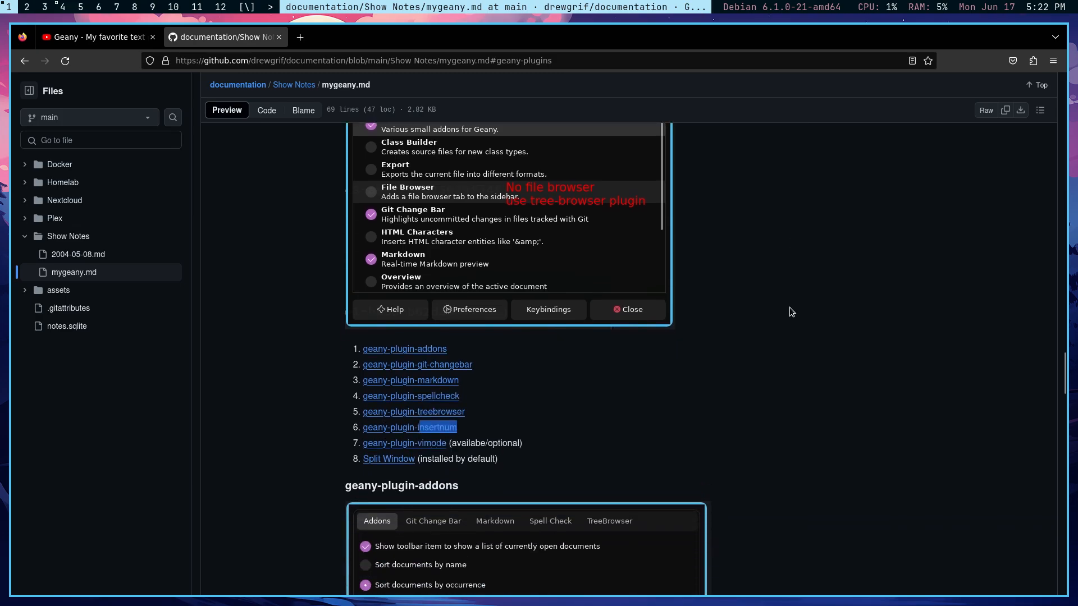
pyautogui.moveTo(424, 377)
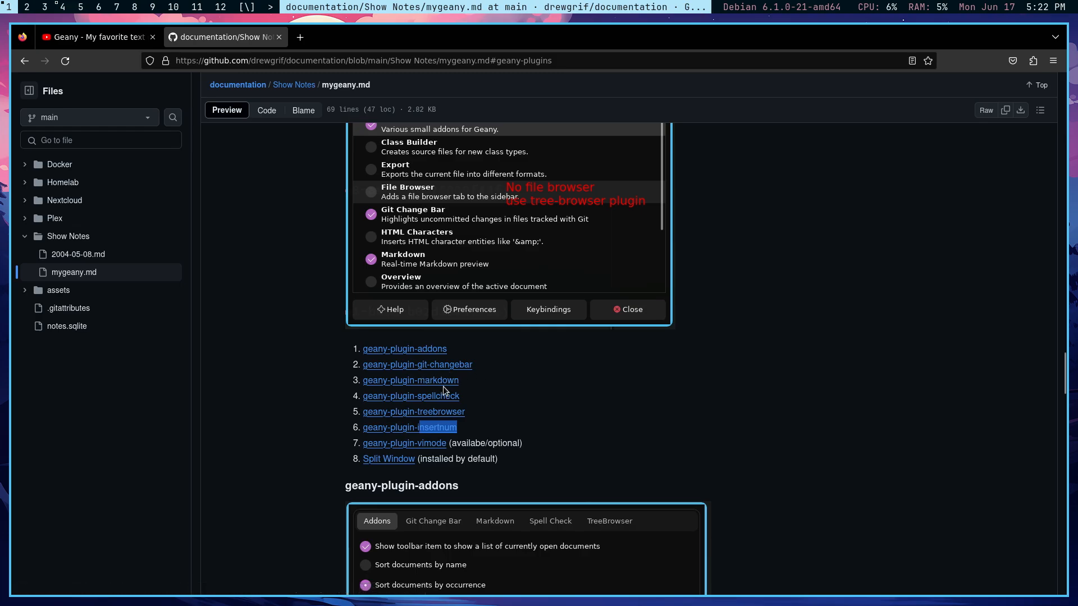
pyautogui.moveTo(416, 411)
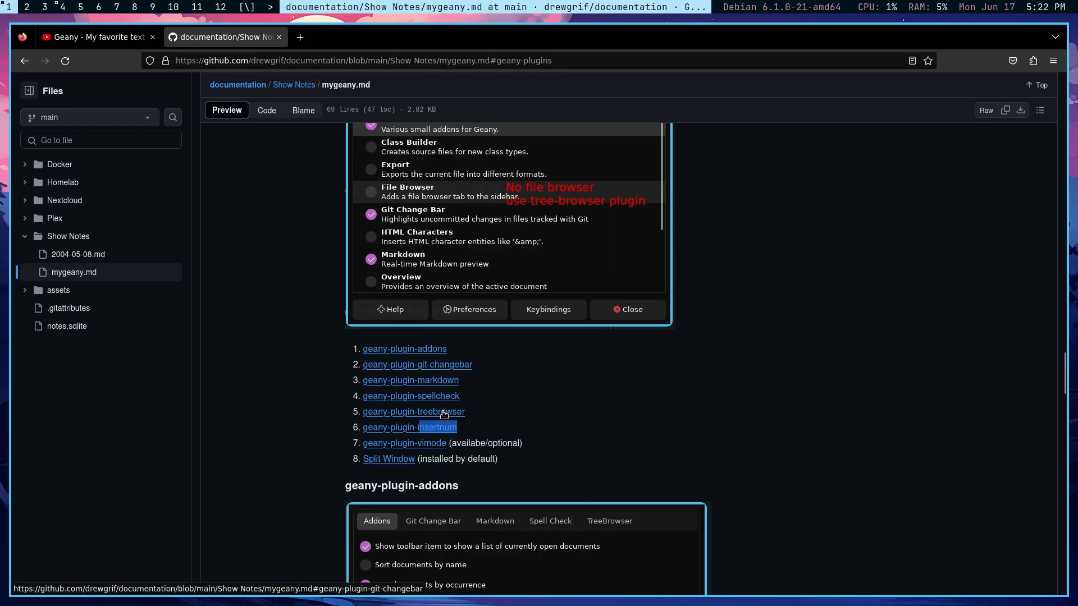
pyautogui.moveTo(474, 414)
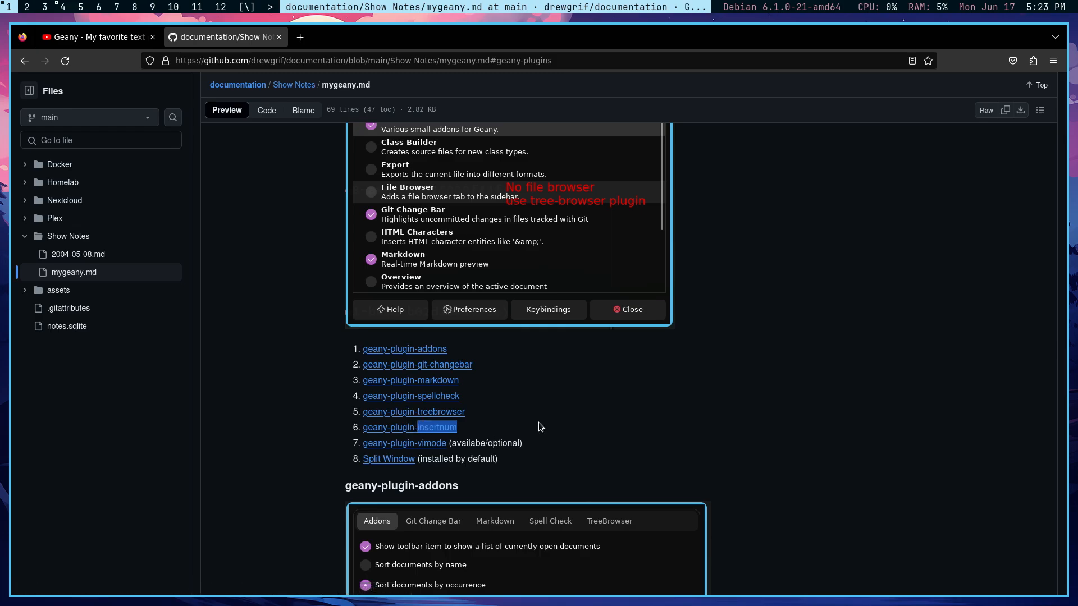
pyautogui.moveTo(379, 454)
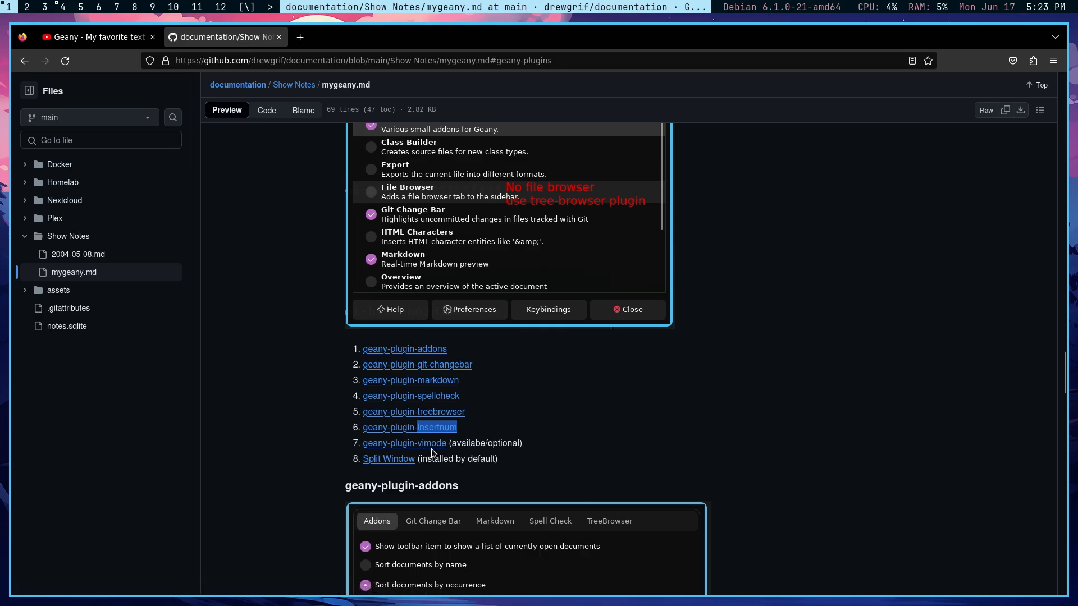
pyautogui.moveTo(547, 446)
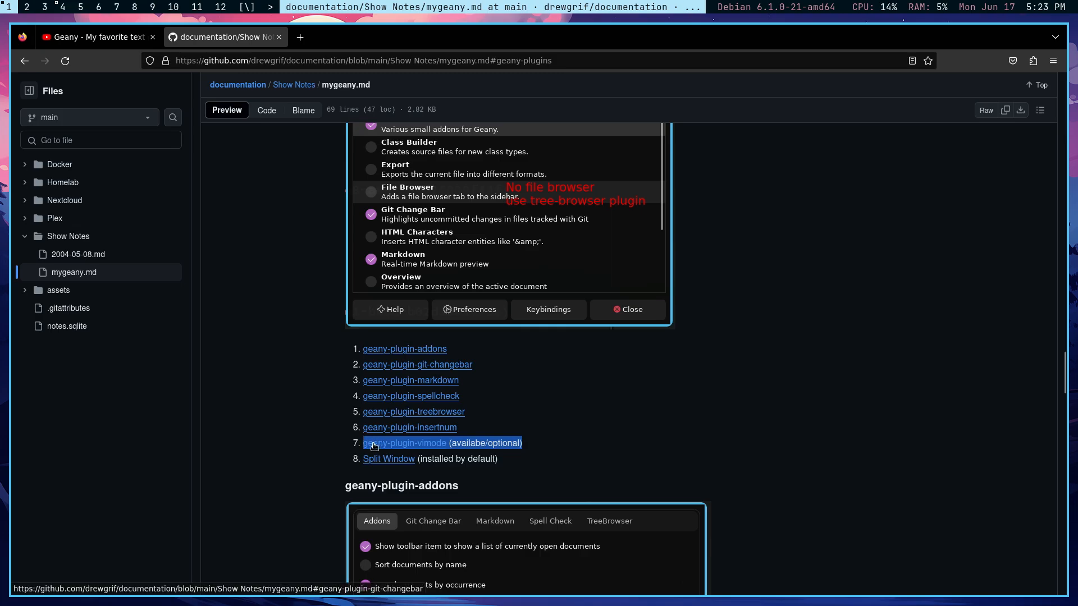
pyautogui.moveTo(568, 440)
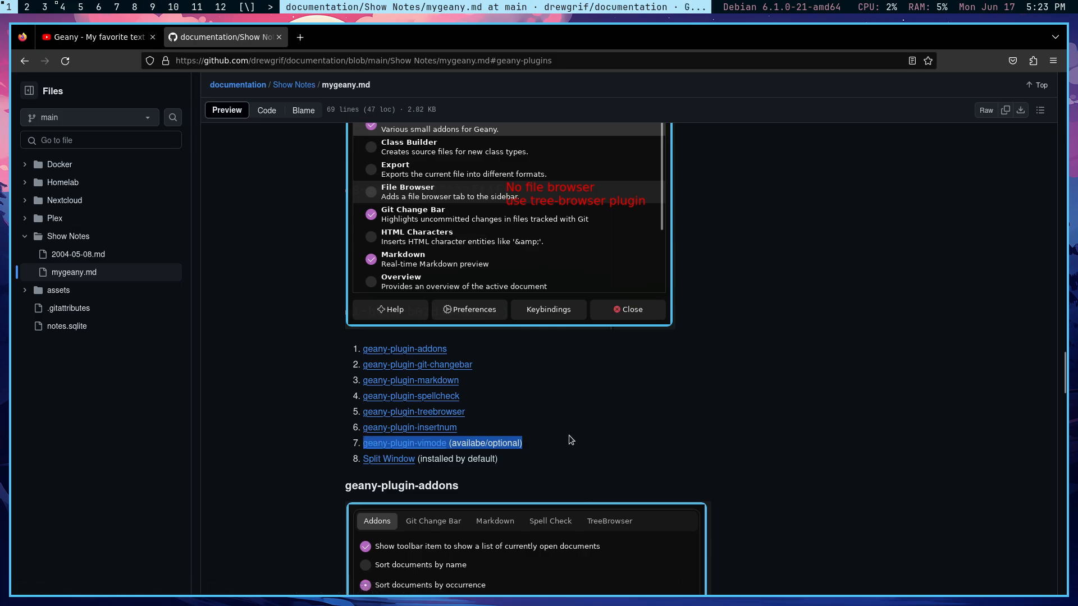
pyautogui.moveTo(573, 453)
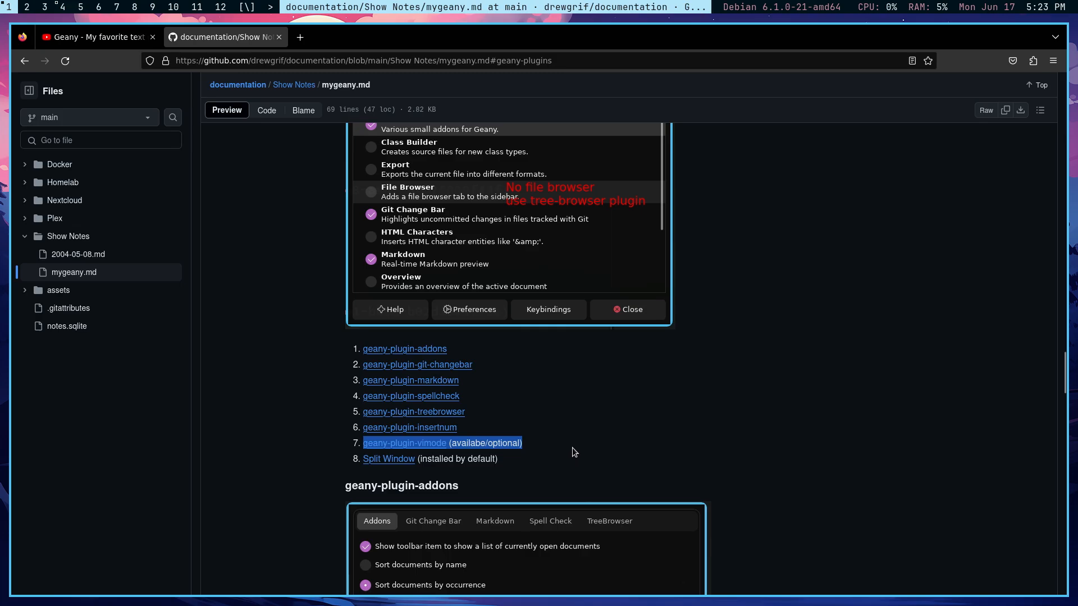
pyautogui.moveTo(476, 443)
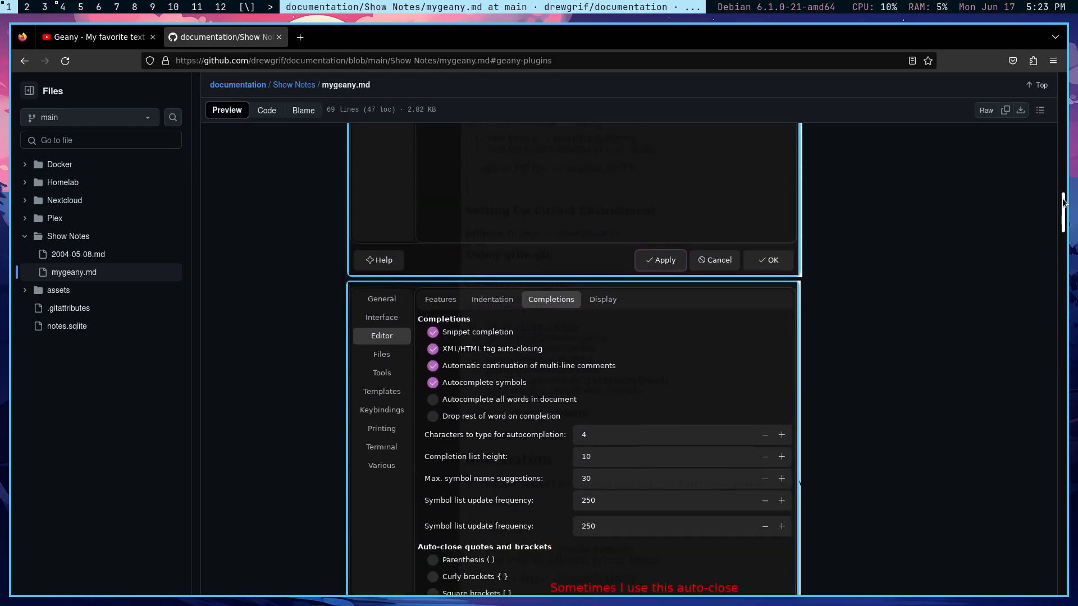
# - Scroll back up to review the annotated Geany Preferences screenshot
pyautogui.scroll(3)
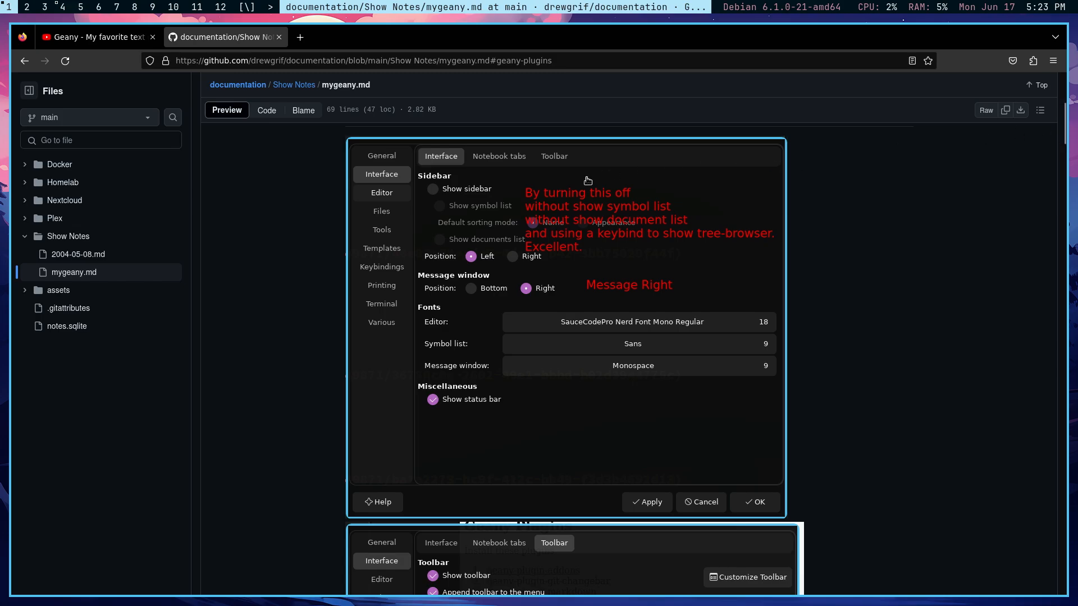
pyautogui.moveTo(569, 244)
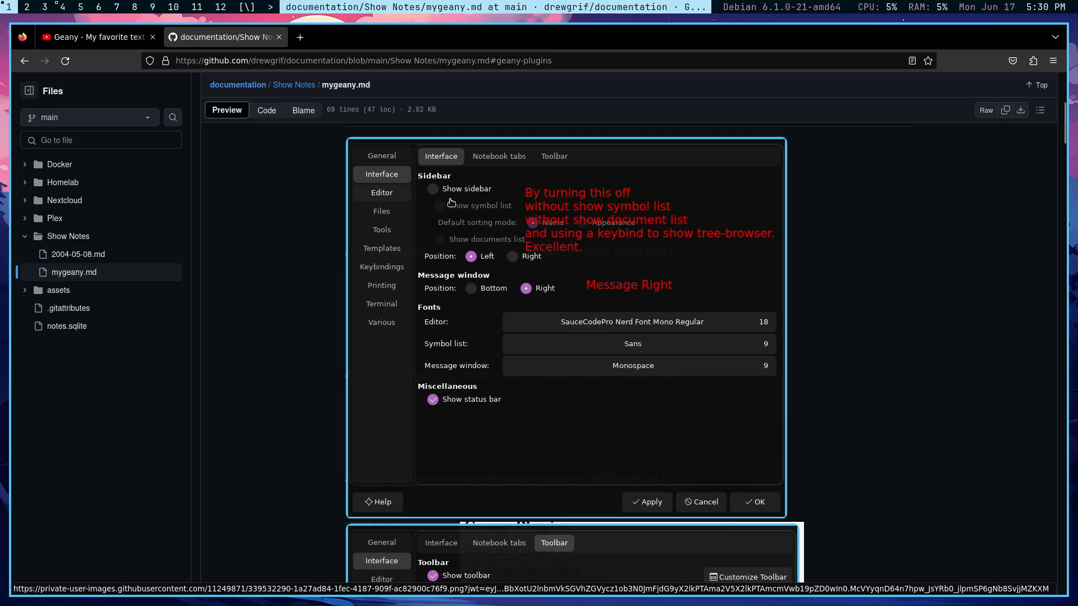
pyautogui.moveTo(474, 192)
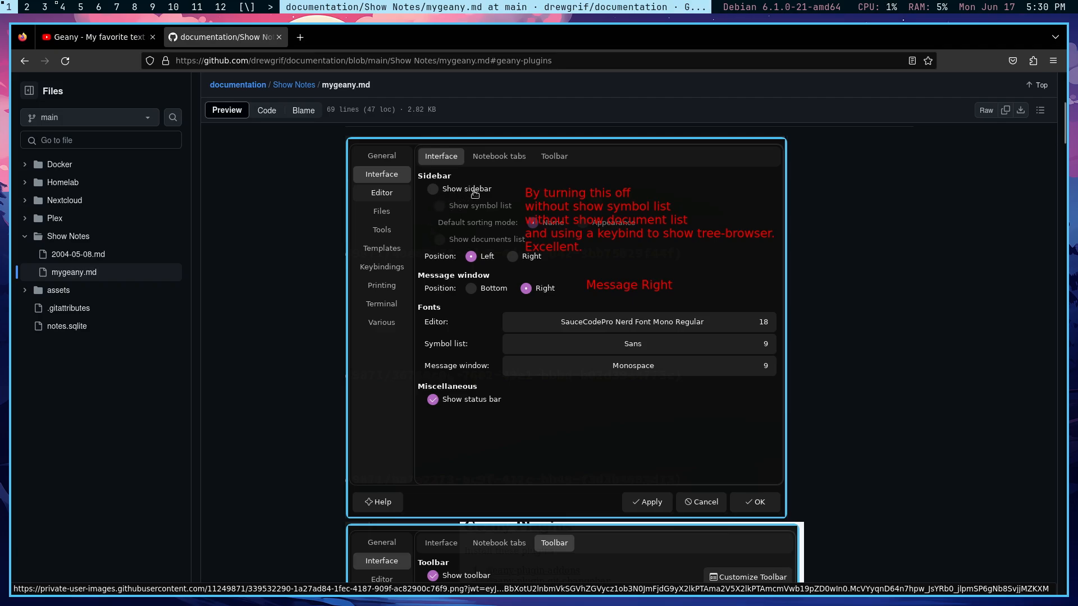
pyautogui.moveTo(547, 204)
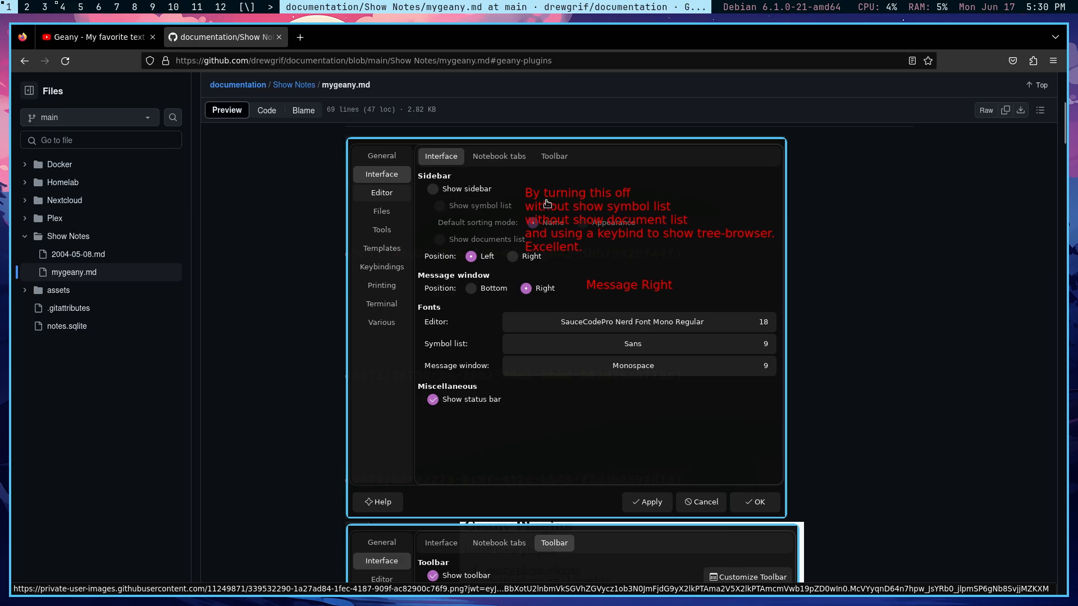
pyautogui.moveTo(520, 248)
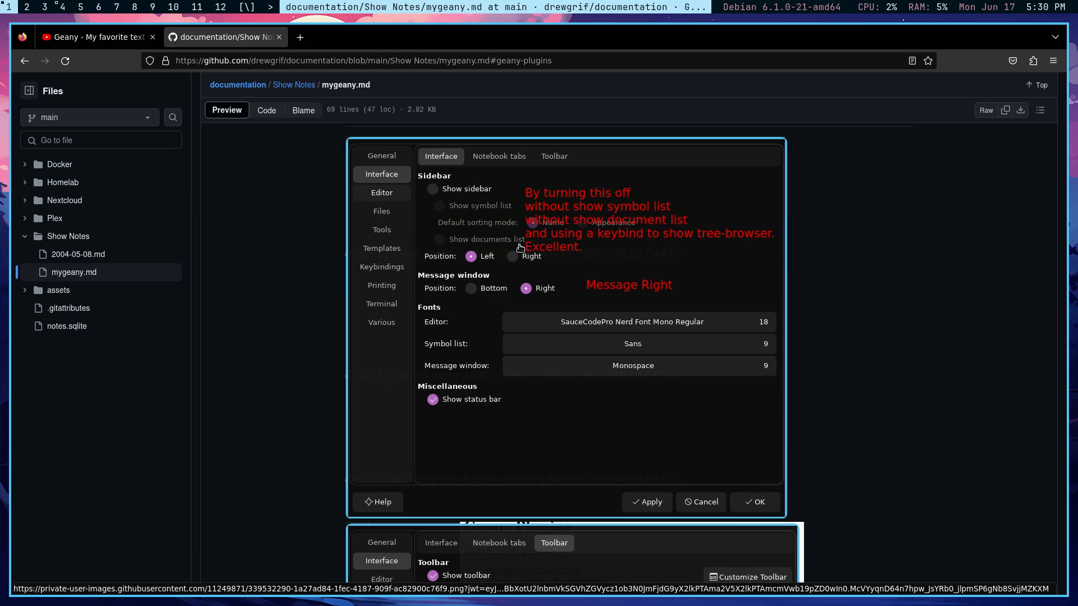
pyautogui.moveTo(515, 245)
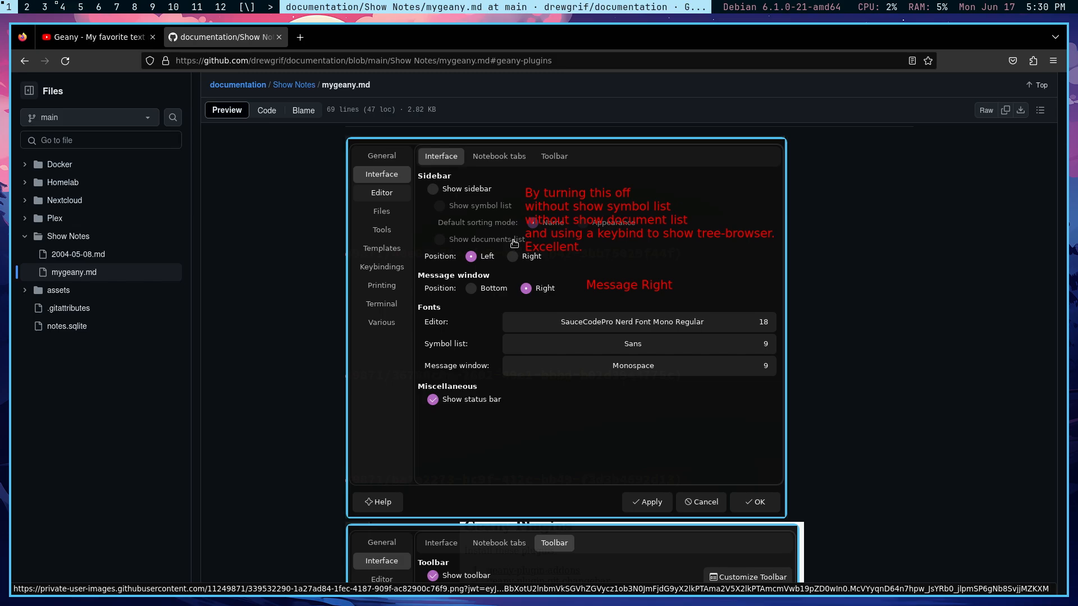
pyautogui.moveTo(522, 246)
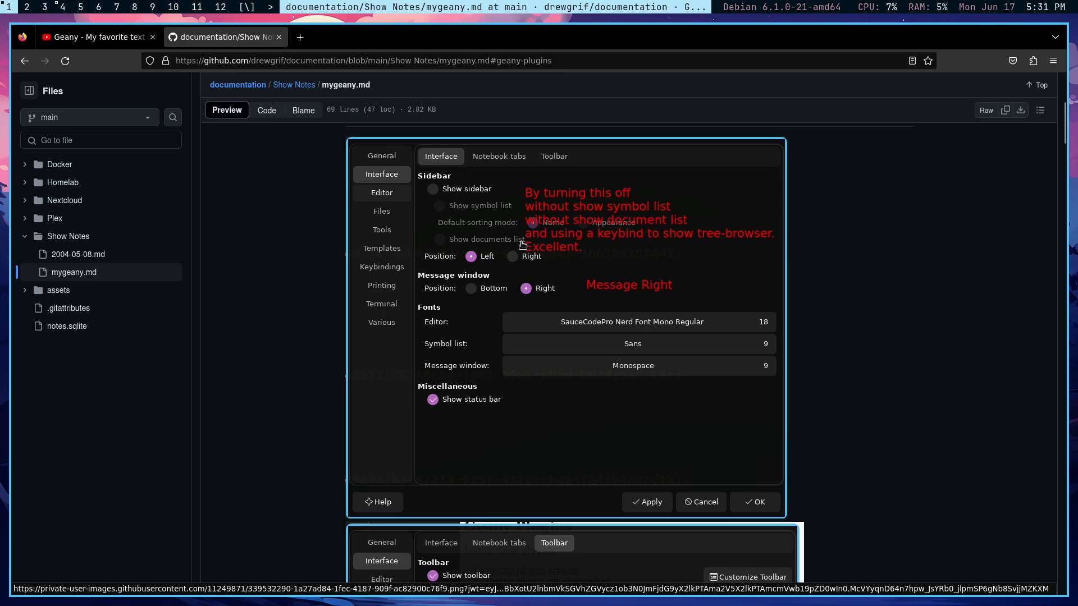
pyautogui.moveTo(445, 209)
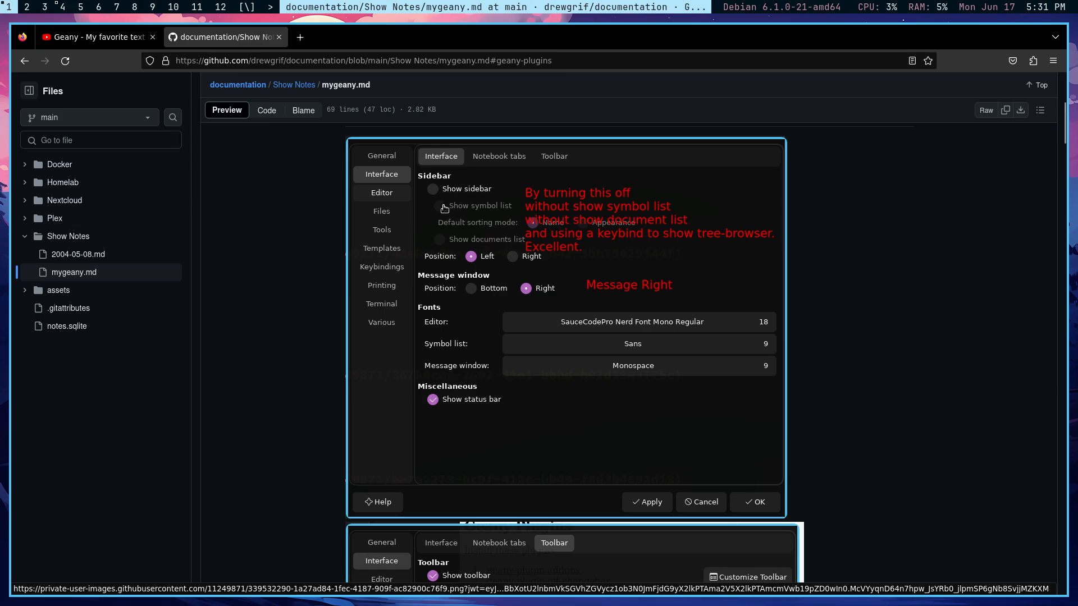
pyautogui.moveTo(502, 211)
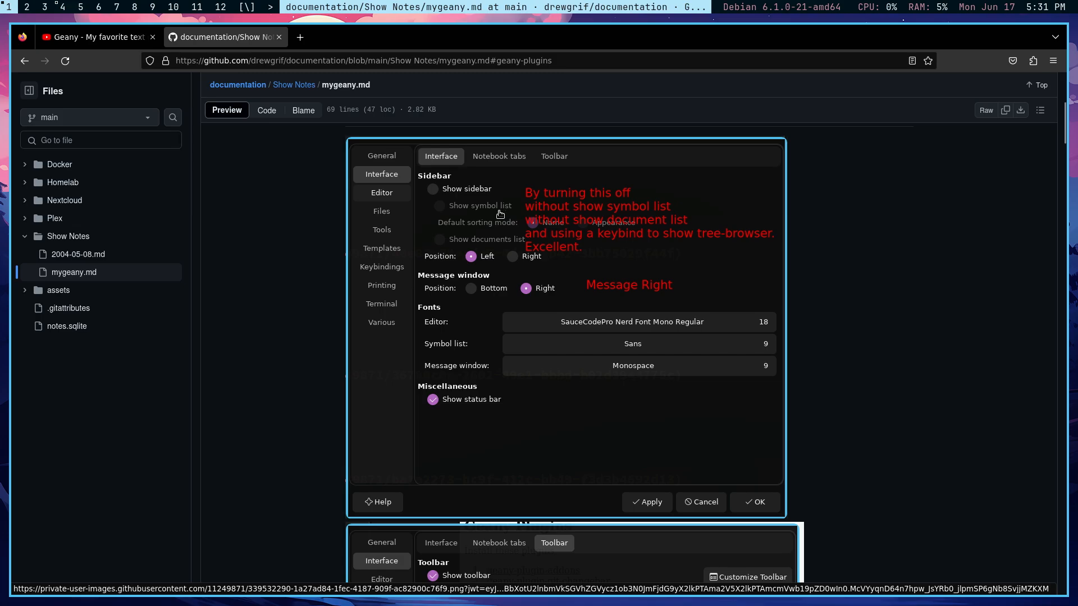
pyautogui.moveTo(451, 213)
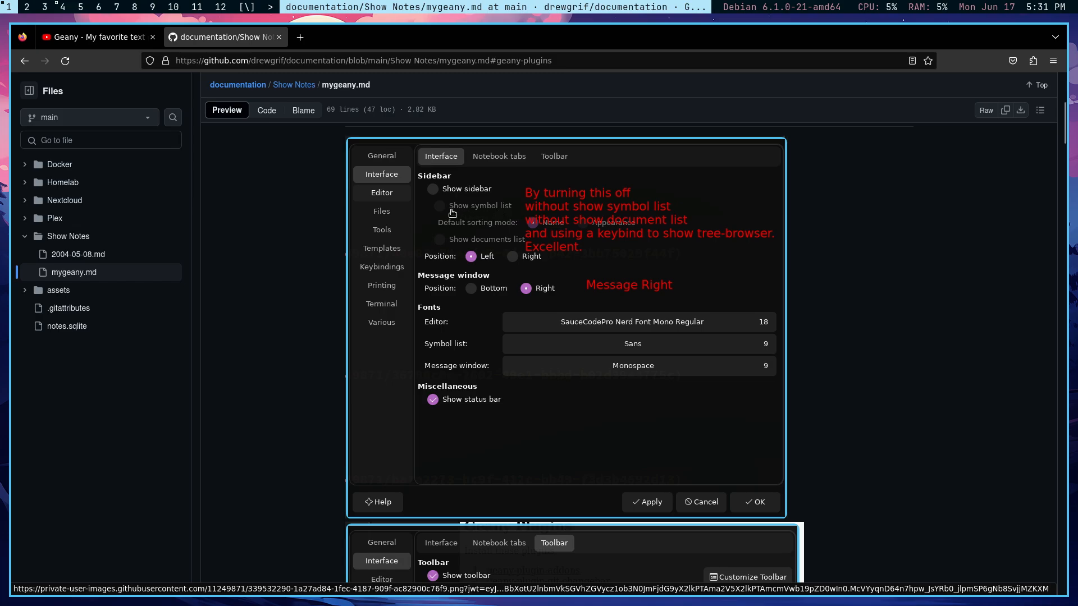
pyautogui.moveTo(461, 217)
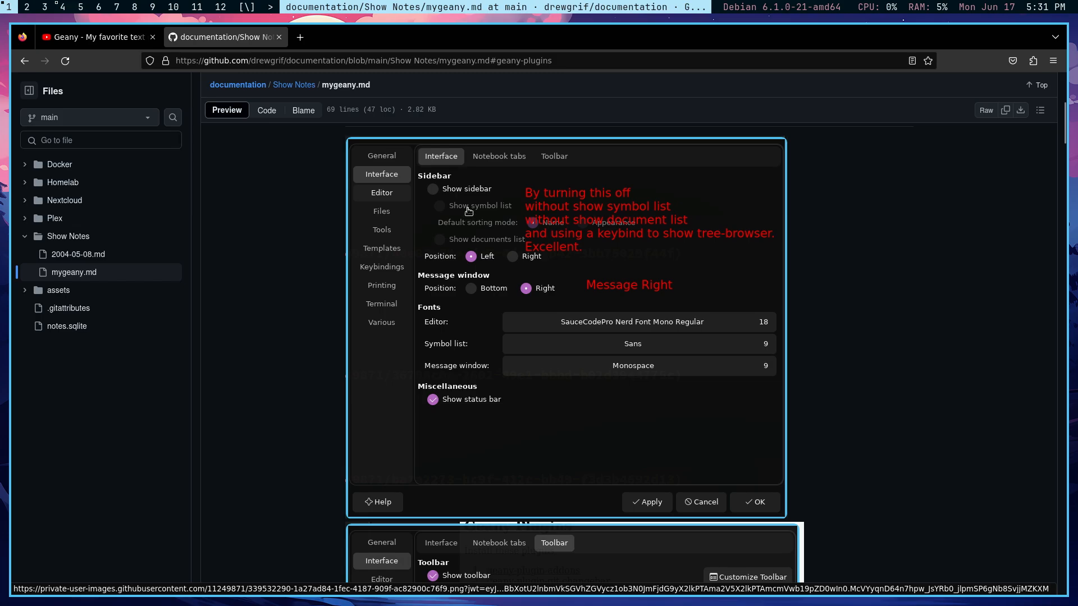
pyautogui.moveTo(448, 207)
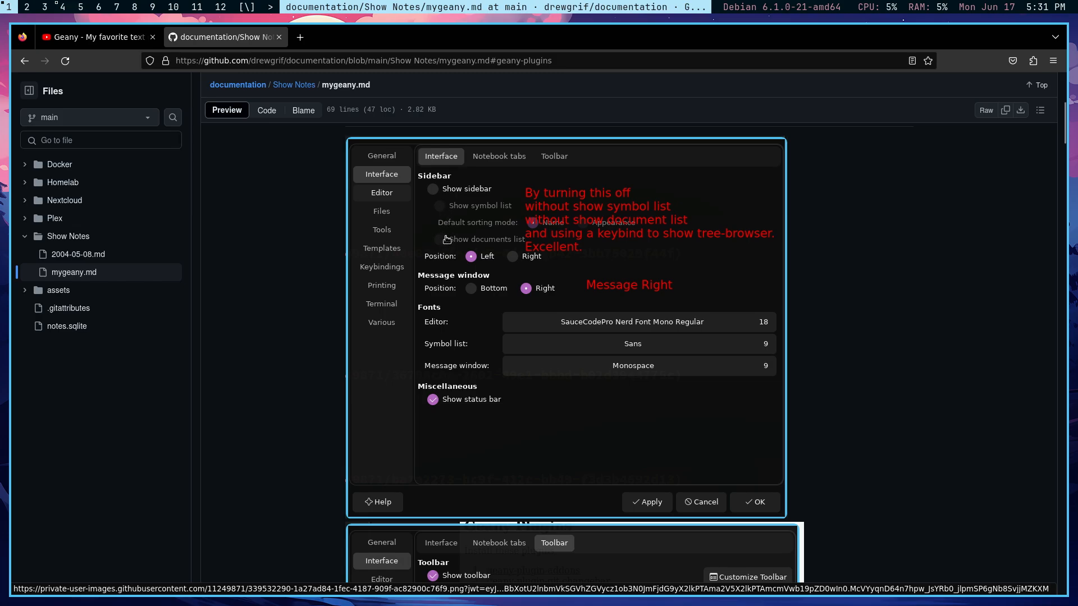
pyautogui.moveTo(444, 211)
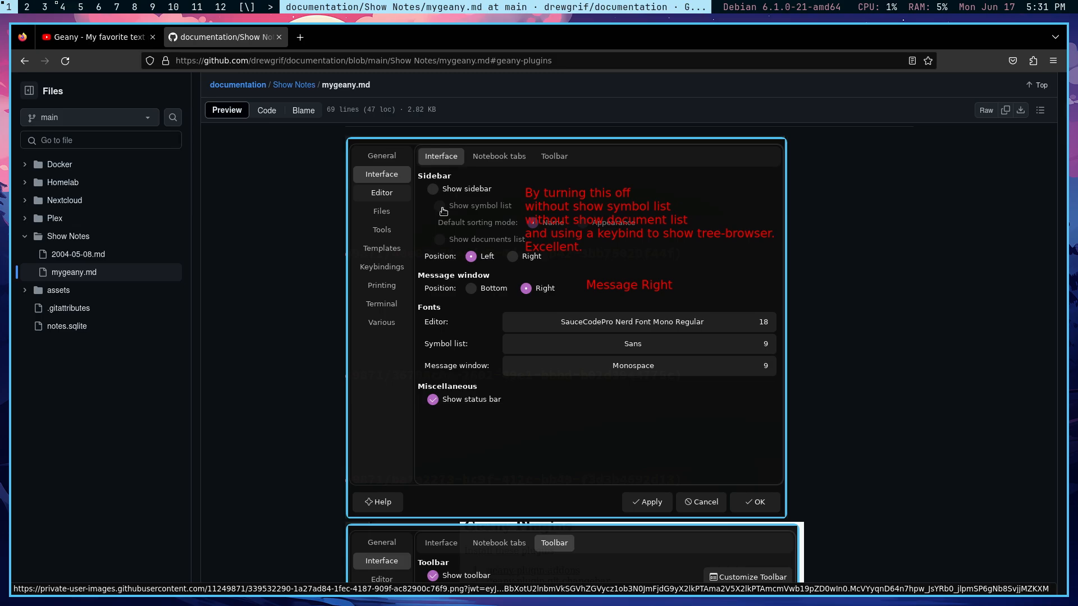
pyautogui.moveTo(482, 224)
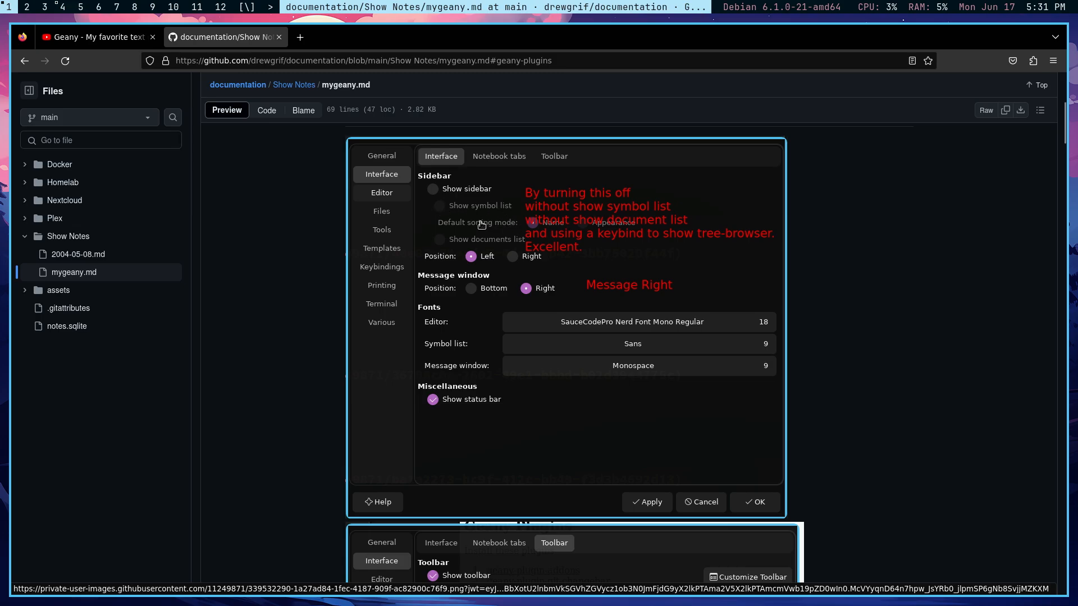
pyautogui.moveTo(481, 210)
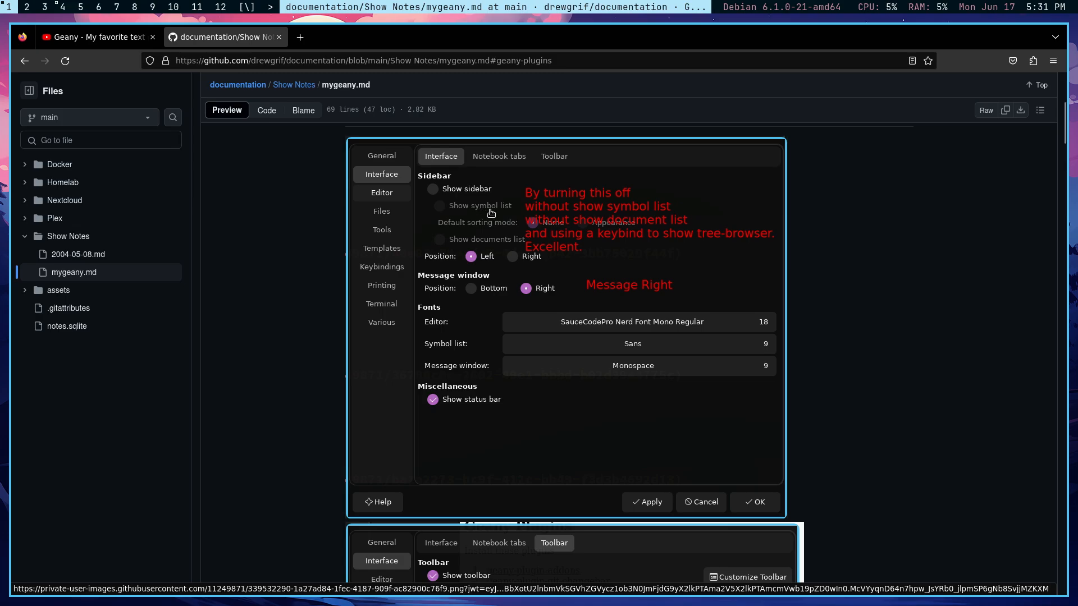
pyautogui.moveTo(473, 264)
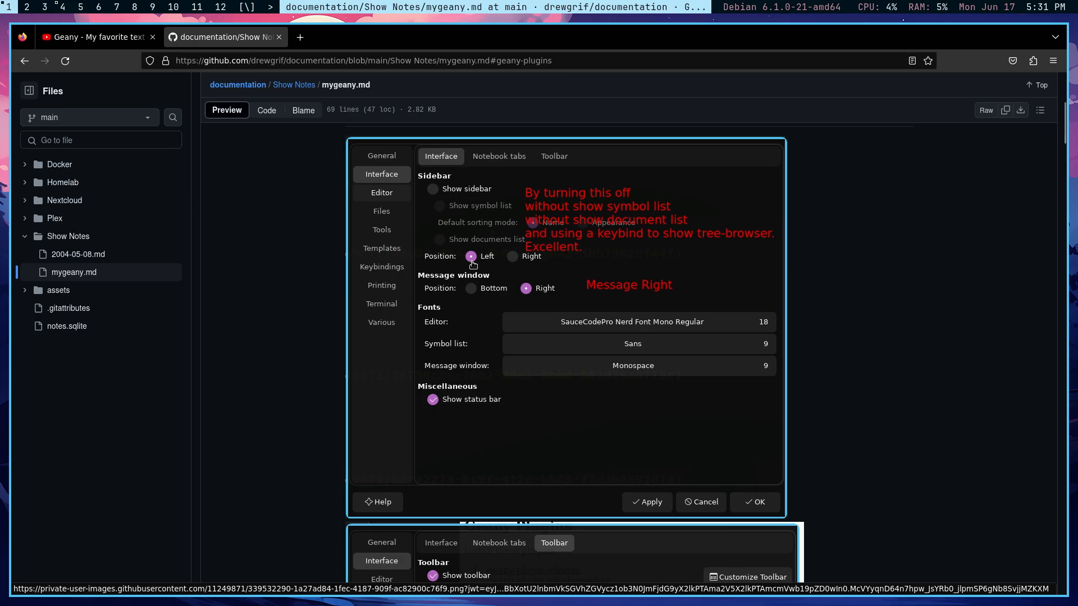
pyautogui.moveTo(468, 285)
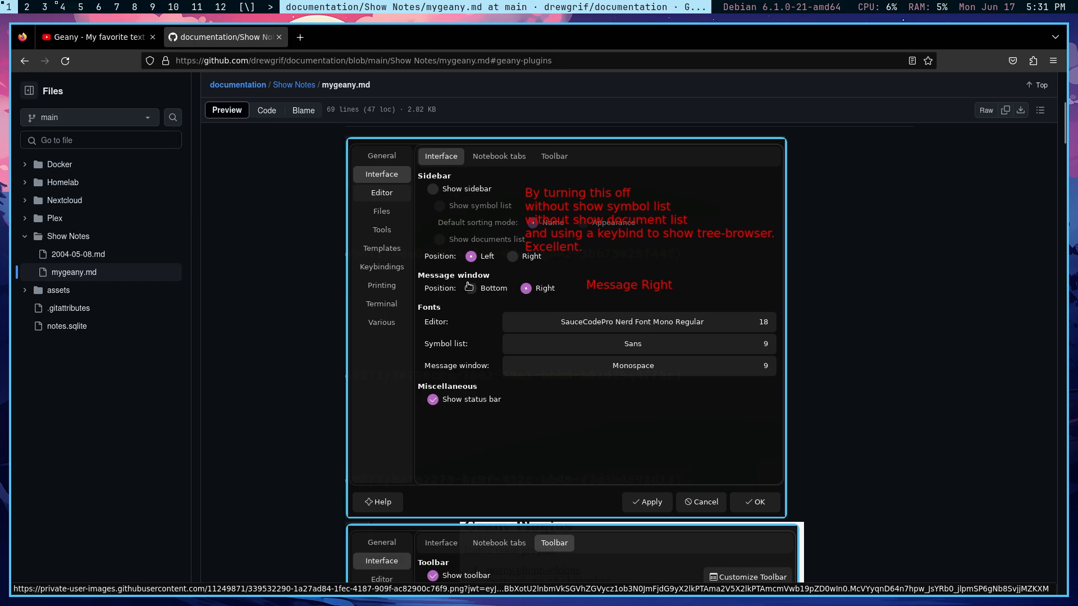
pyautogui.moveTo(541, 296)
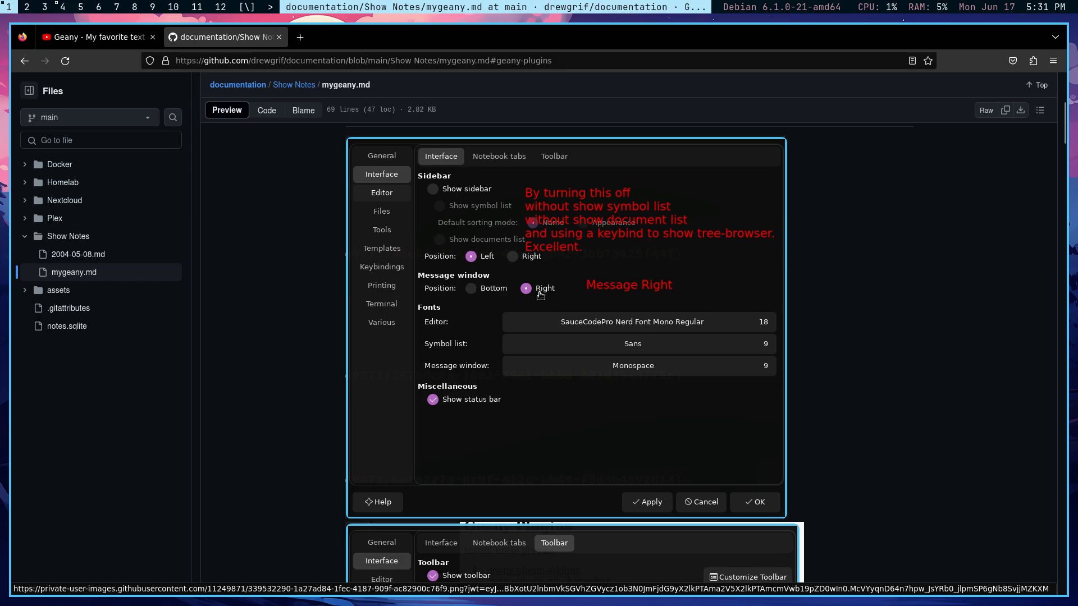
pyautogui.moveTo(529, 299)
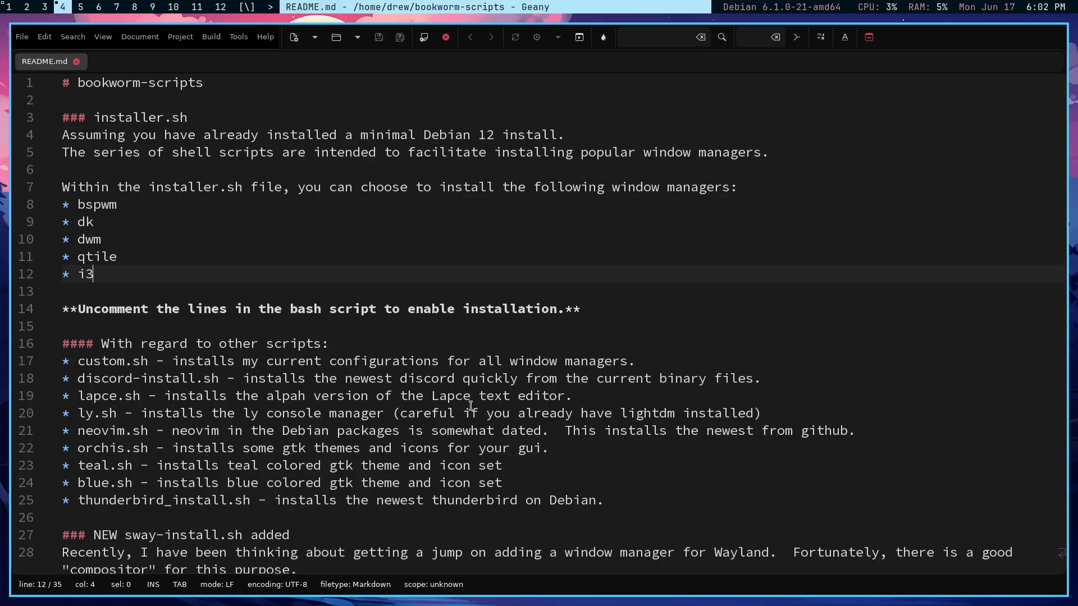
pyautogui.moveTo(272, 59)
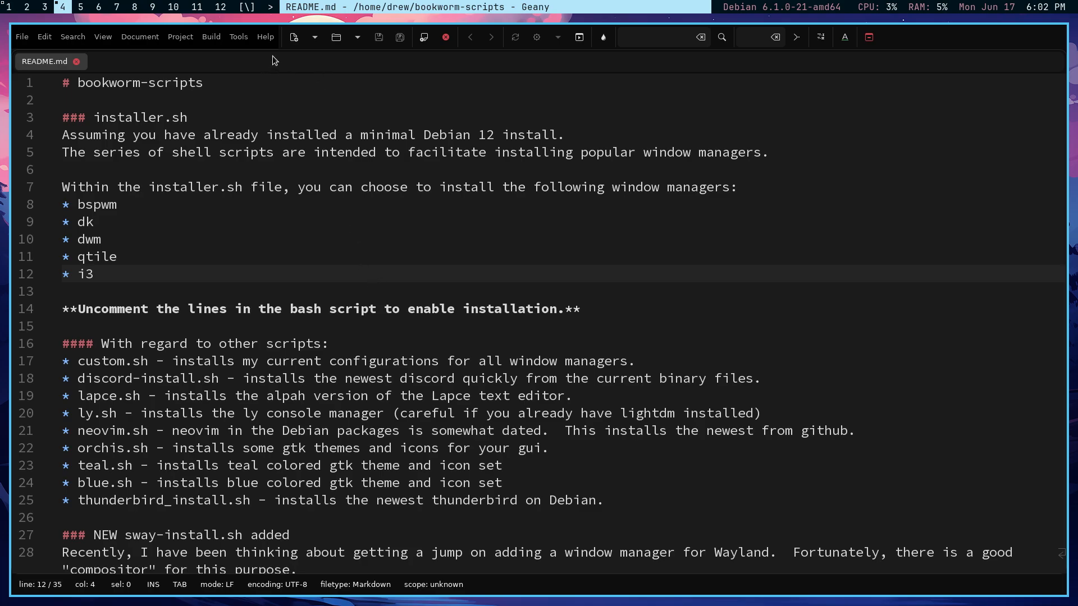
pyautogui.click(238, 36)
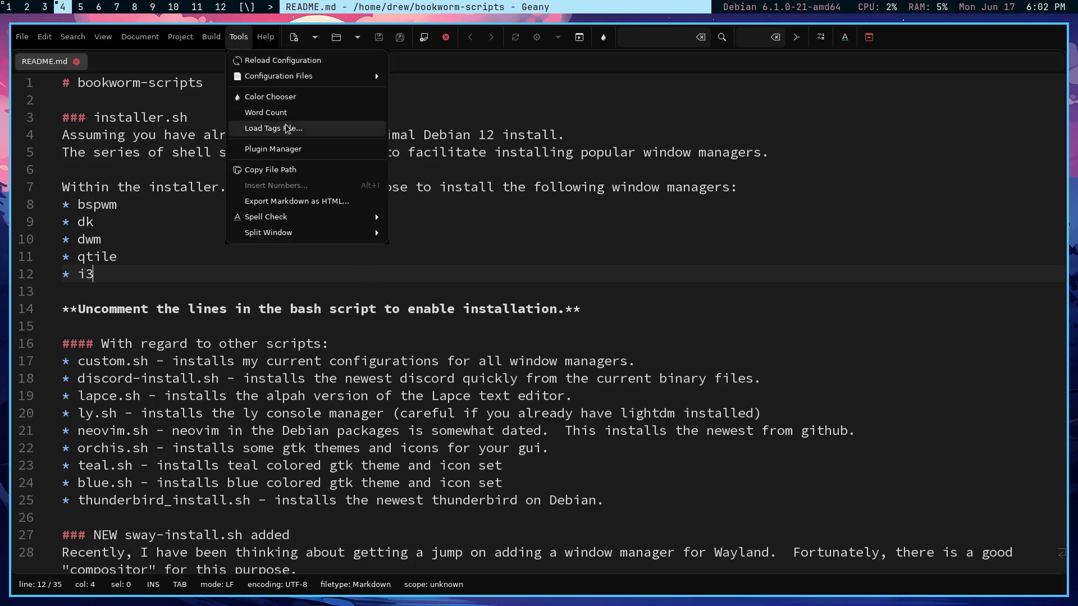
pyautogui.click(273, 150)
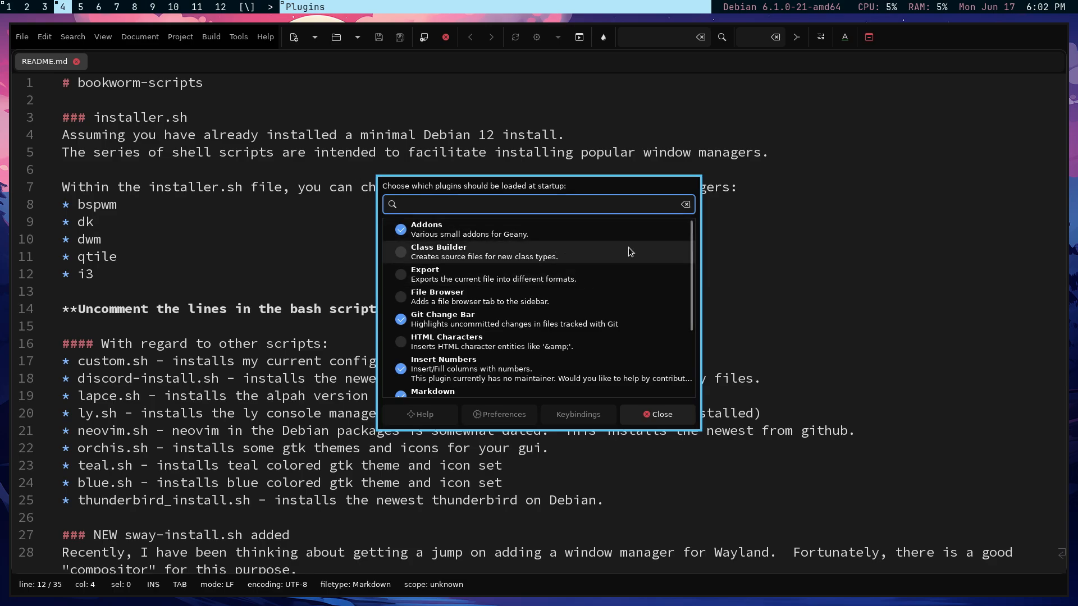
pyautogui.scroll(-3)
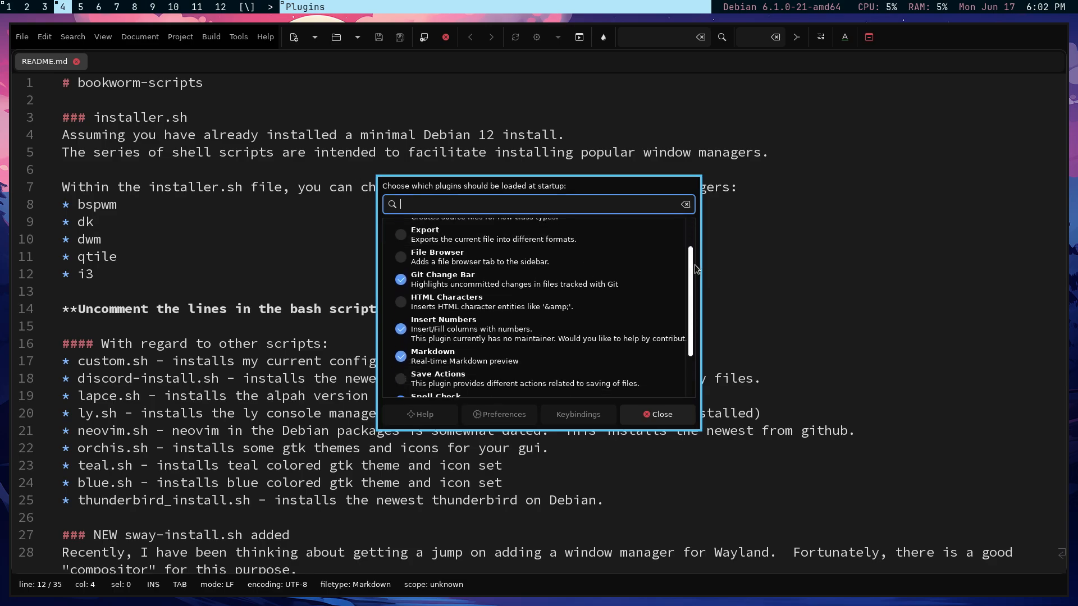
pyautogui.scroll(-3)
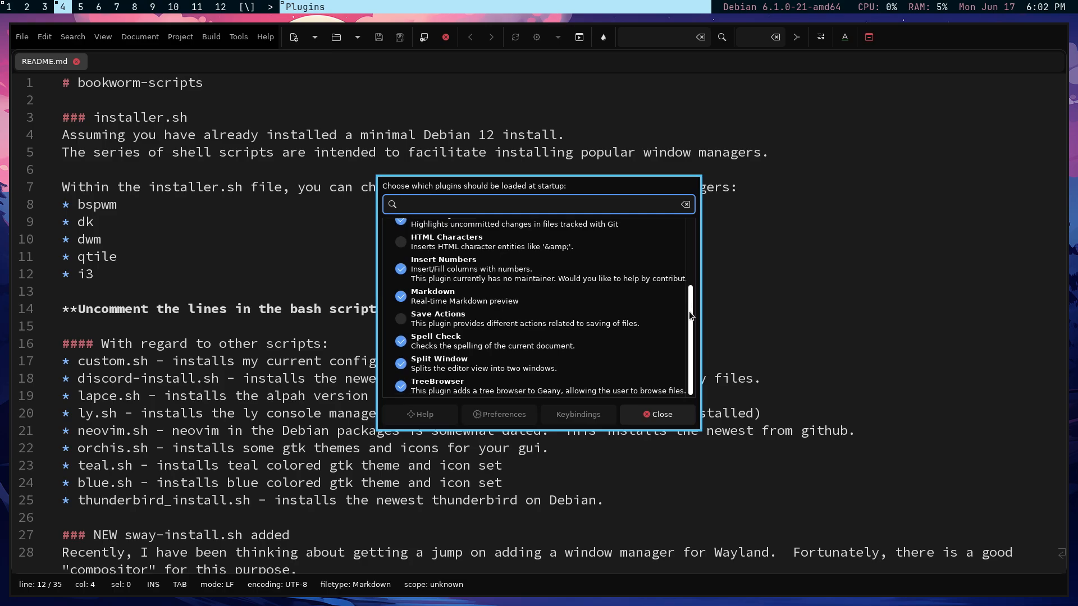
pyautogui.scroll(3)
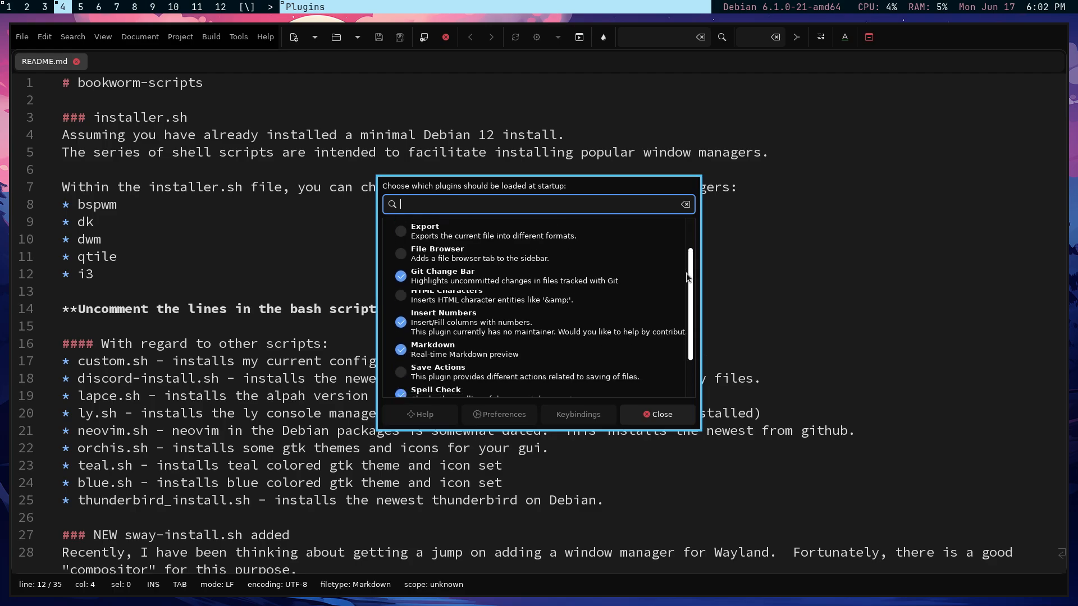
pyautogui.scroll(-3)
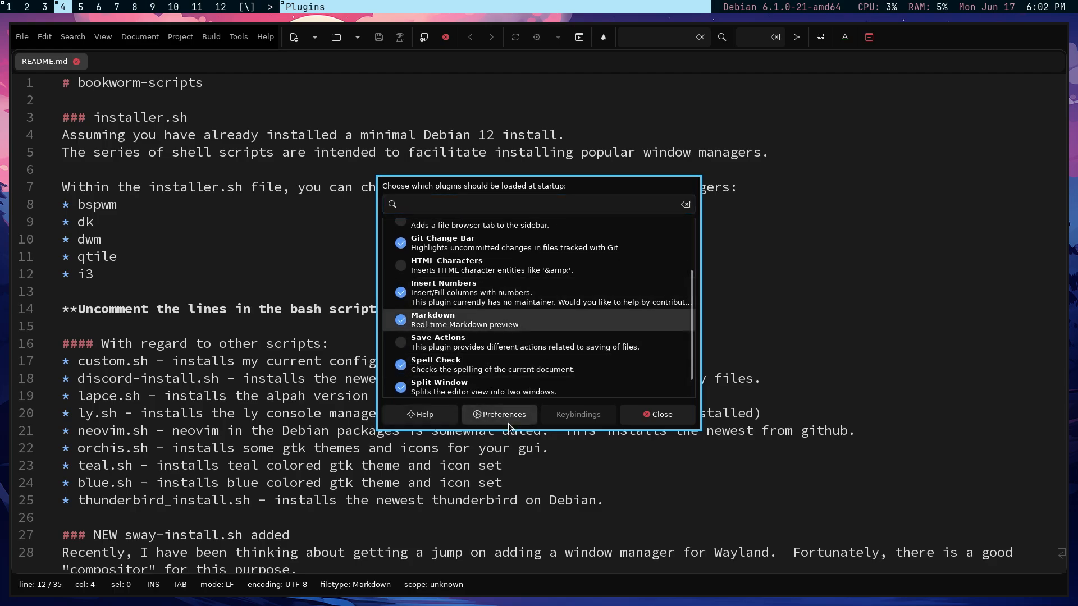
pyautogui.click(498, 415)
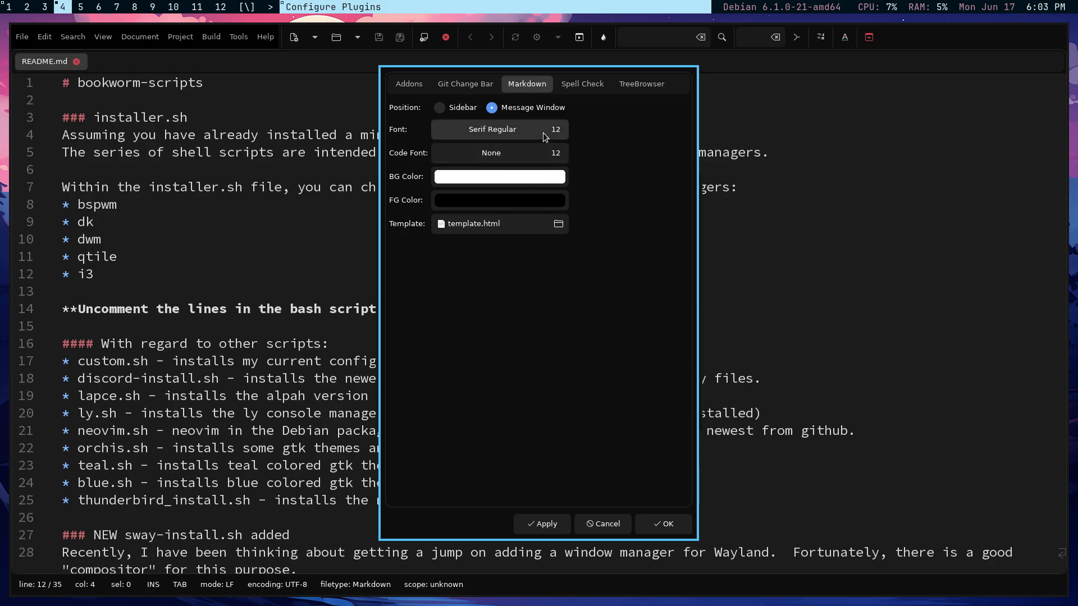
pyautogui.moveTo(540, 93)
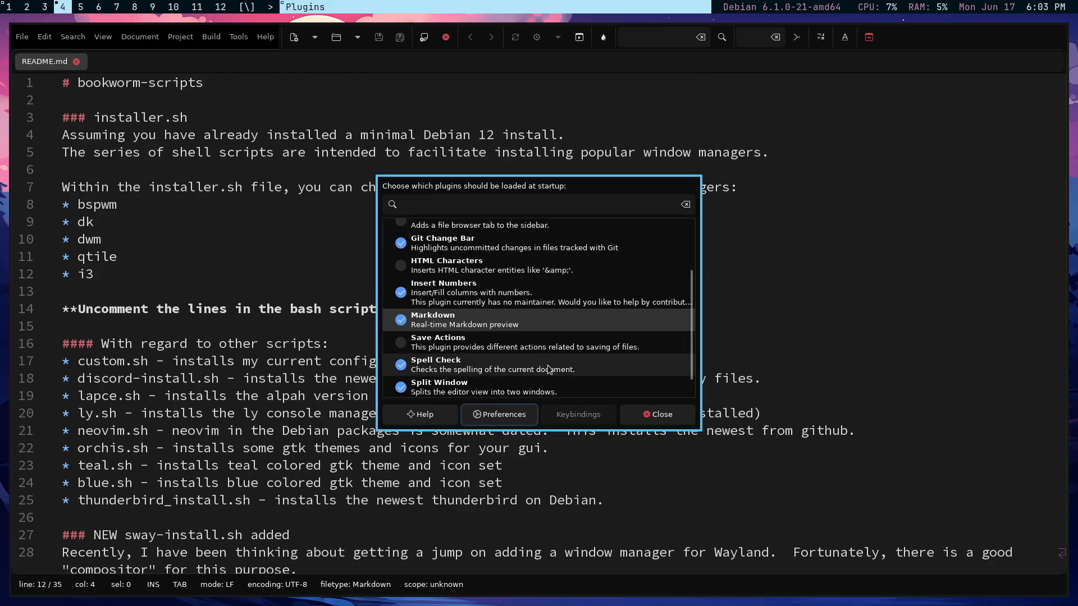
pyautogui.click(654, 414)
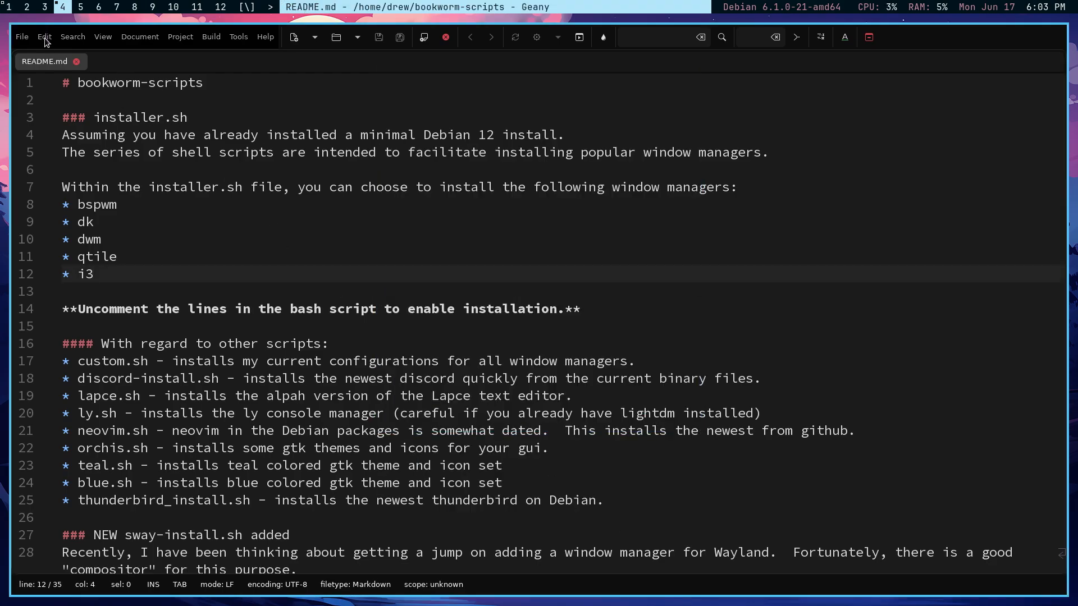
pyautogui.click(44, 36)
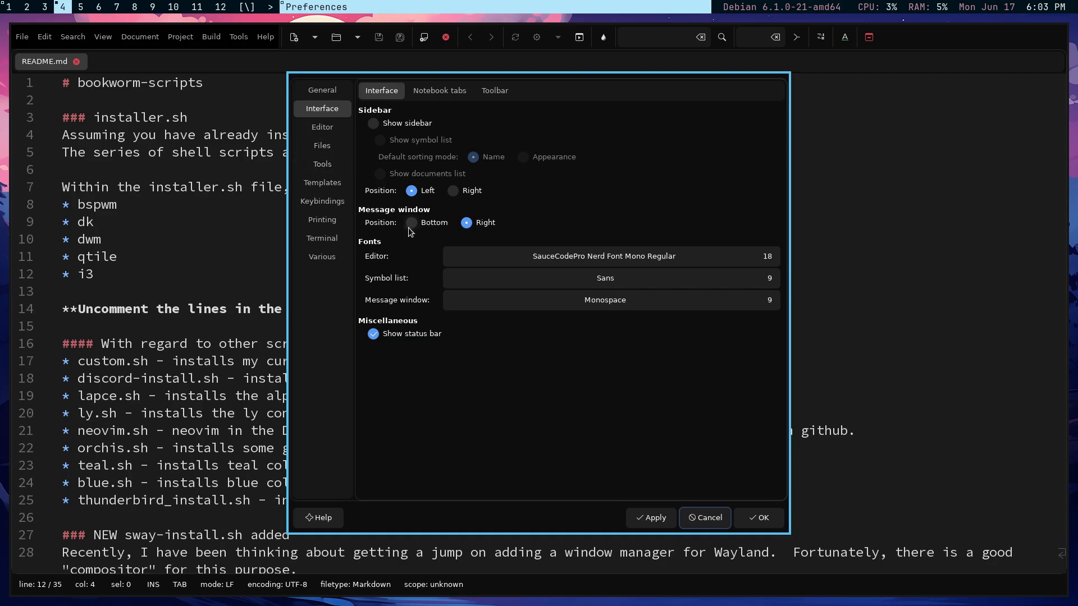
pyautogui.moveTo(415, 228)
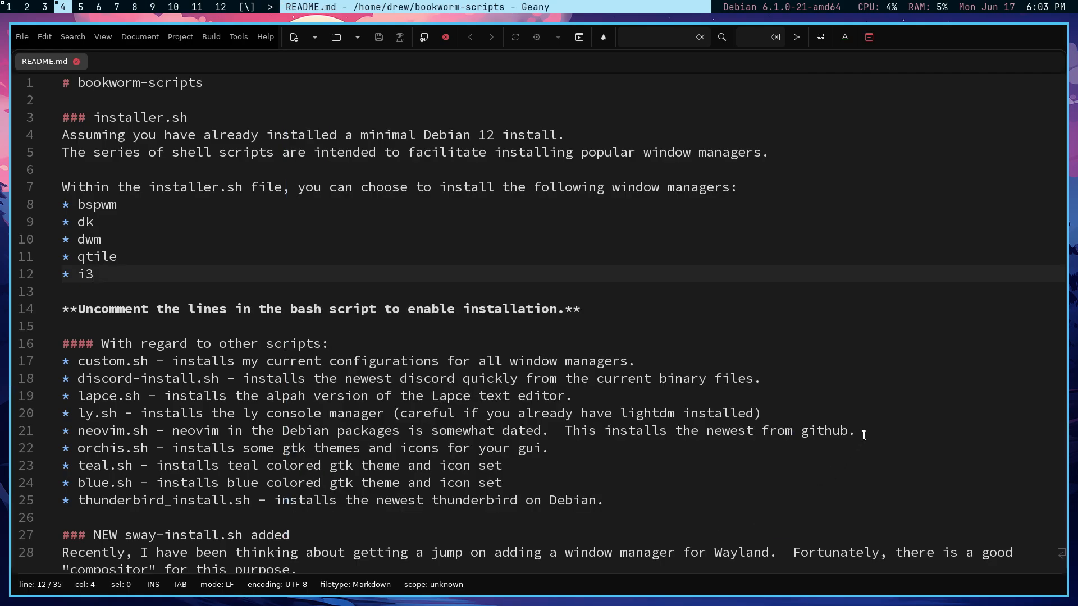
pyautogui.moveTo(710, 349)
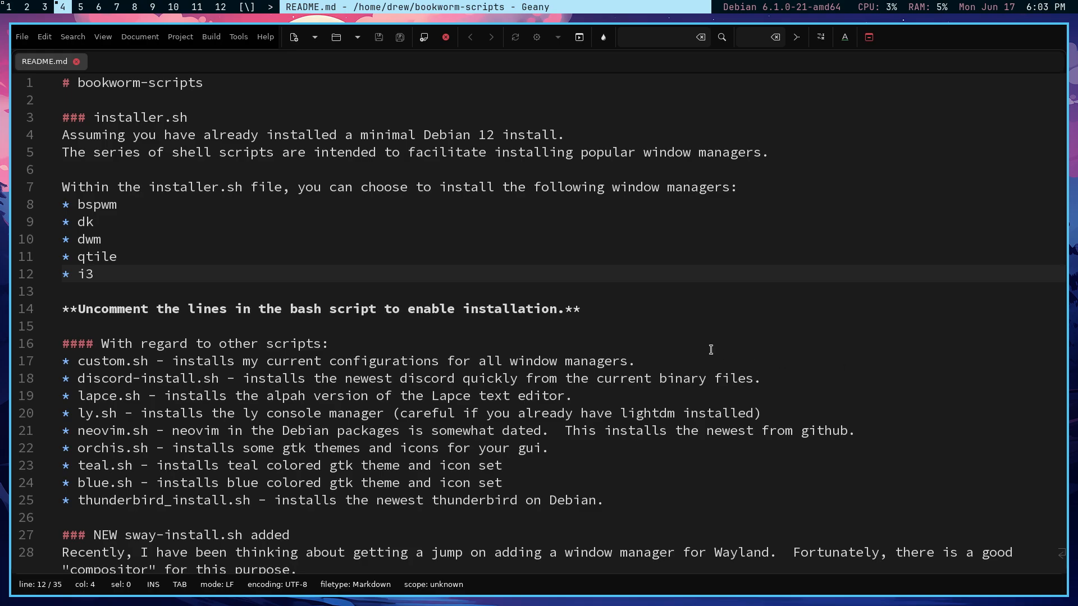
# - Add a blank line before the window-manager list, check the preview, then hide the message window
pyautogui.click(91, 274)
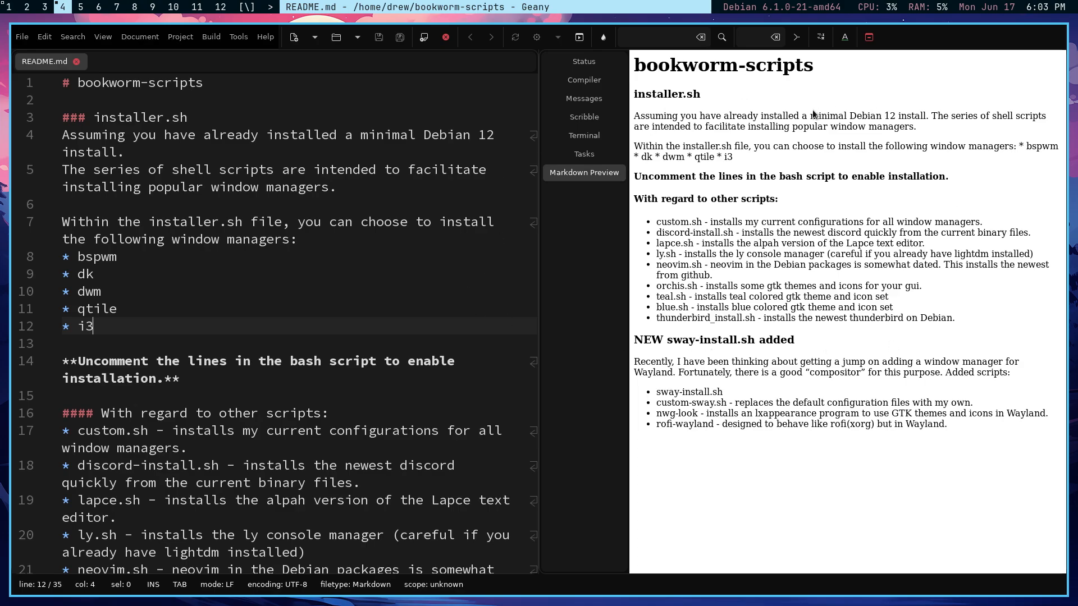
pyautogui.moveTo(656, 155)
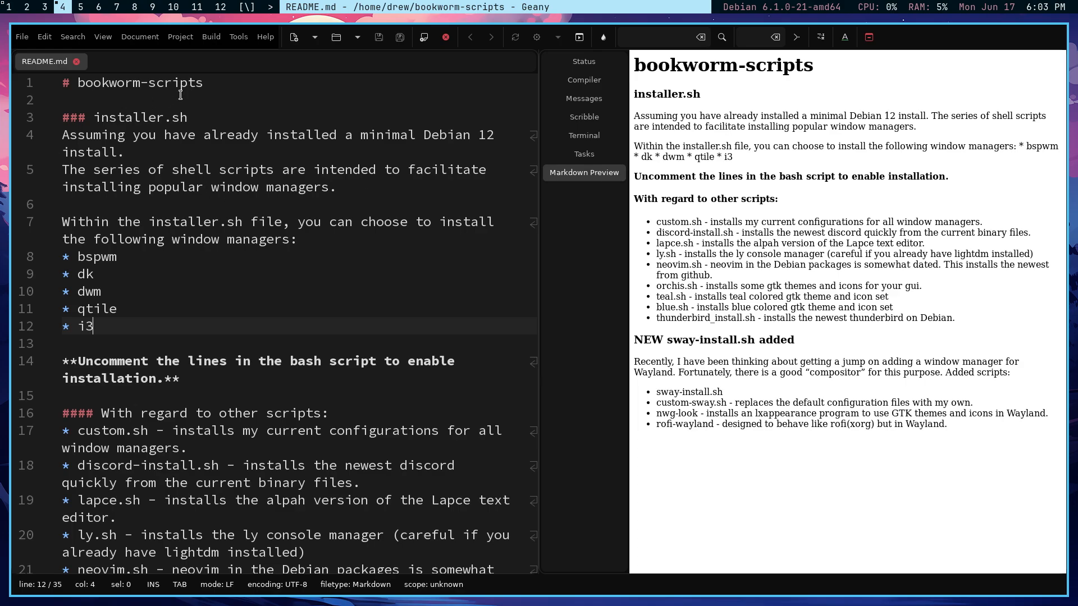
pyautogui.moveTo(338, 240)
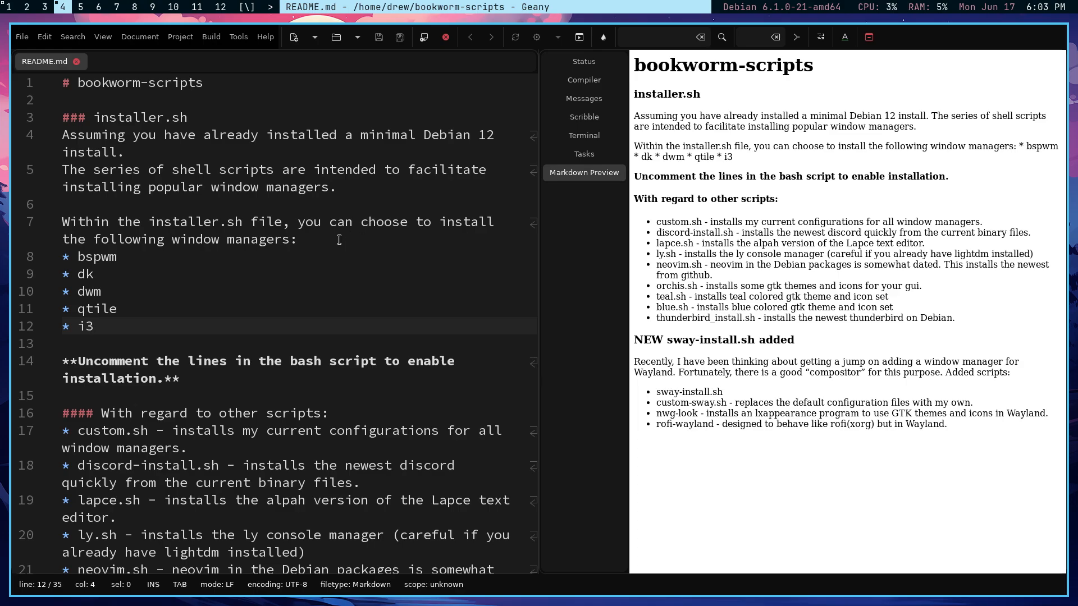
pyautogui.moveTo(104, 280)
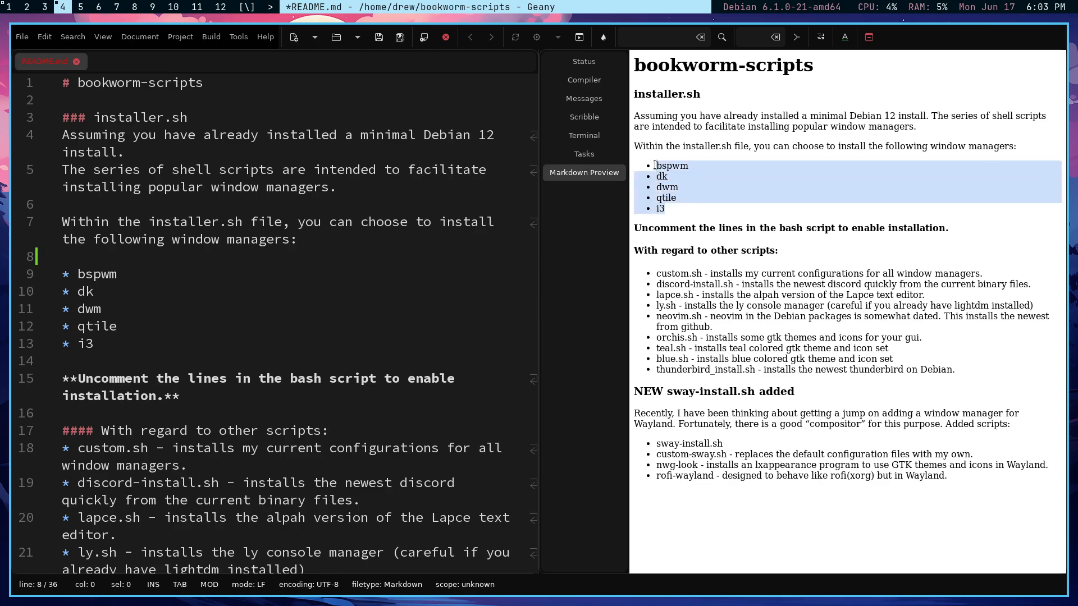
pyautogui.moveTo(582, 431)
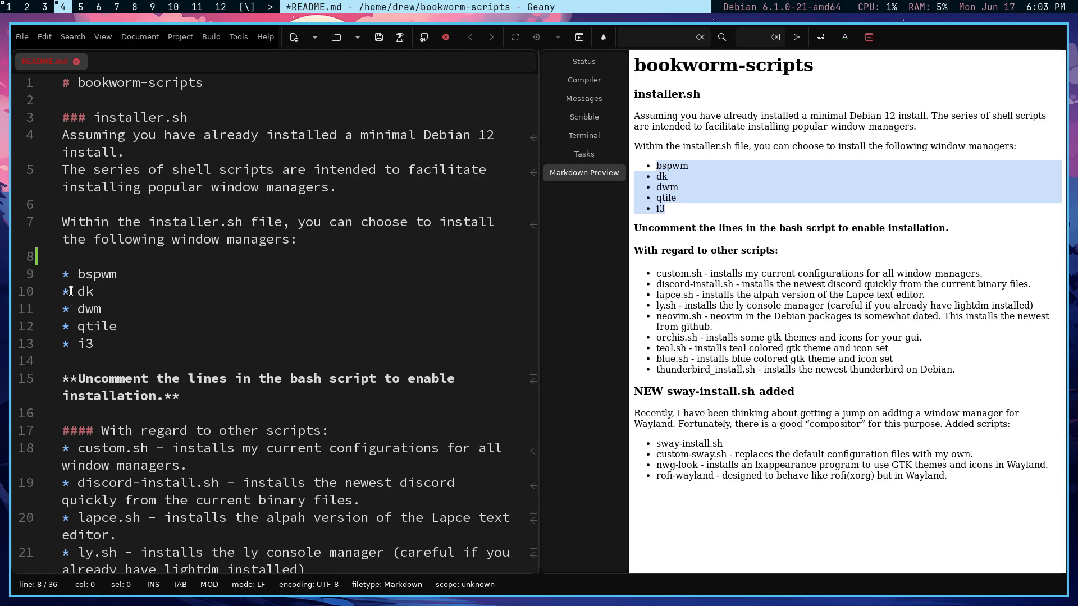
pyautogui.moveTo(266, 276)
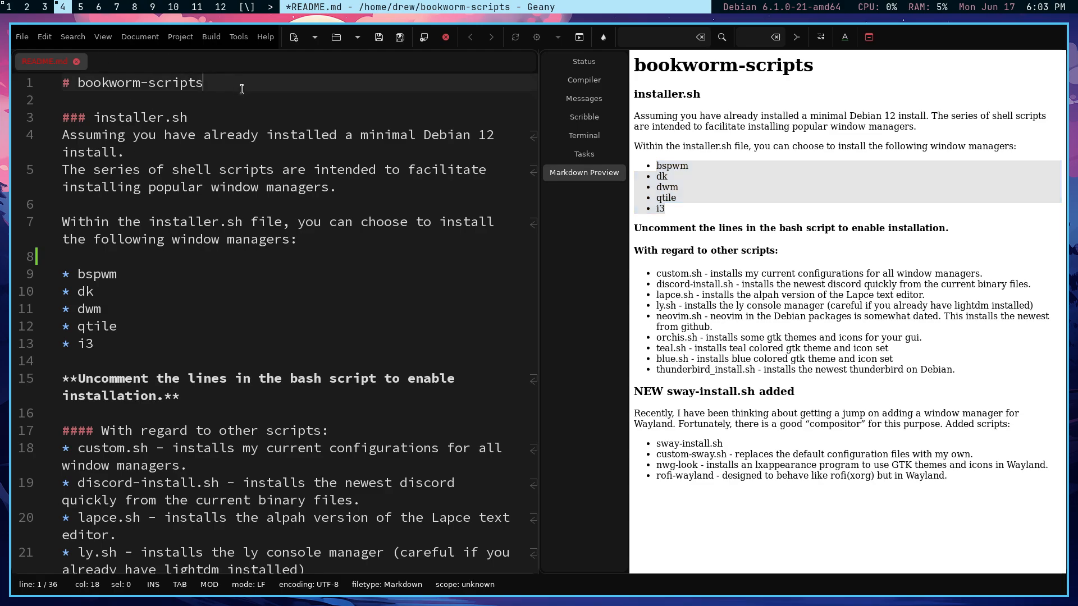
pyautogui.write('test')
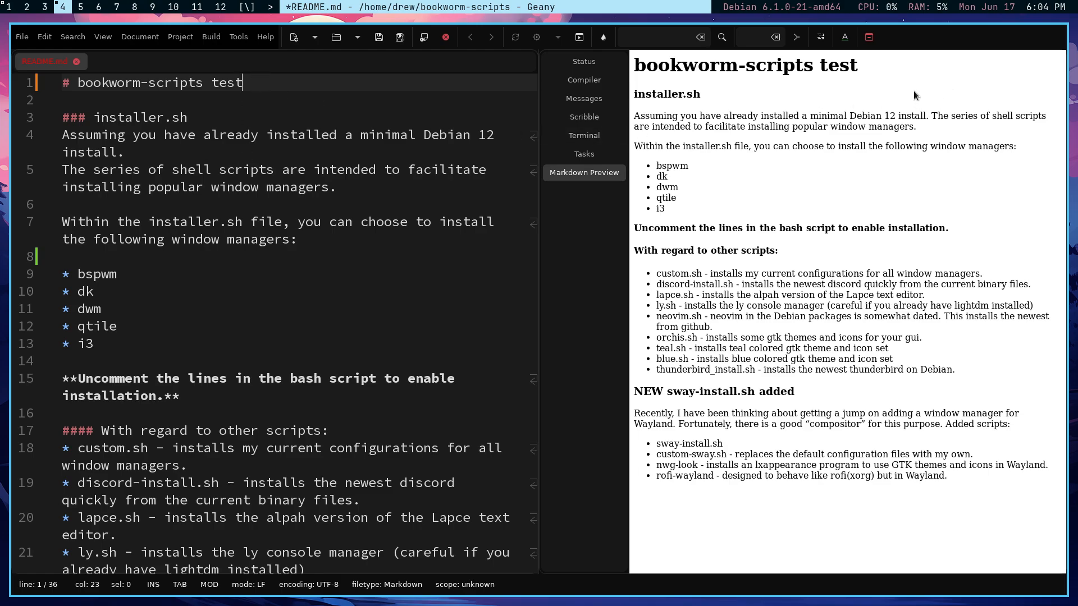
pyautogui.press('BackSpace')
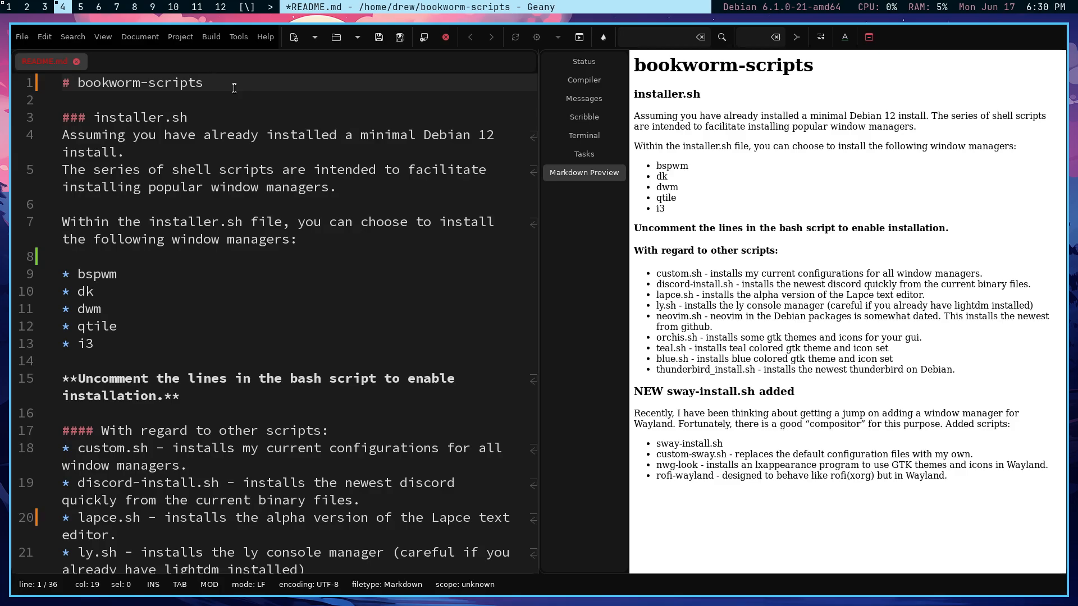
pyautogui.click(227, 82)
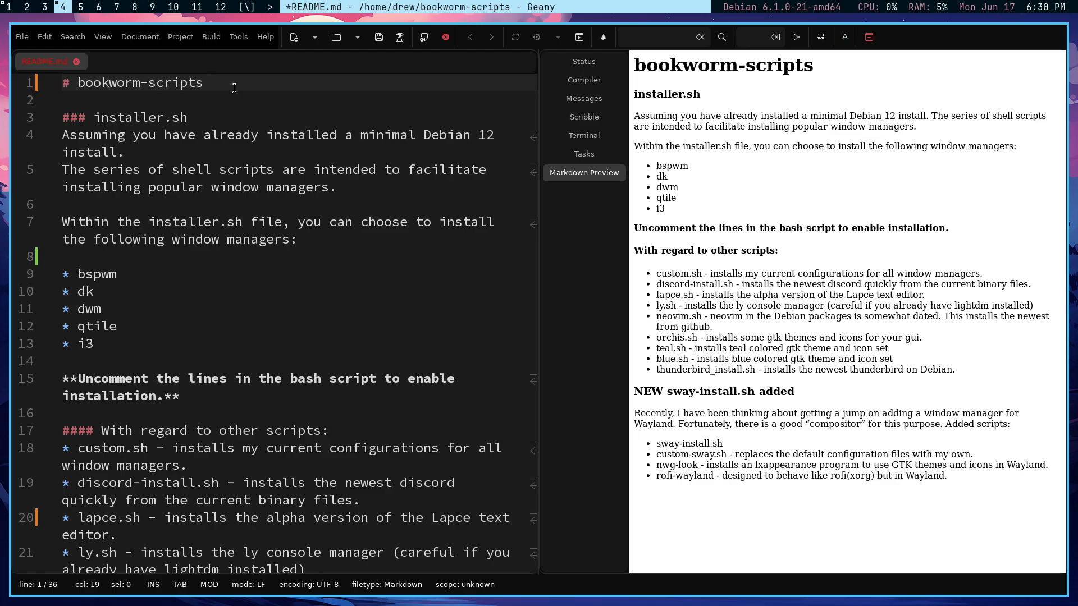
pyautogui.click(227, 82)
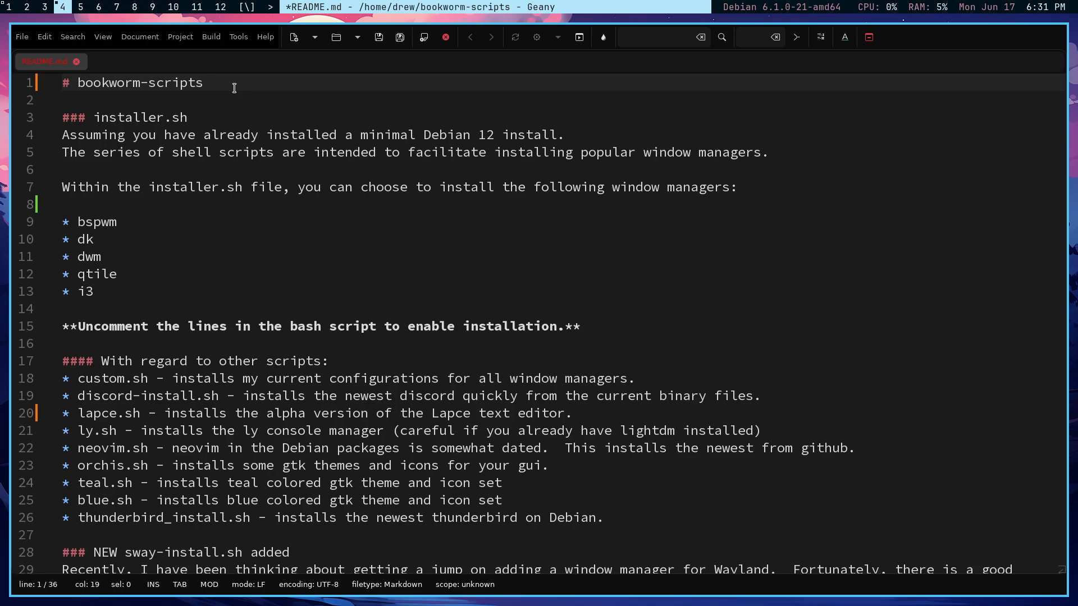
# - Show the TreeBrowser file tree of the home folder beside README.md and save the file
pyautogui.click(220, 82)
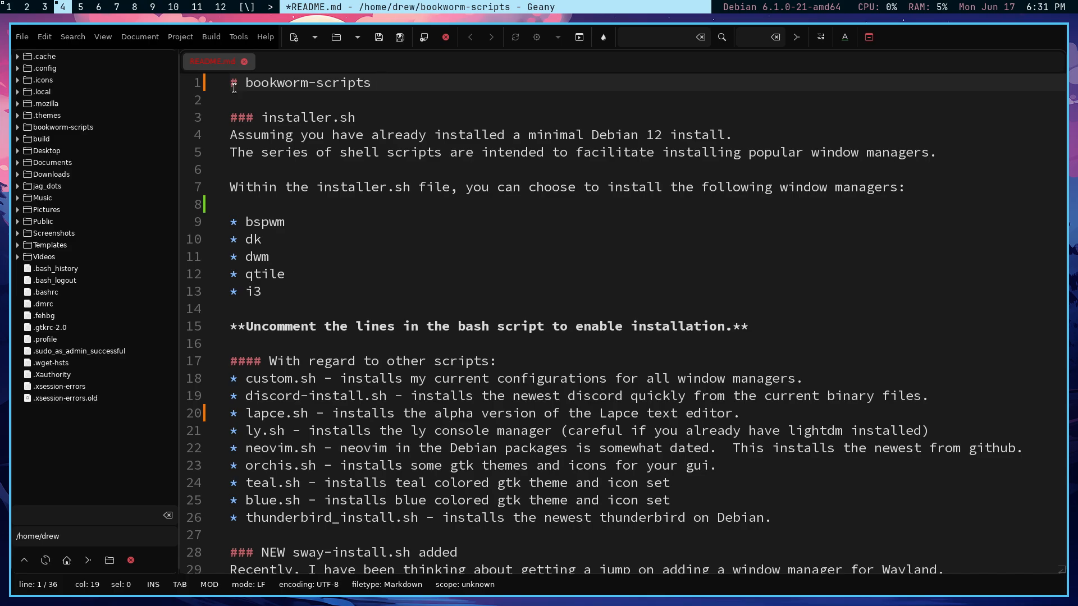
pyautogui.click(379, 82)
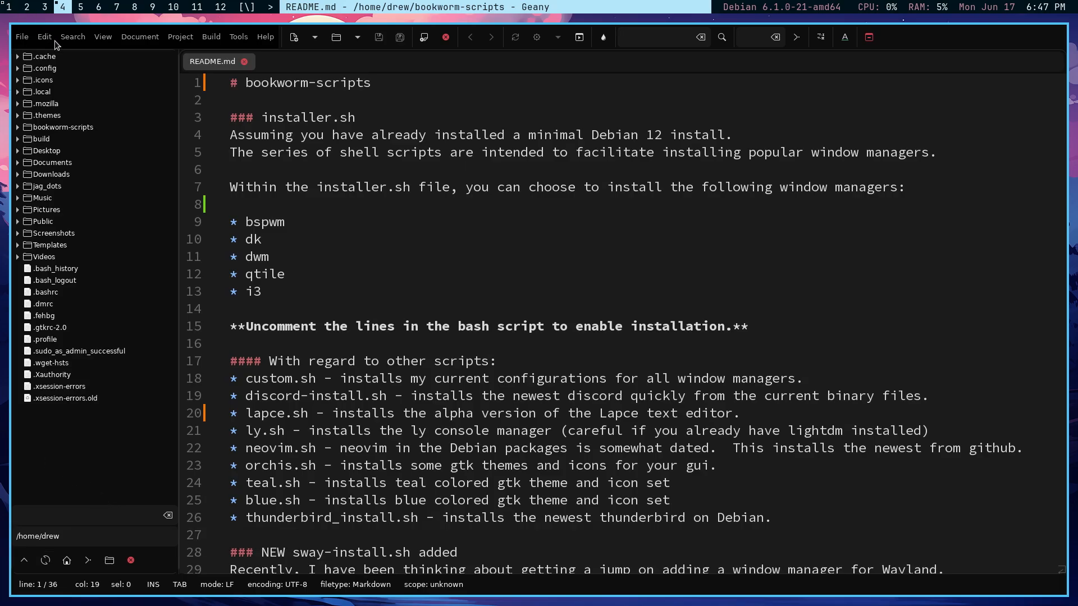
pyautogui.click(43, 36)
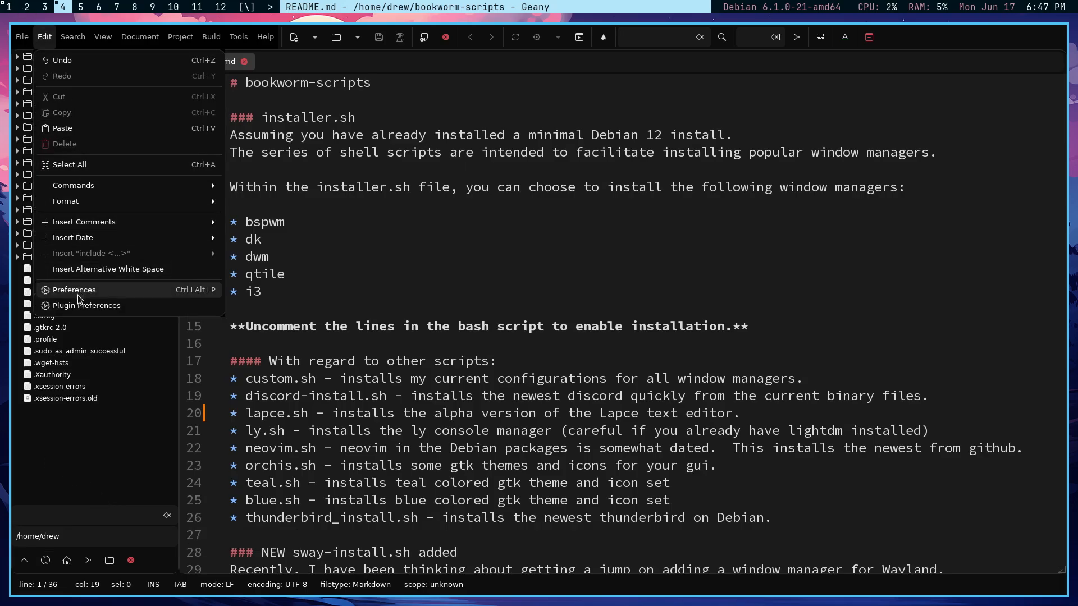
pyautogui.click(74, 289)
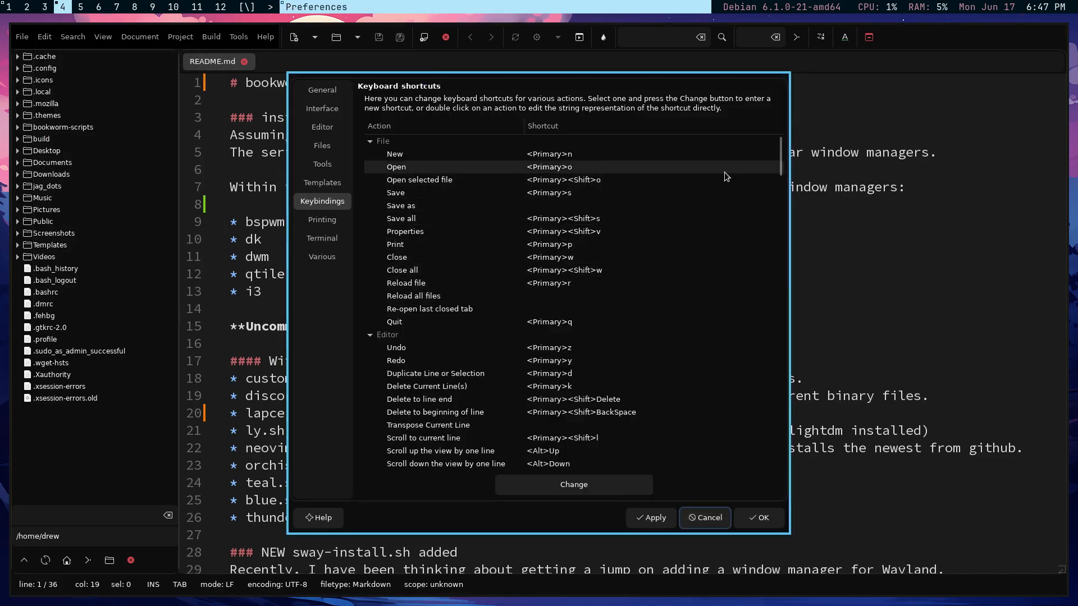
pyautogui.scroll(-3)
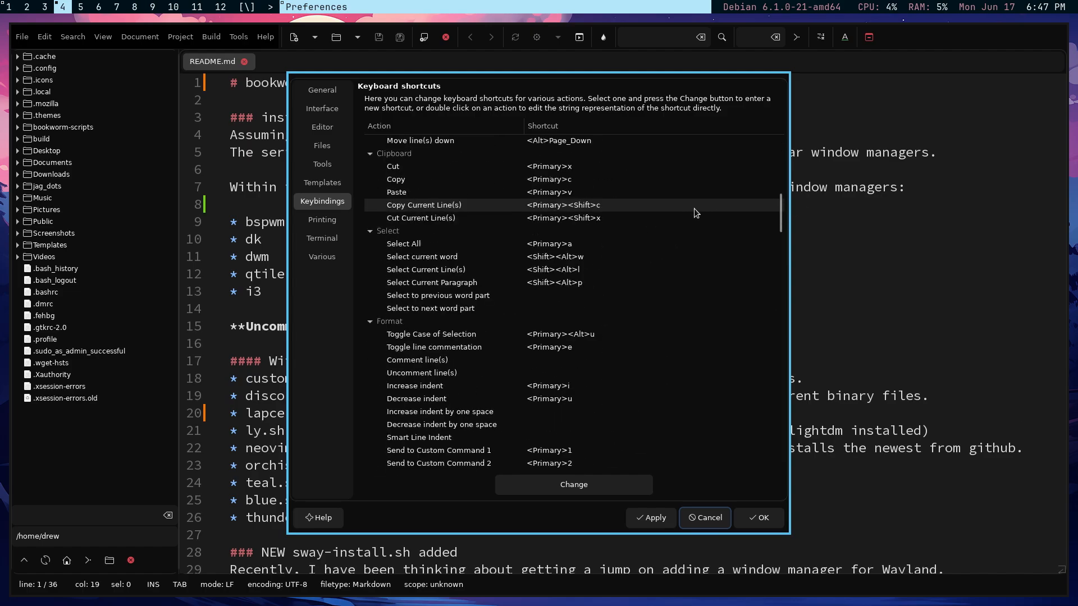
pyautogui.scroll(-3)
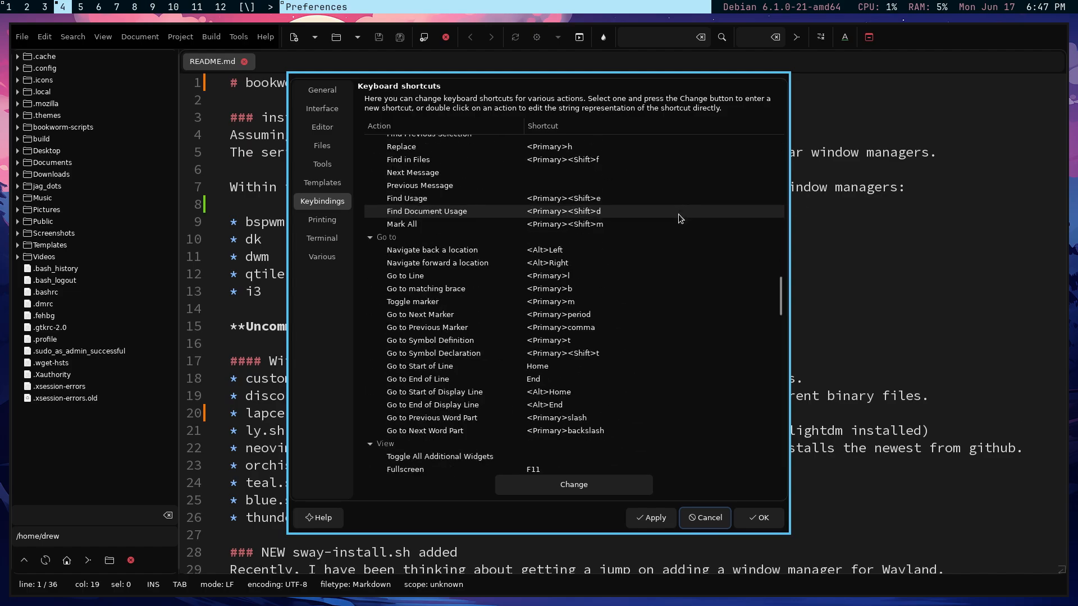
pyautogui.scroll(-3)
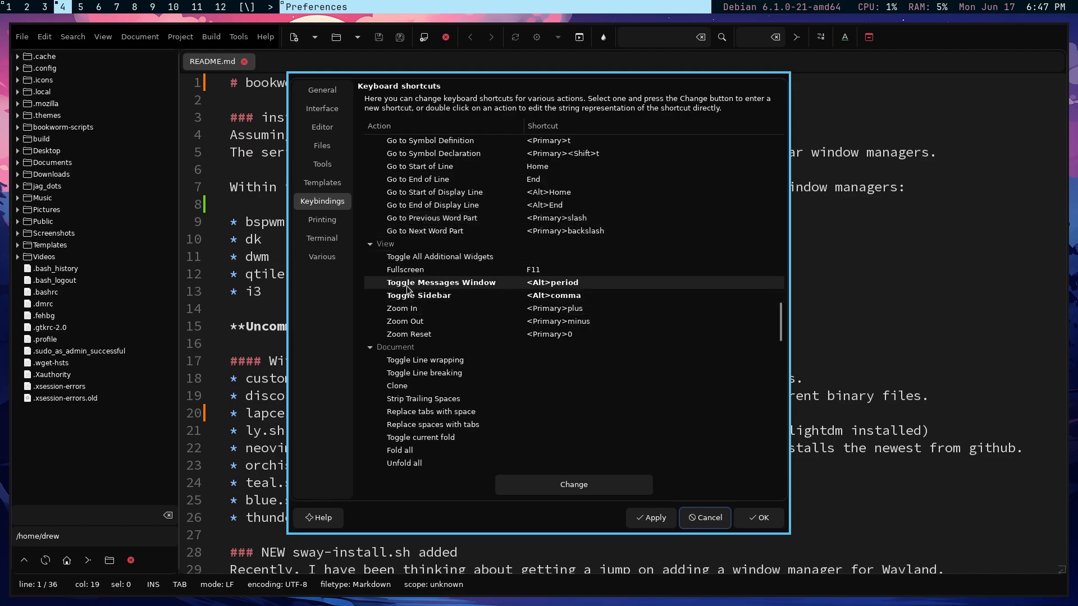
pyautogui.moveTo(474, 290)
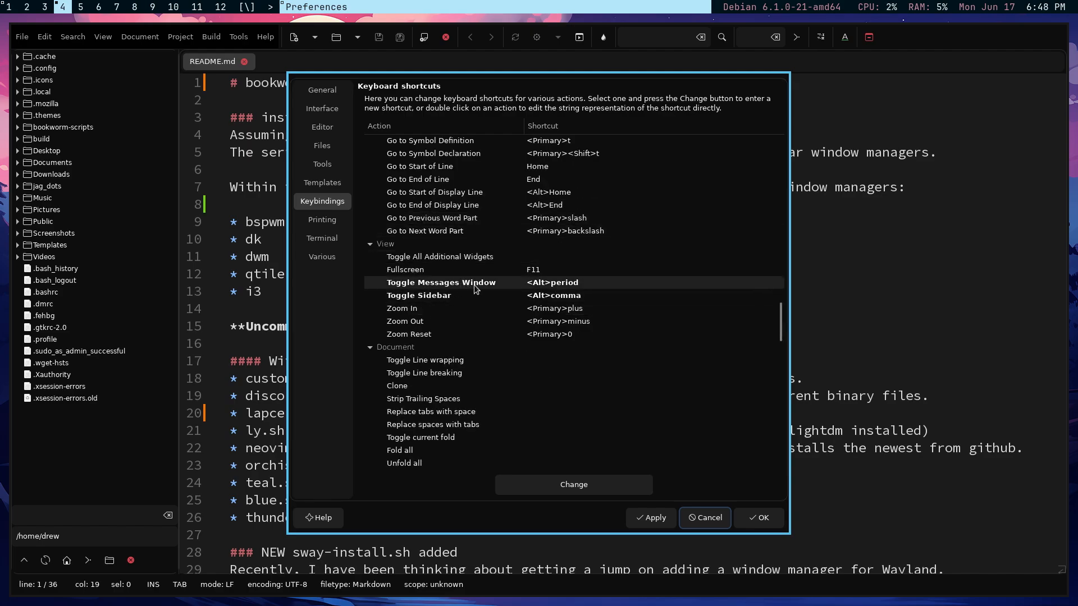
pyautogui.click(417, 295)
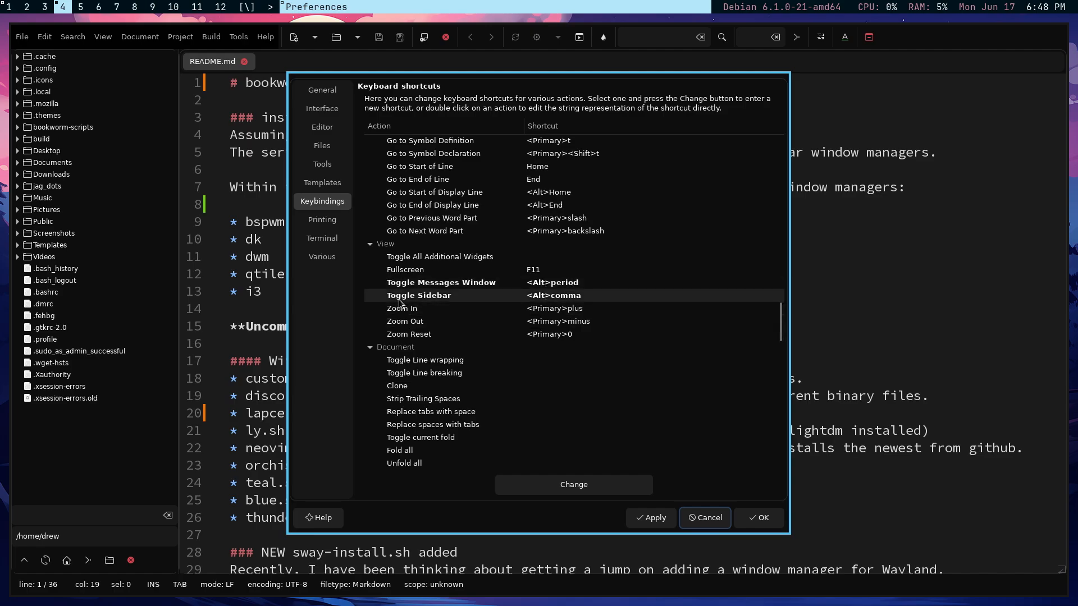
pyautogui.moveTo(536, 301)
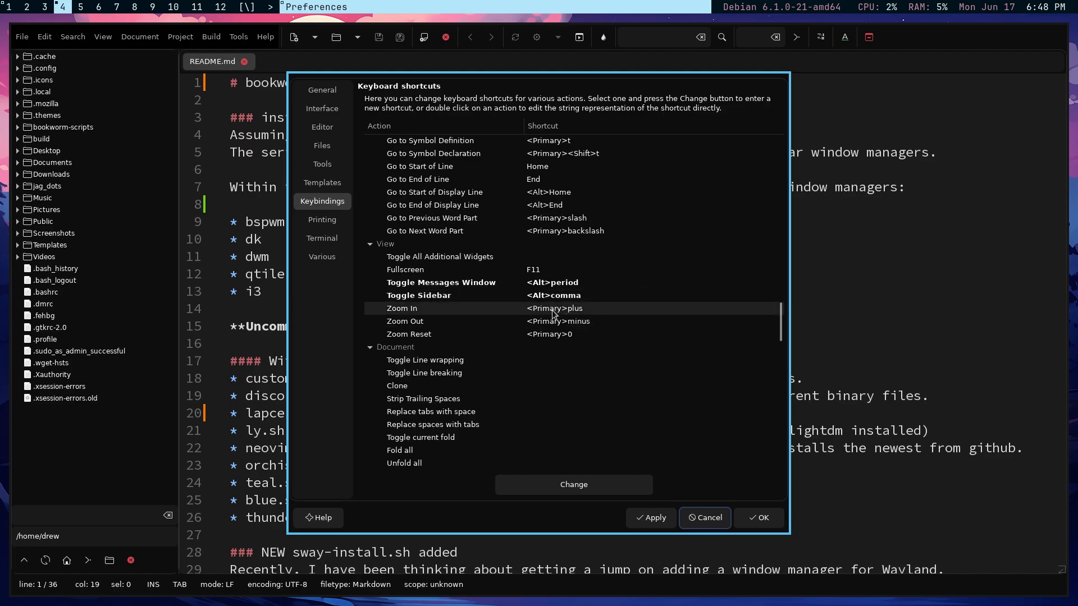
pyautogui.moveTo(553, 314)
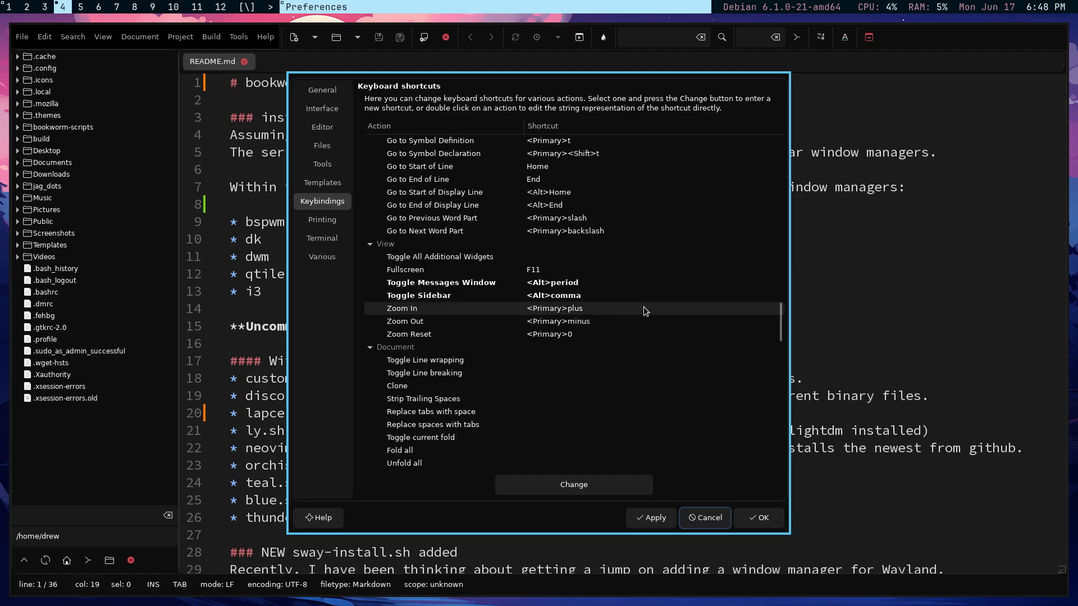
pyautogui.scroll(3)
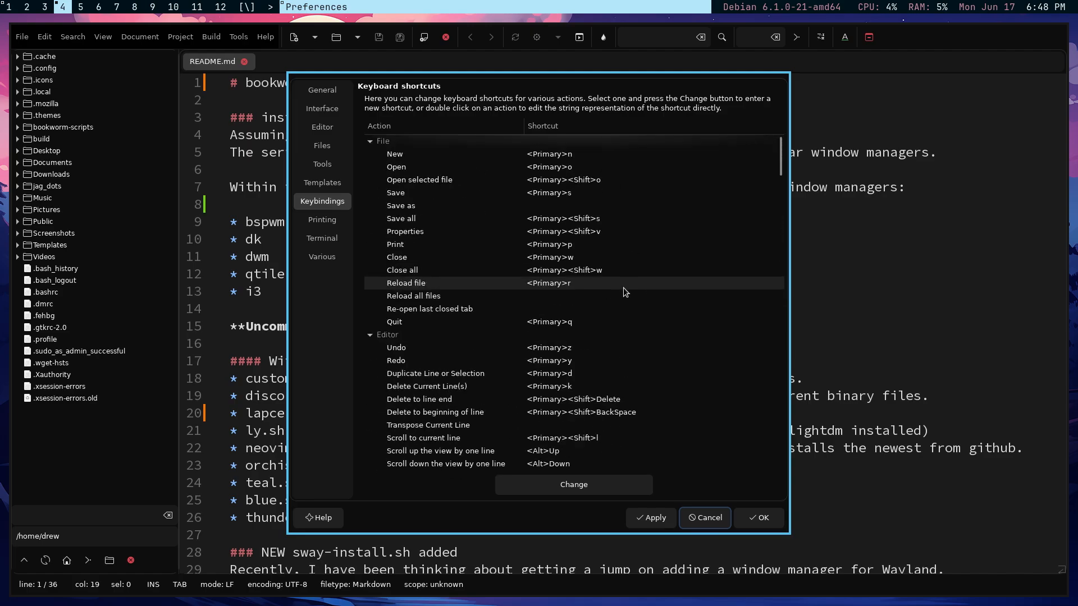
pyautogui.click(395, 192)
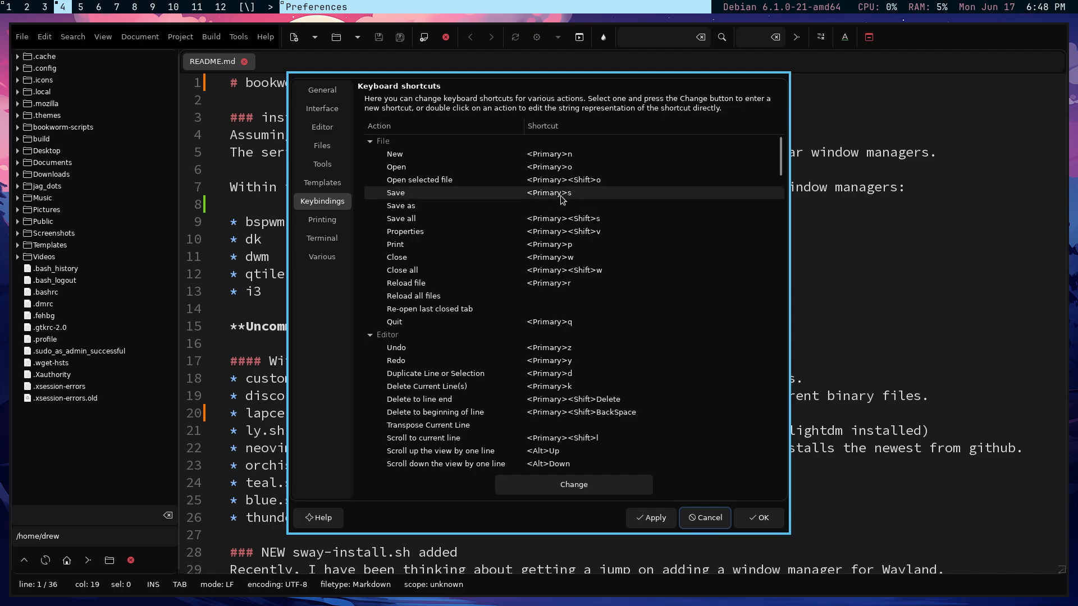
pyautogui.click(394, 154)
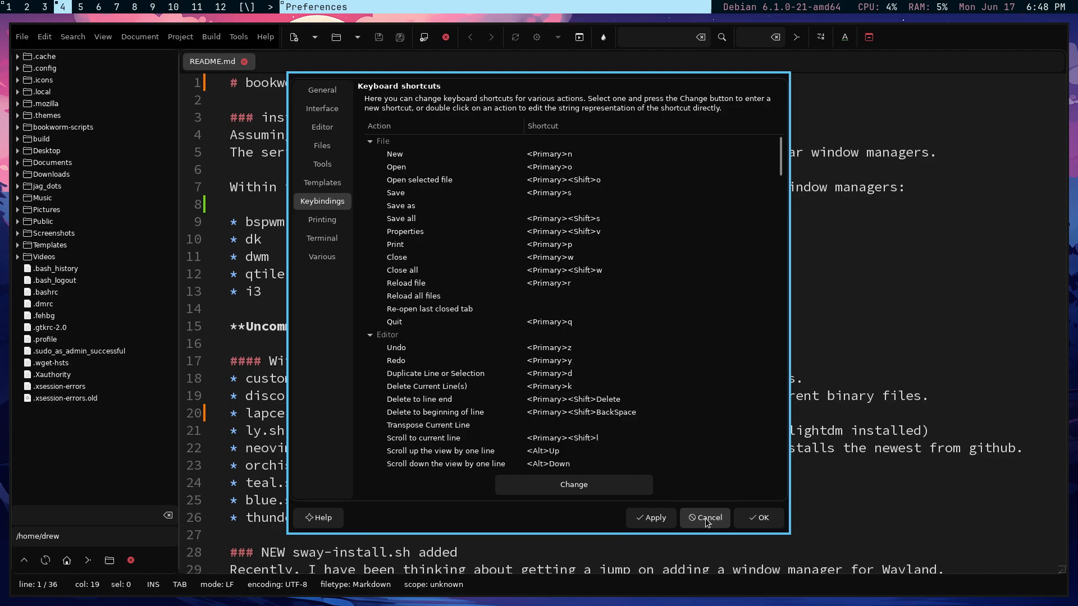
pyautogui.click(705, 517)
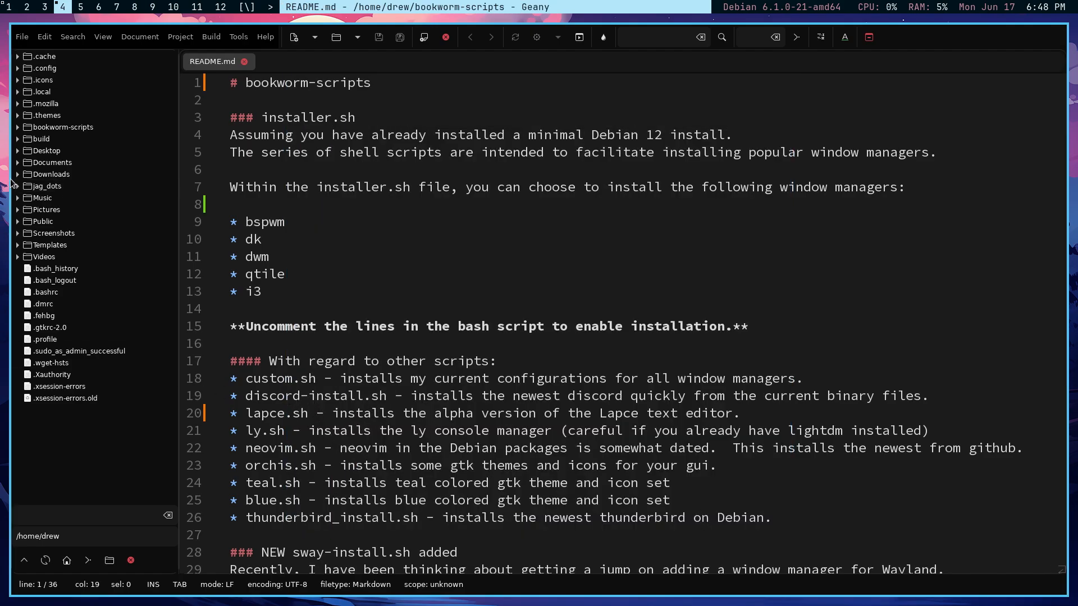
pyautogui.moveTo(41, 138)
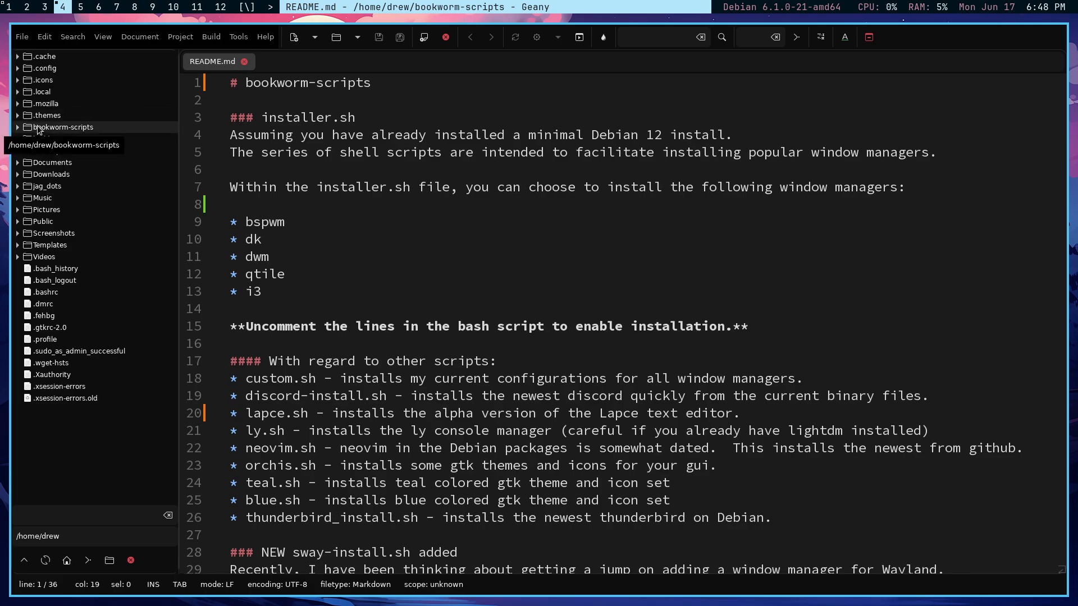
pyautogui.rightClick(61, 127)
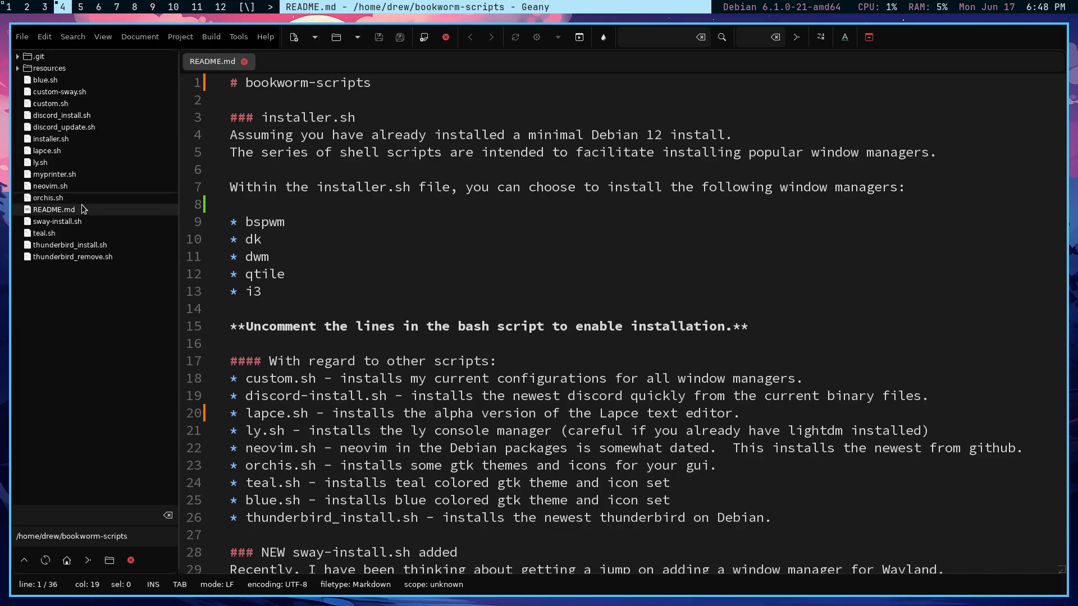
pyautogui.moveTo(43, 234)
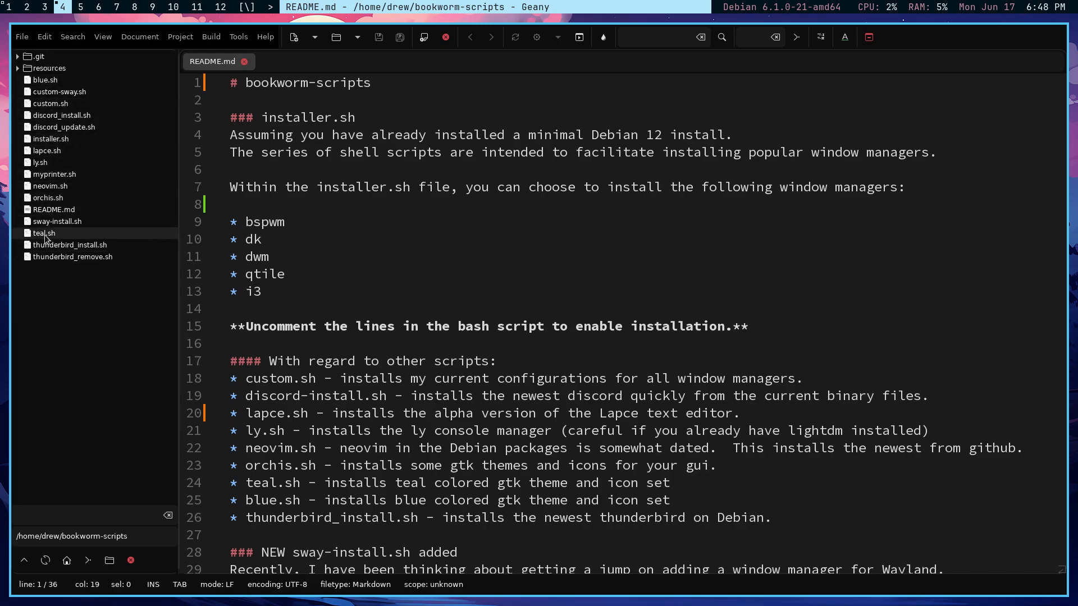
pyautogui.moveTo(49, 185)
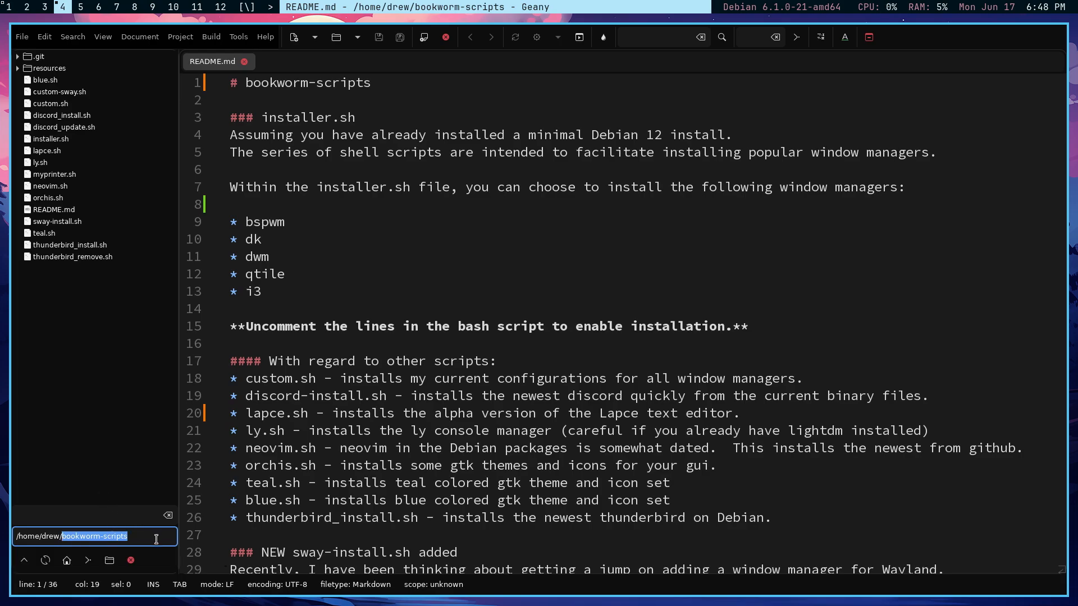
pyautogui.moveTo(110, 450)
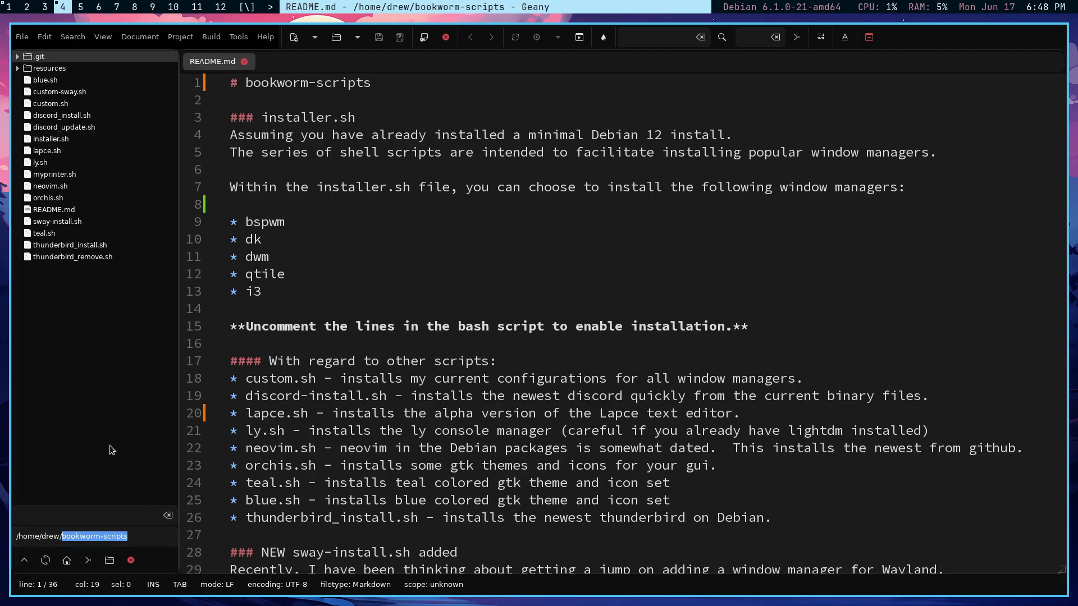
pyautogui.moveTo(67, 560)
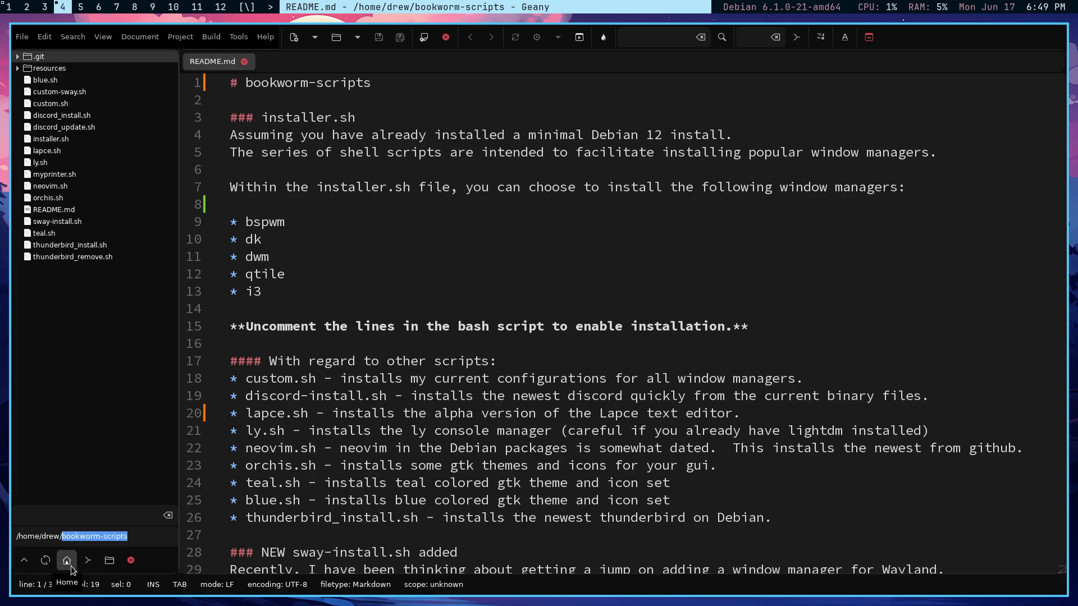
pyautogui.click(66, 559)
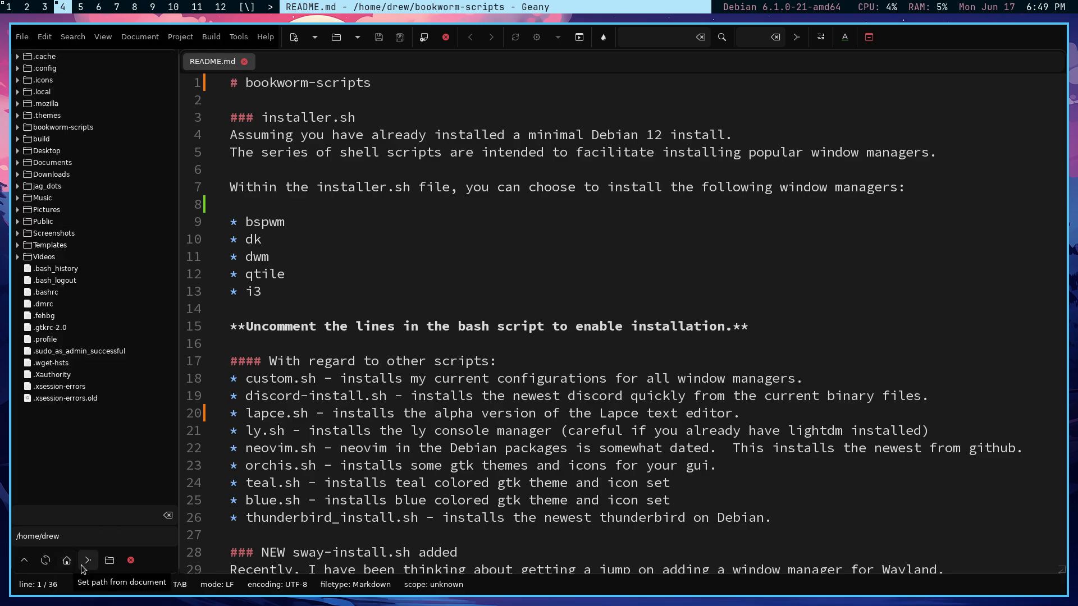
pyautogui.moveTo(87, 107)
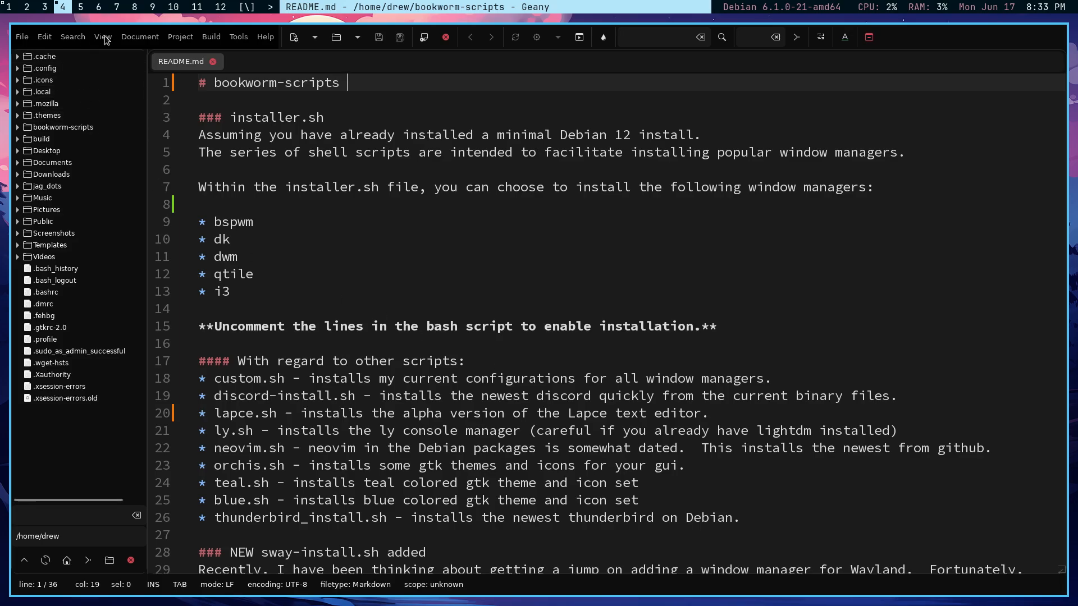
pyautogui.click(103, 36)
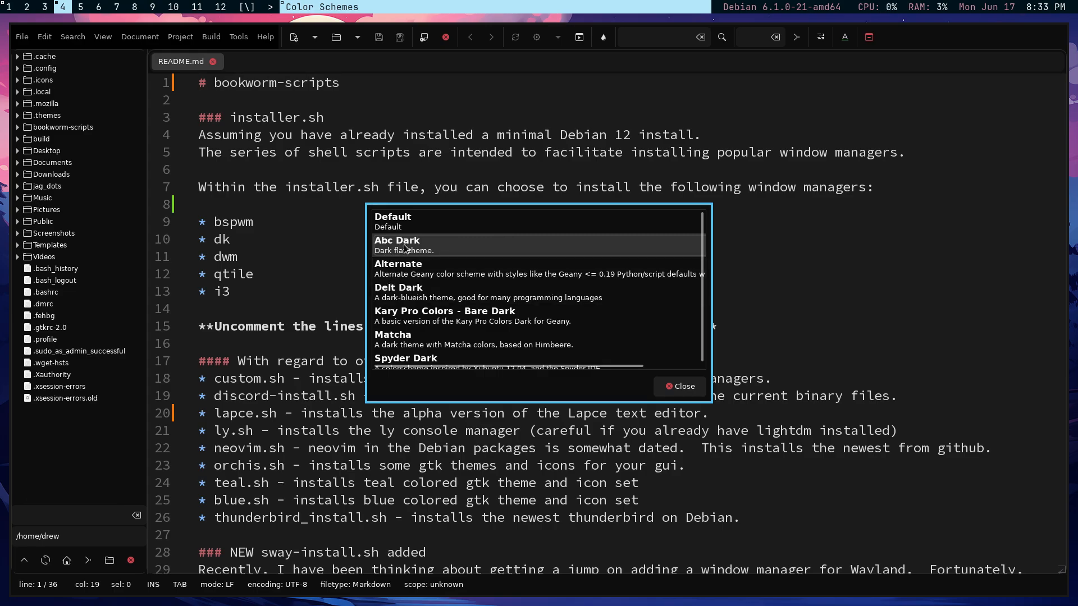
pyautogui.moveTo(651, 382)
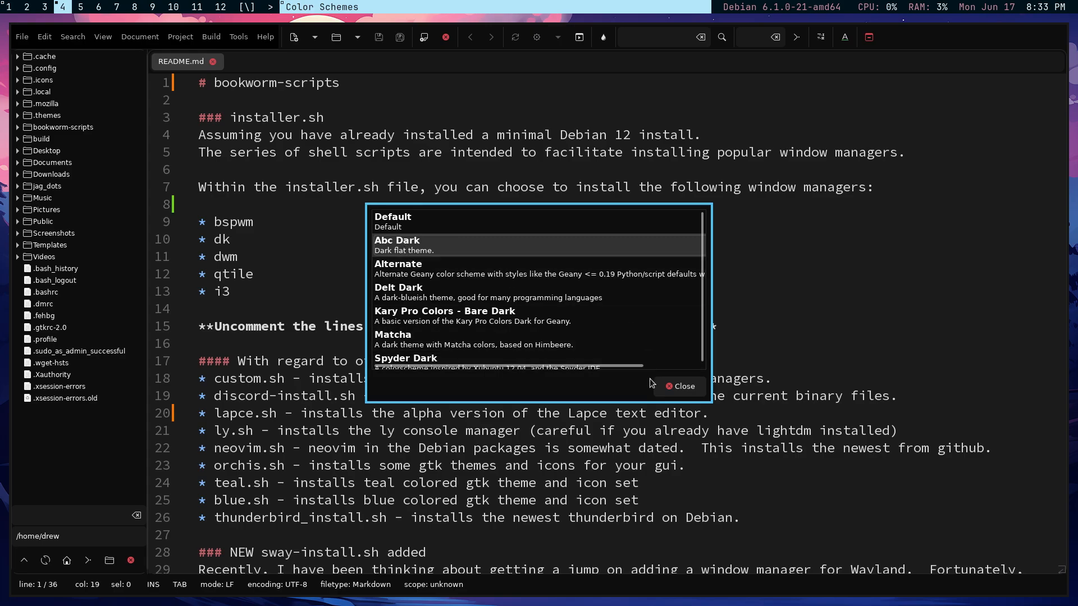
pyautogui.click(680, 385)
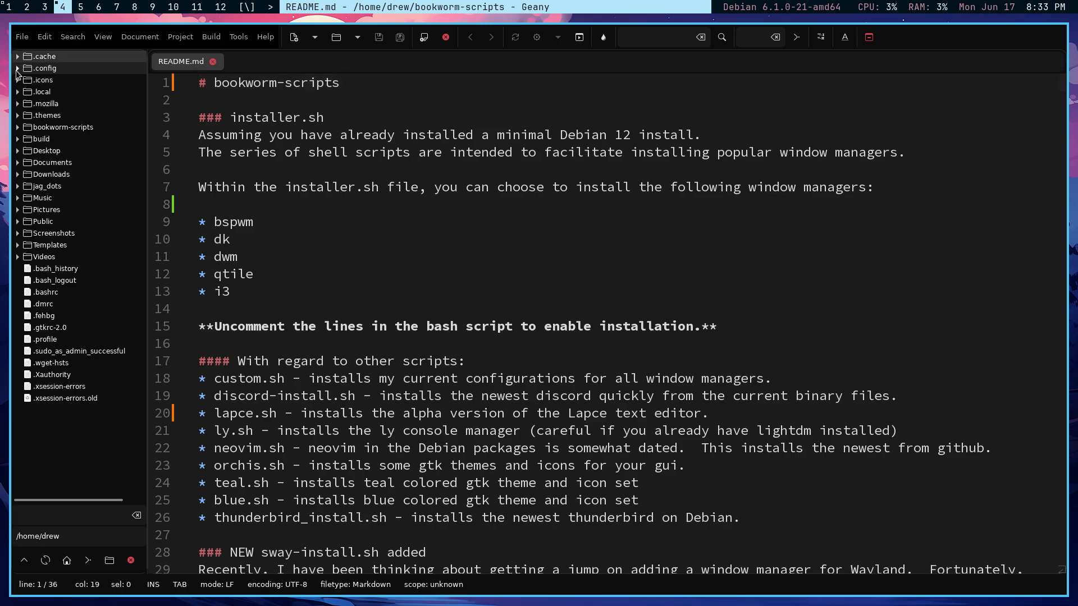
# - Open .config/geany/colorschemes/abc-dark.conf from the file tree and find its comment style line
pyautogui.click(17, 69)
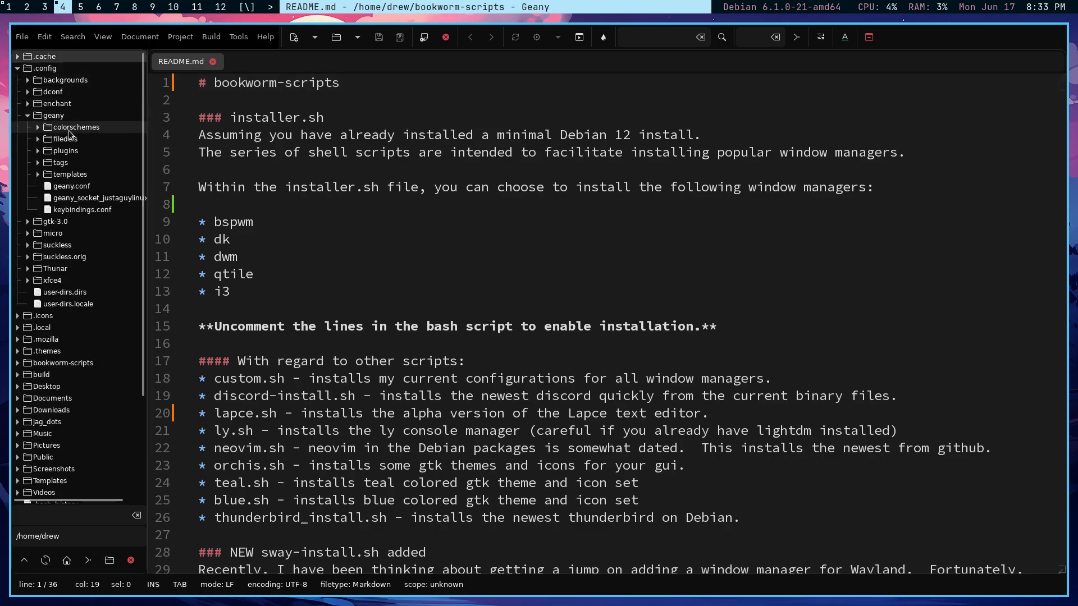
pyautogui.click(74, 127)
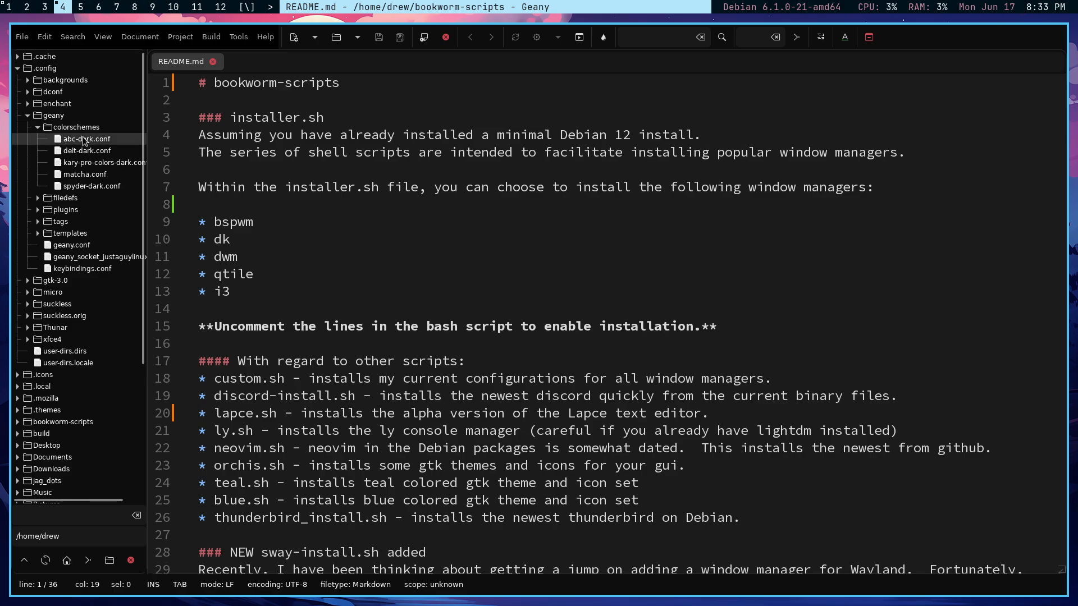
pyautogui.doubleClick(87, 139)
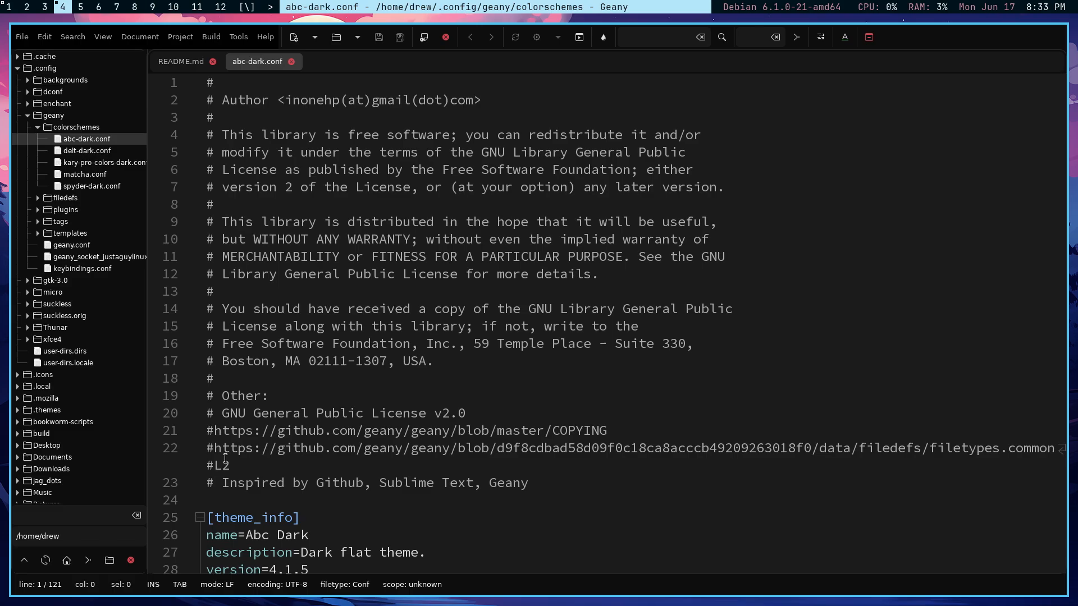
pyautogui.scroll(-3)
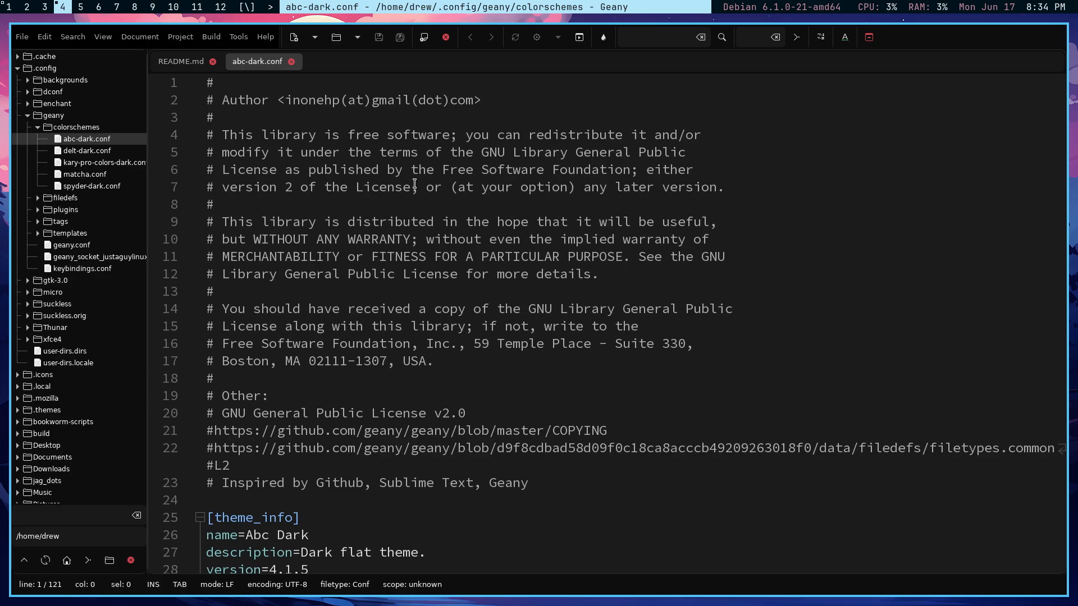
pyautogui.scroll(-3)
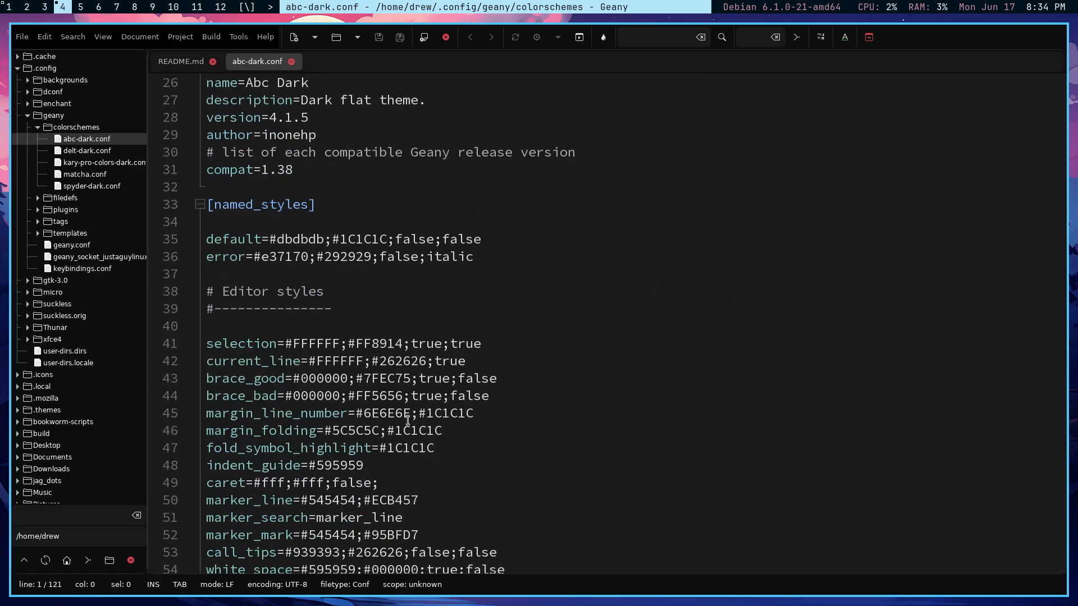
pyautogui.scroll(3)
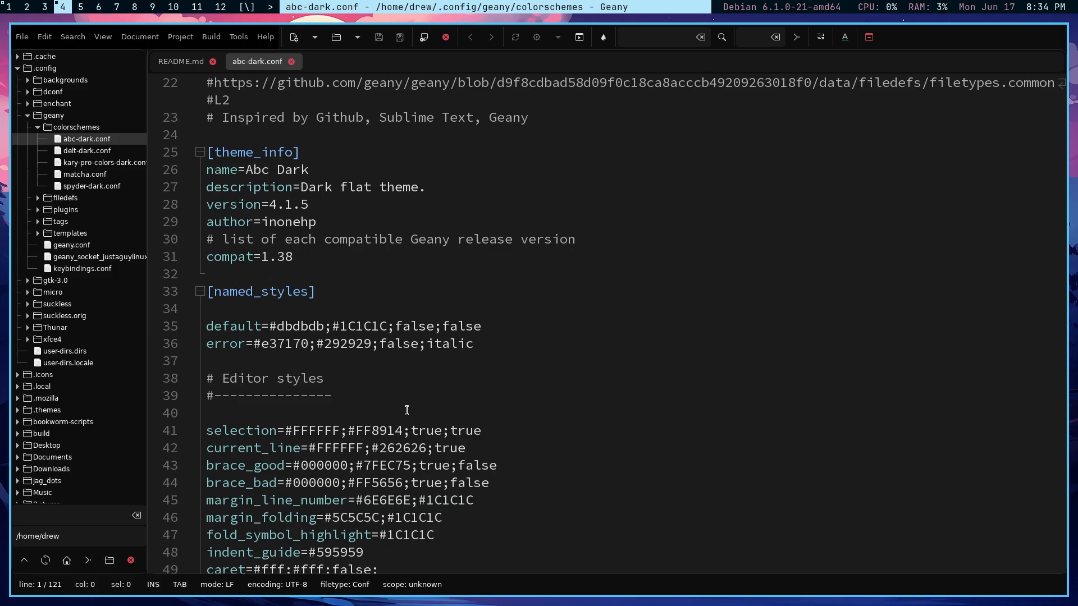
pyautogui.scroll(-3)
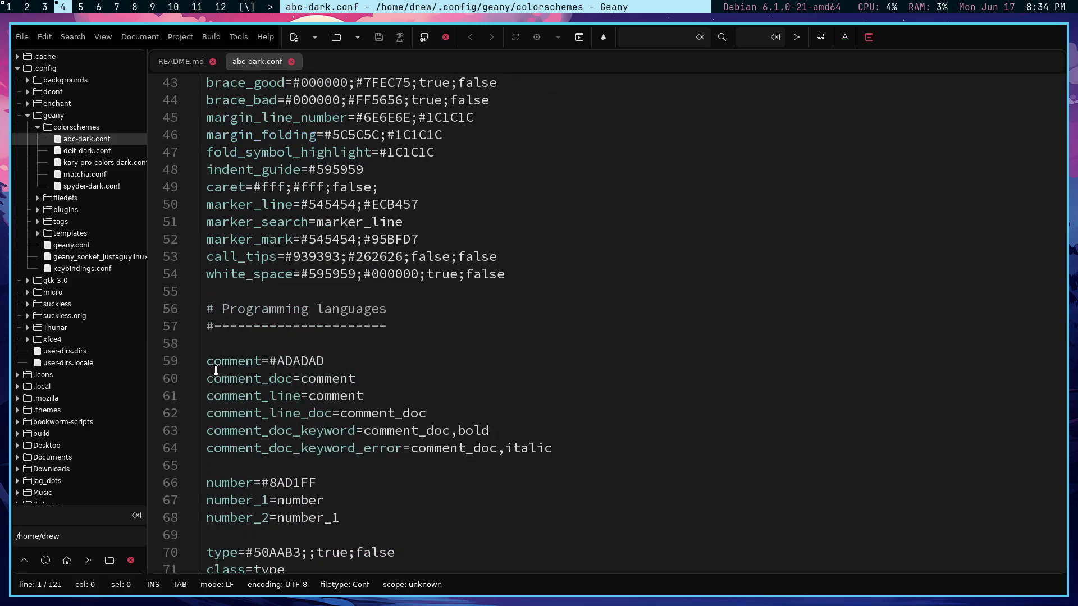
# - Change the comment style line to comment=#ADADAD;;;true so comments render italic
pyautogui.doubleClick(298, 360)
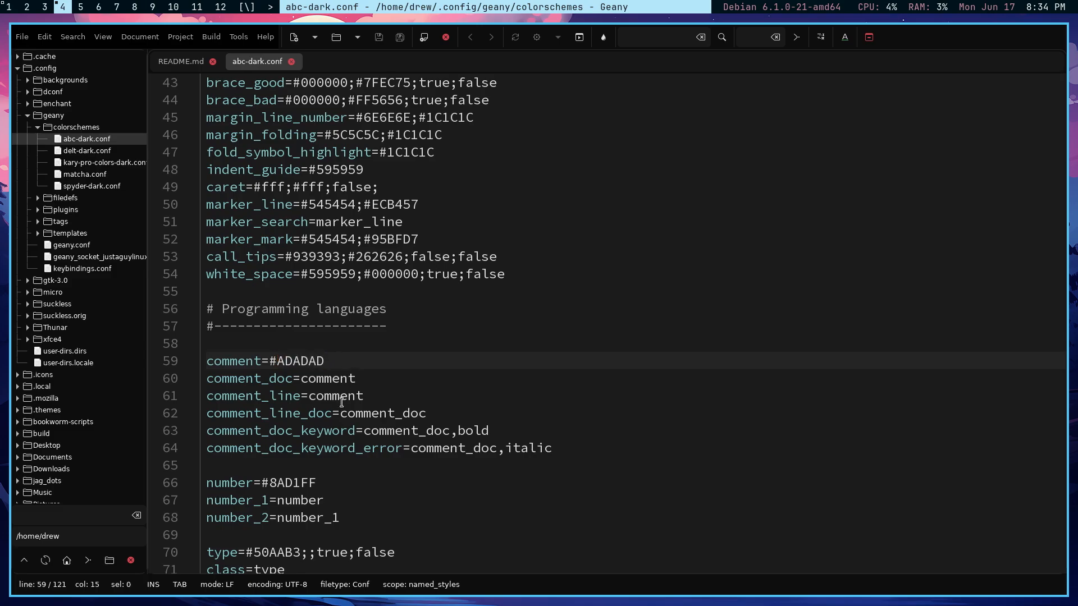
pyautogui.write(';;')
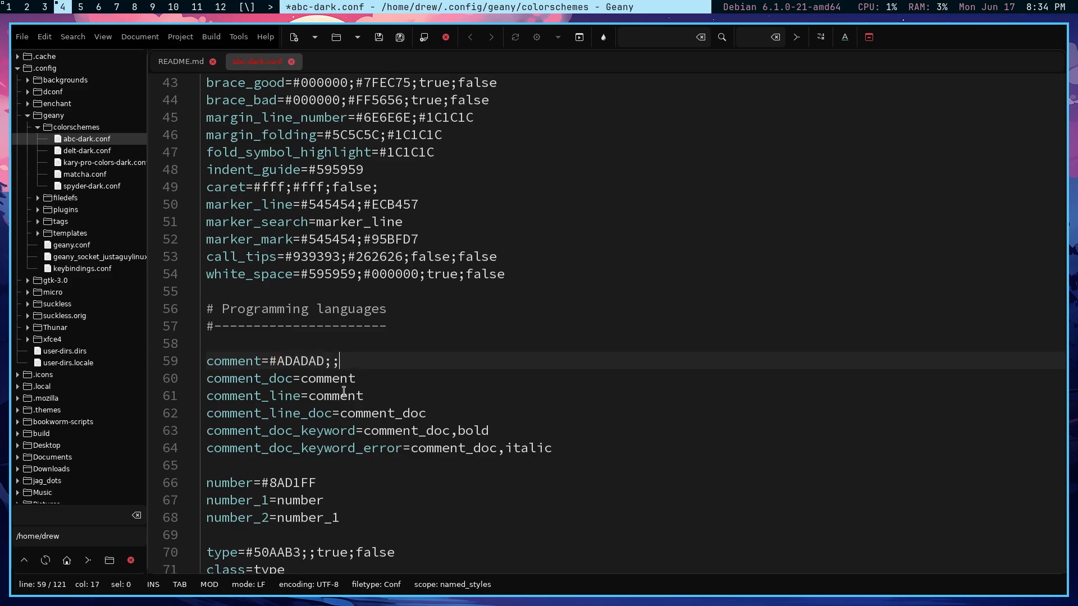
pyautogui.write(';')
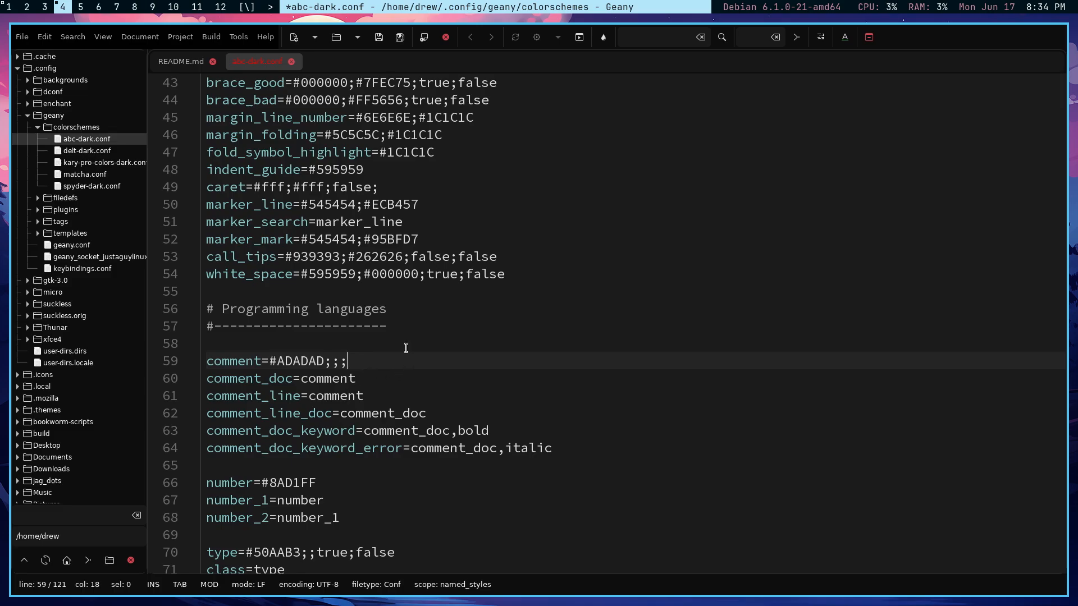
pyautogui.write('tr')
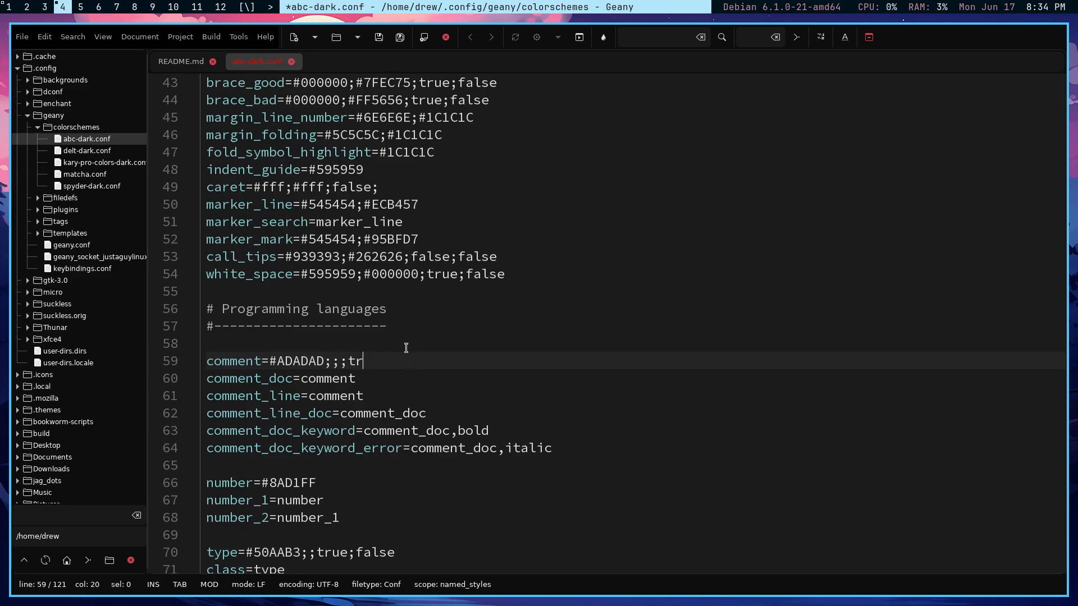
pyautogui.write('ue')
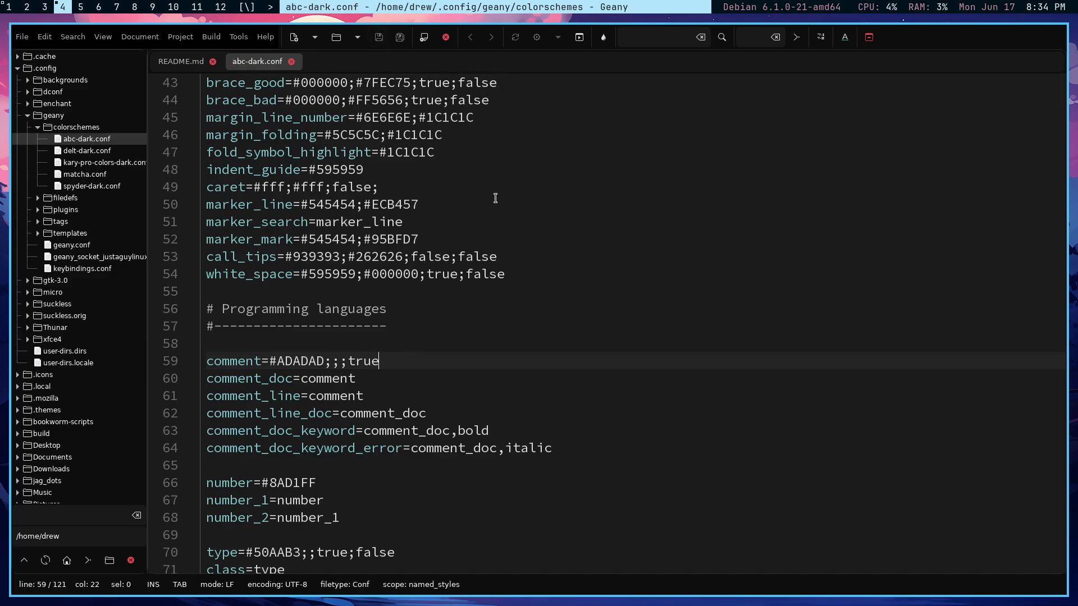
# - Collapse the colorschemes folder and browse the file tree toward the sxhkd folder
pyautogui.click(38, 127)
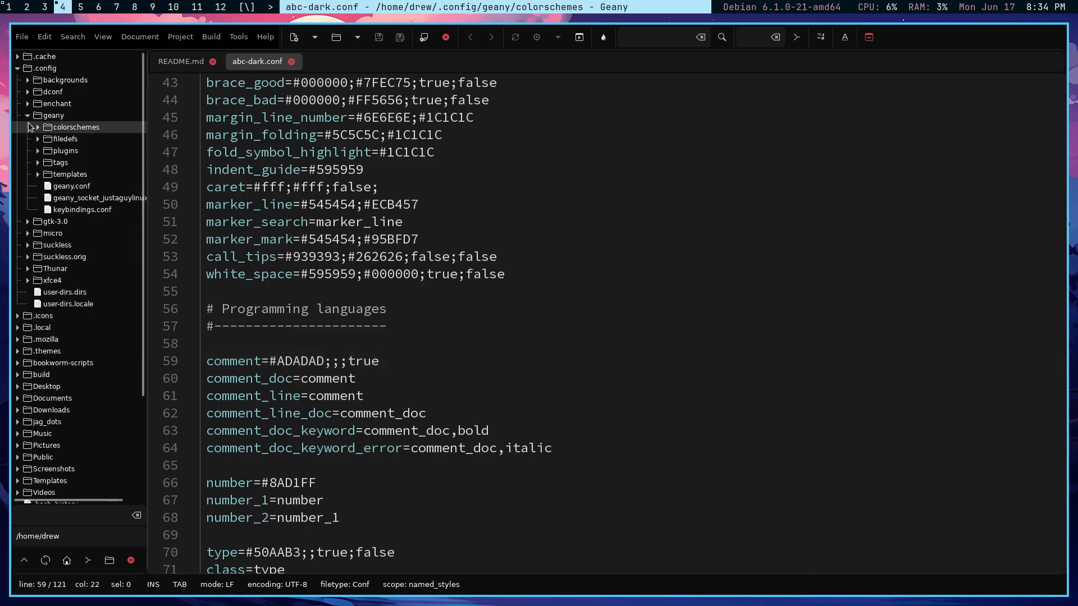
pyautogui.scroll(3)
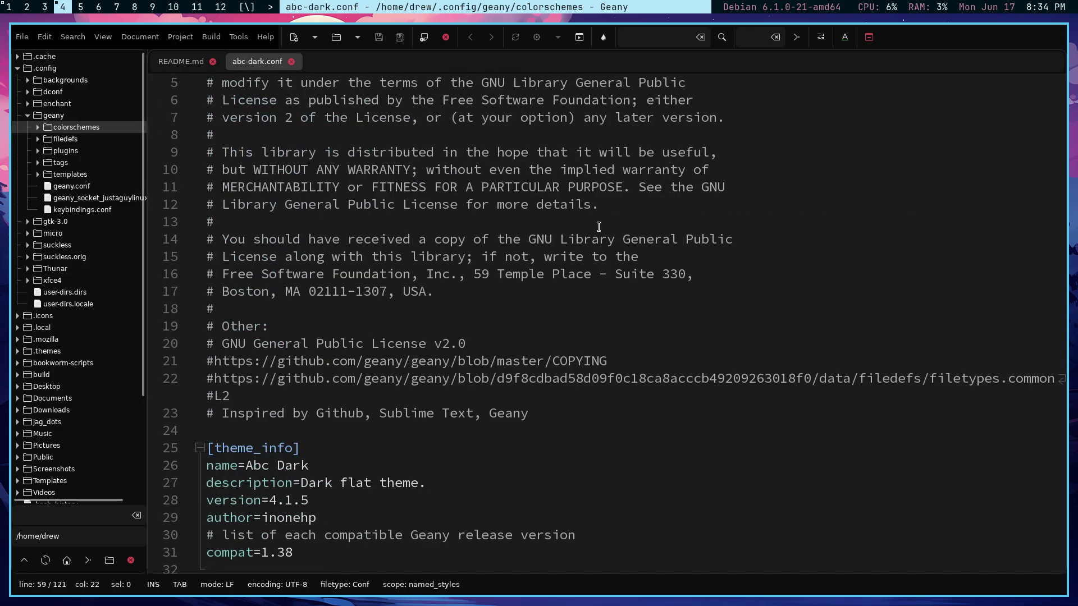
pyautogui.scroll(3)
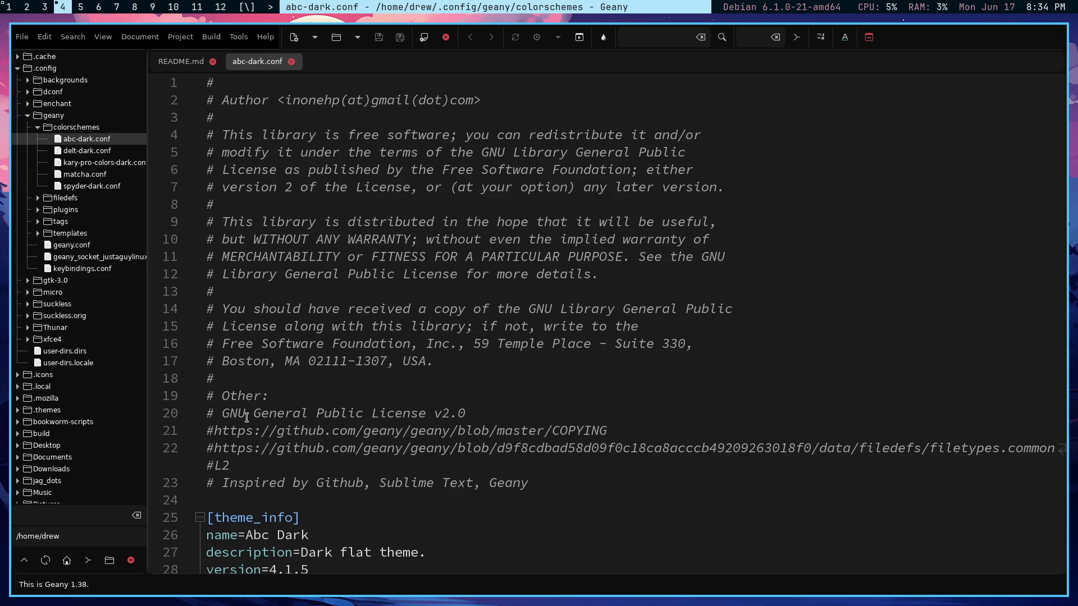
pyautogui.scroll(-3)
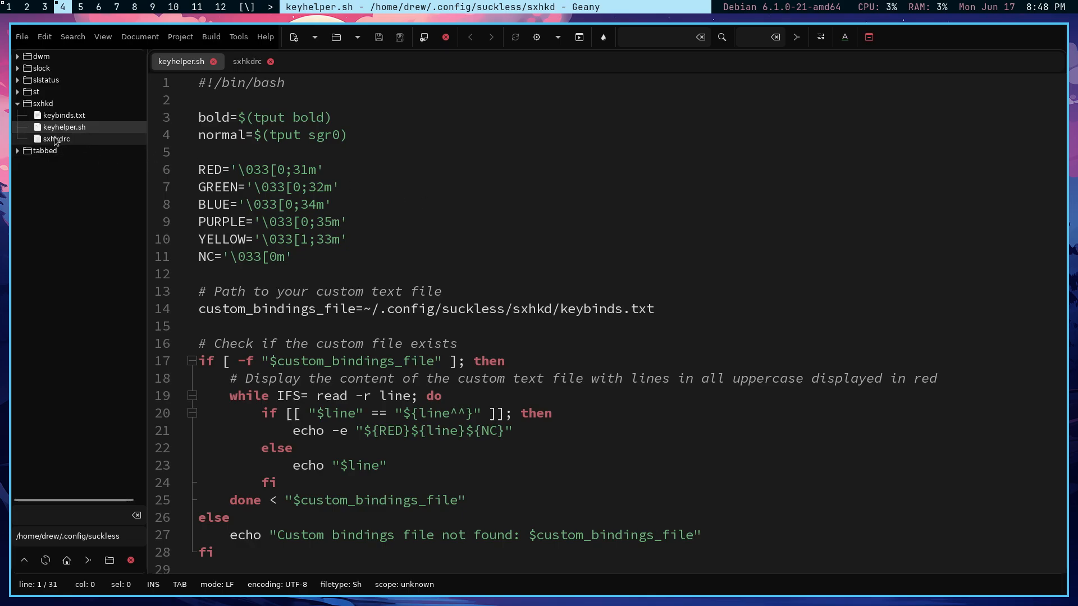
pyautogui.moveTo(69, 128)
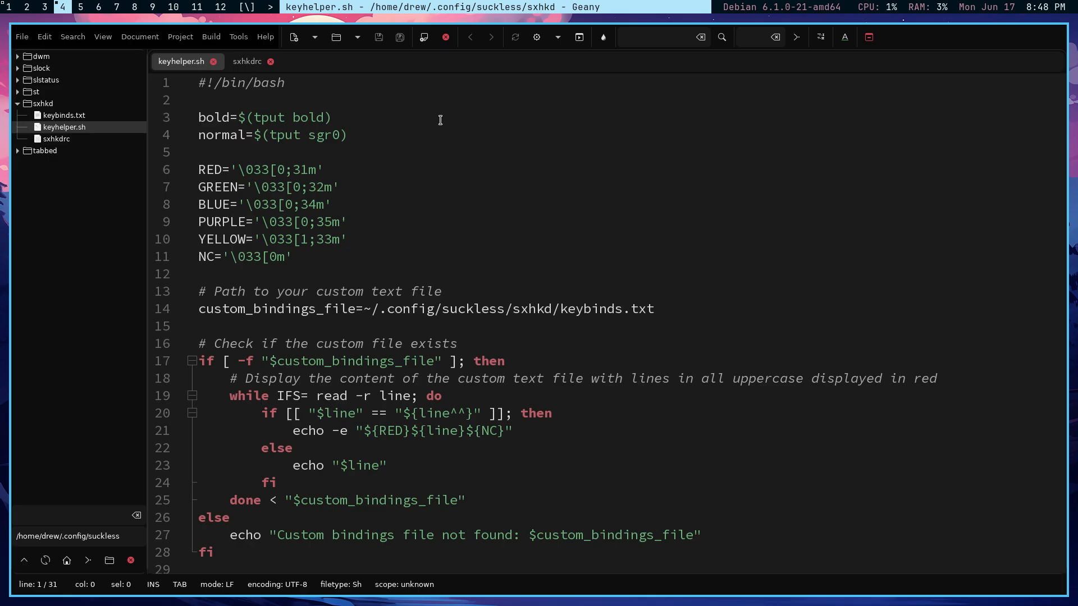
pyautogui.moveTo(441, 90)
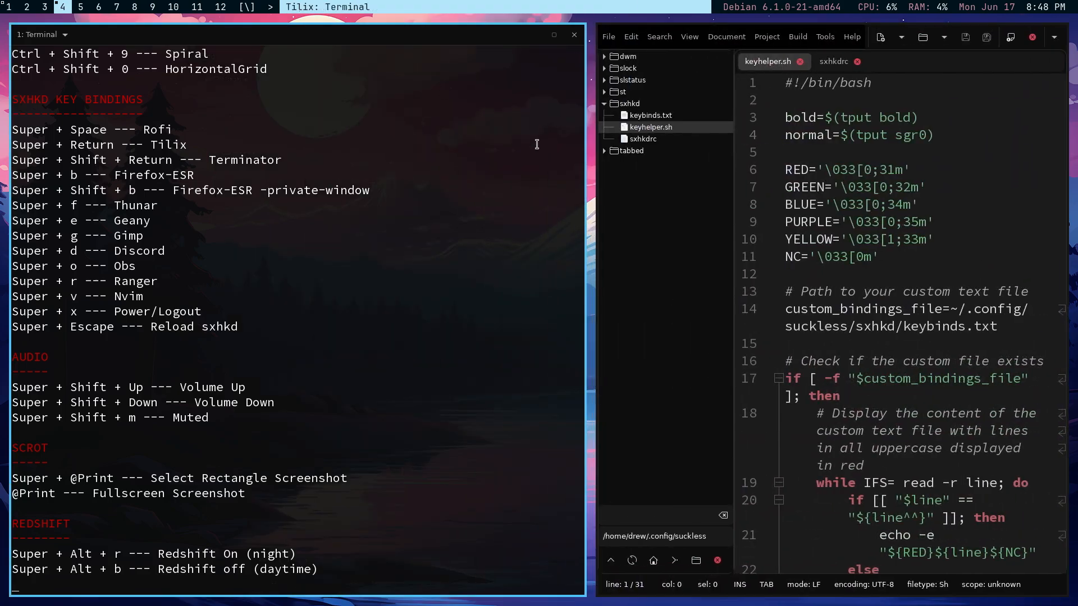
pyautogui.moveTo(126, 209)
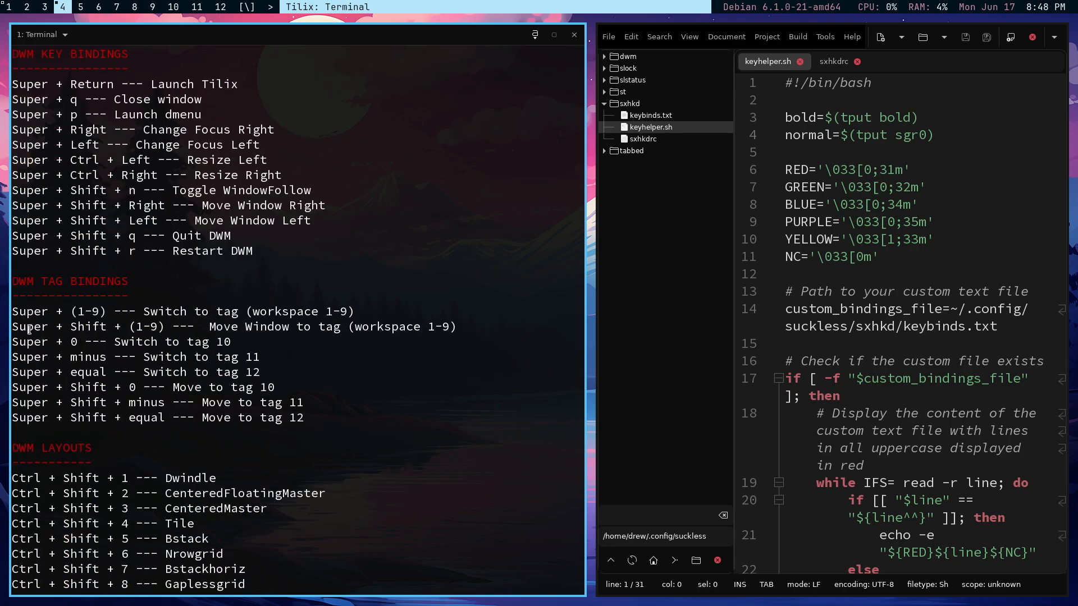
pyautogui.moveTo(72, 287)
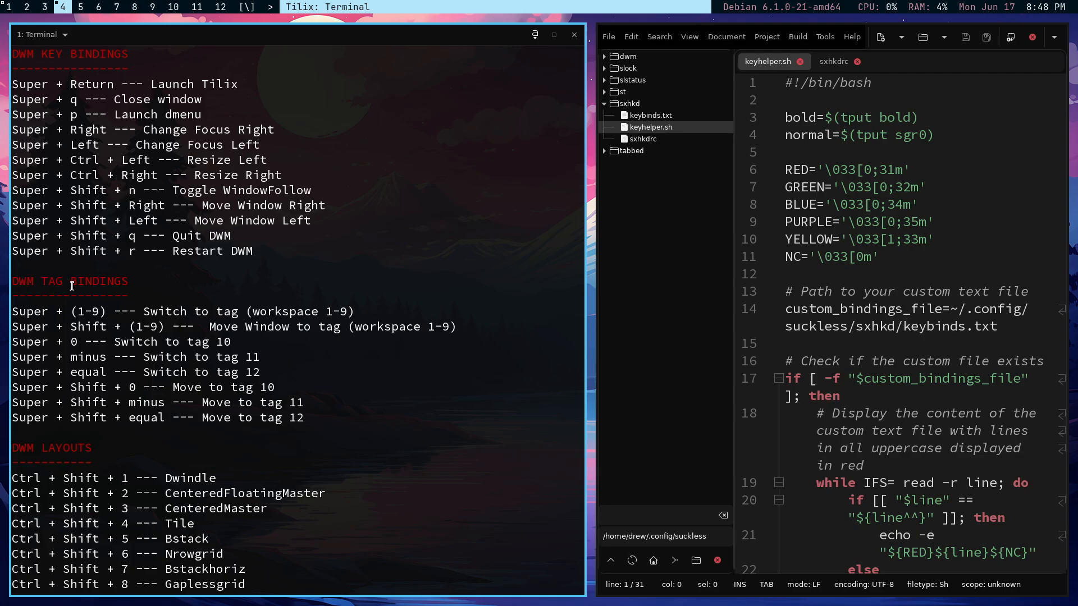
# - Scroll through the DWM, SXHKD, audio and screenshot bindings printed in the Tilix terminal
pyautogui.scroll(-3)
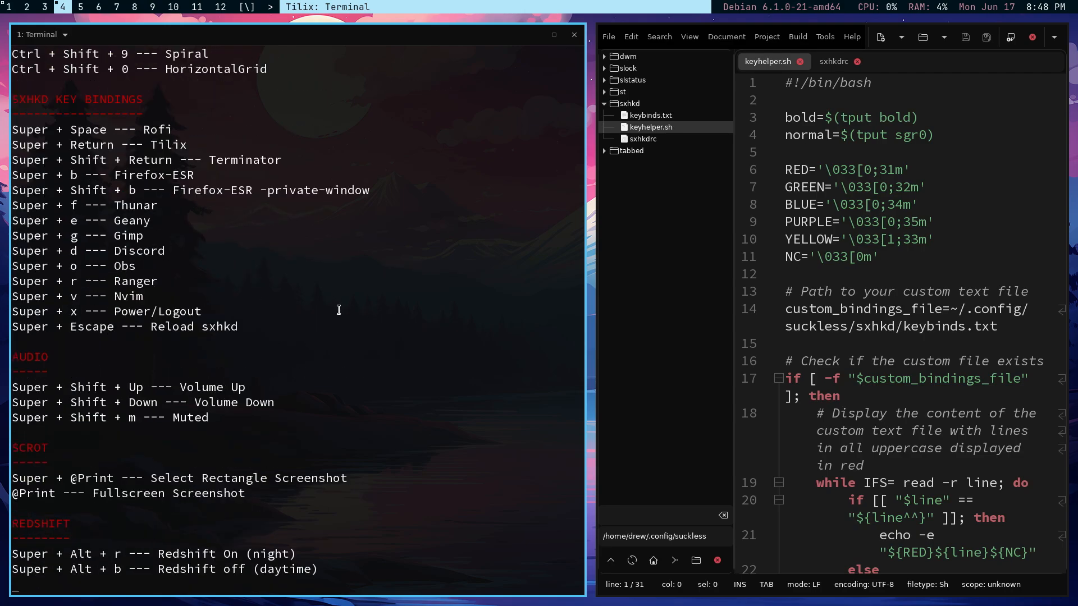
pyautogui.moveTo(372, 304)
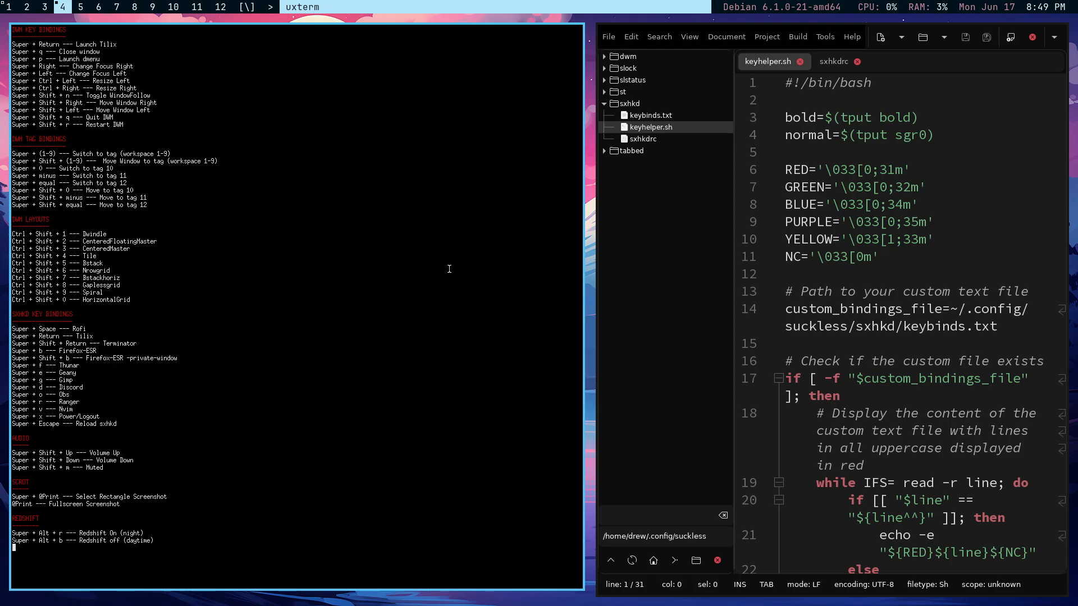
pyautogui.moveTo(442, 258)
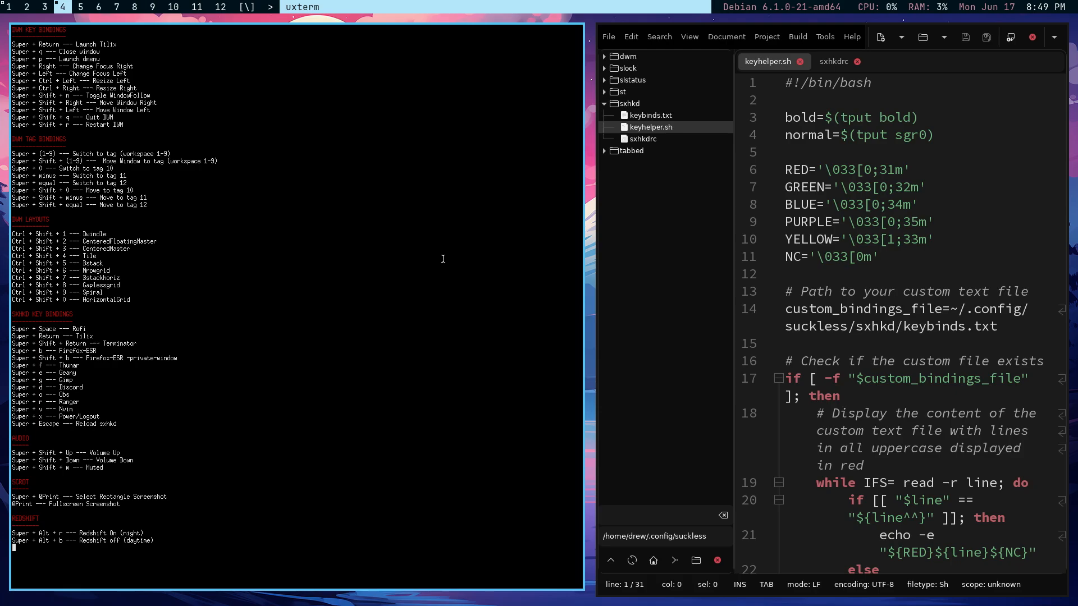
pyautogui.moveTo(453, 271)
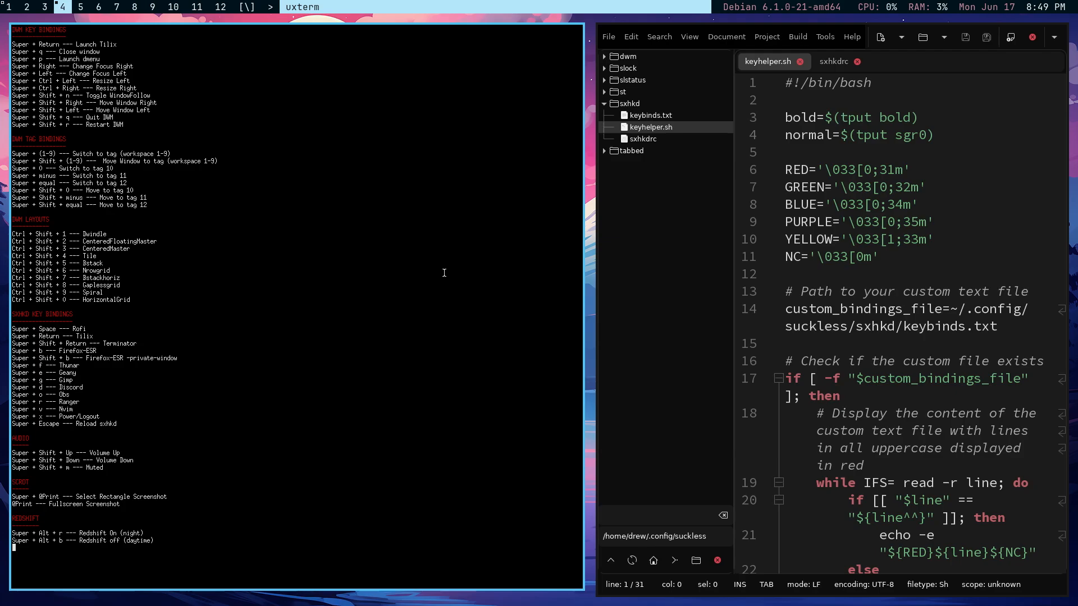
pyautogui.moveTo(442, 272)
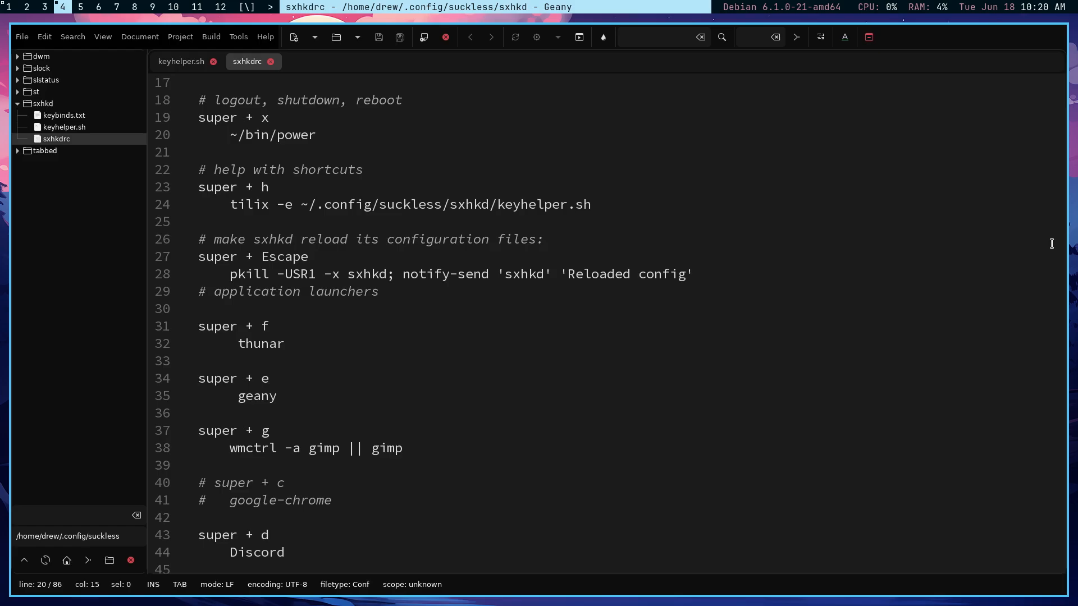
pyautogui.moveTo(1071, 4)
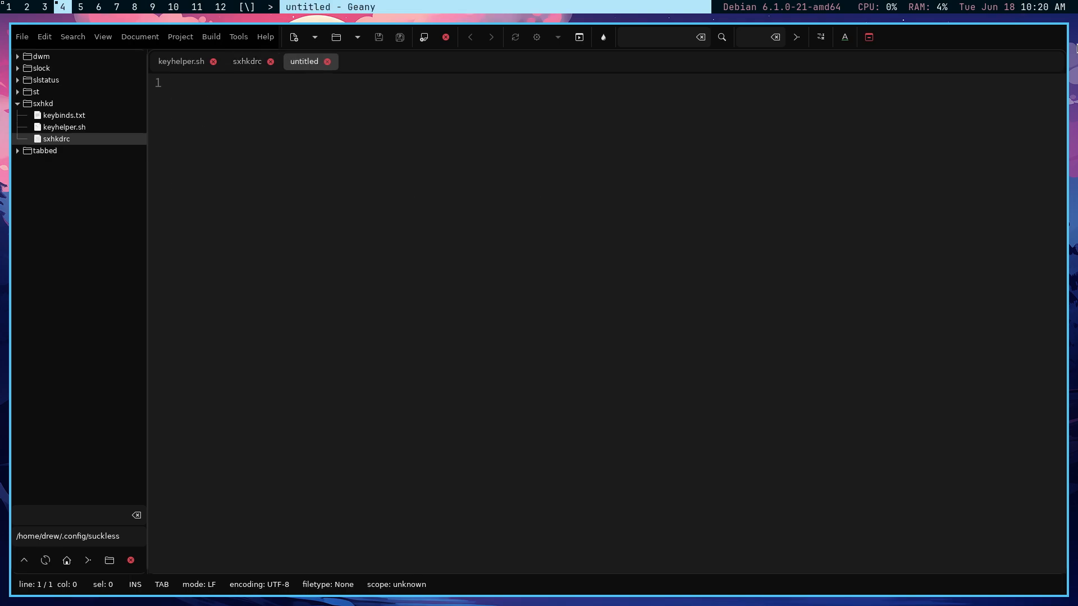
pyautogui.moveTo(26, 39)
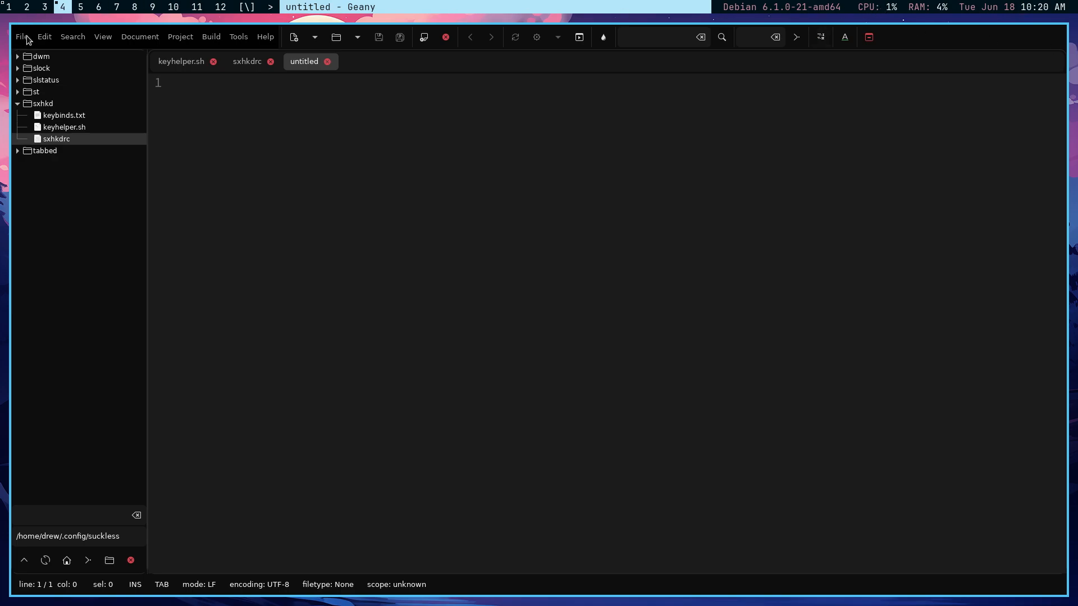
# - Bring up Geany's file commands for saving the new untitled document
pyautogui.click(21, 36)
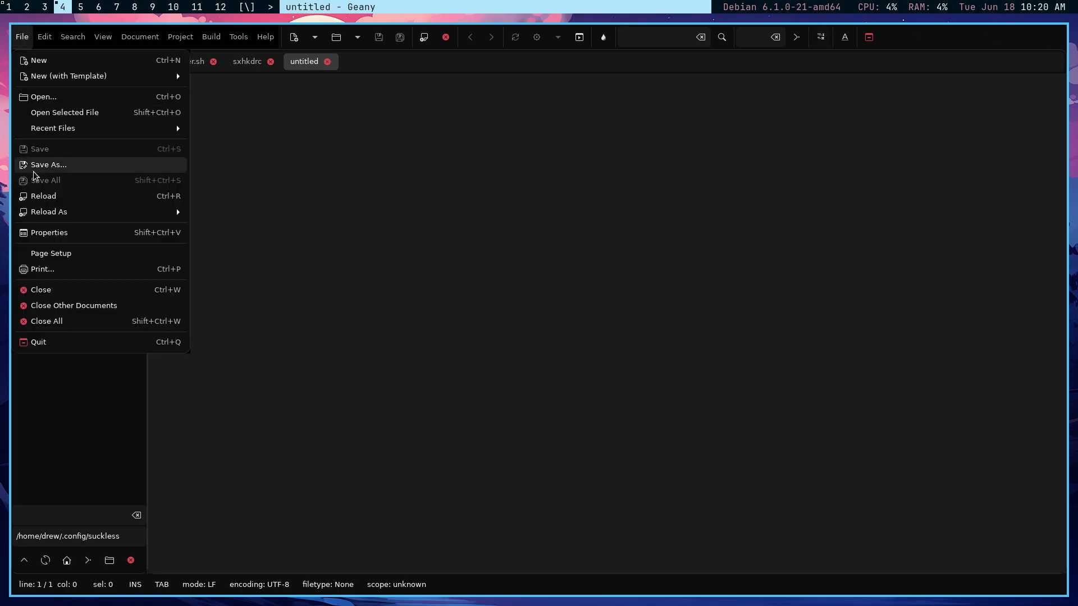
pyautogui.moveTo(360, 37)
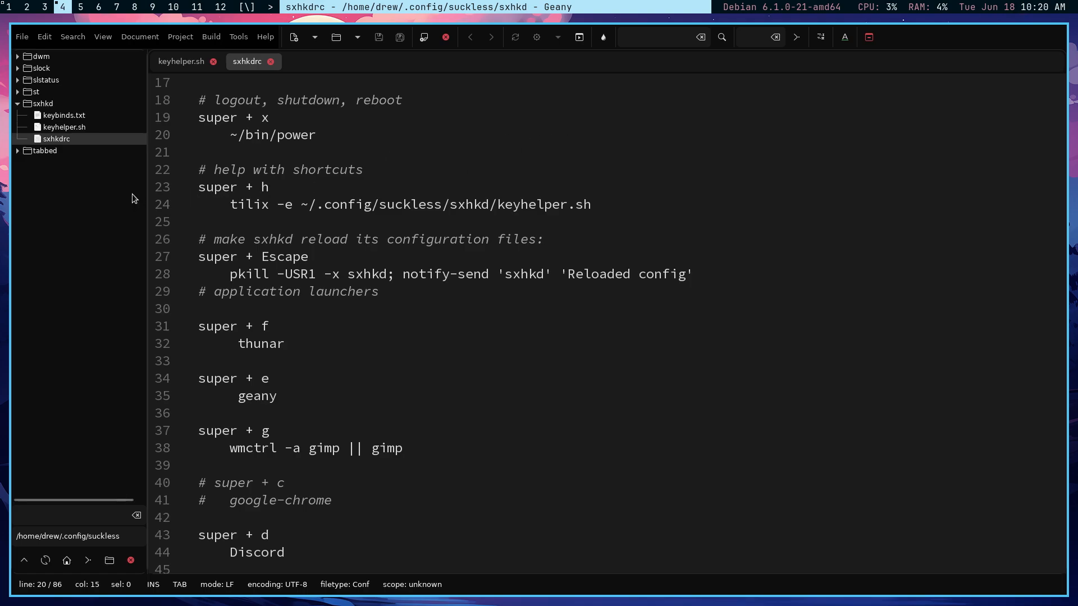
pyautogui.moveTo(63, 126)
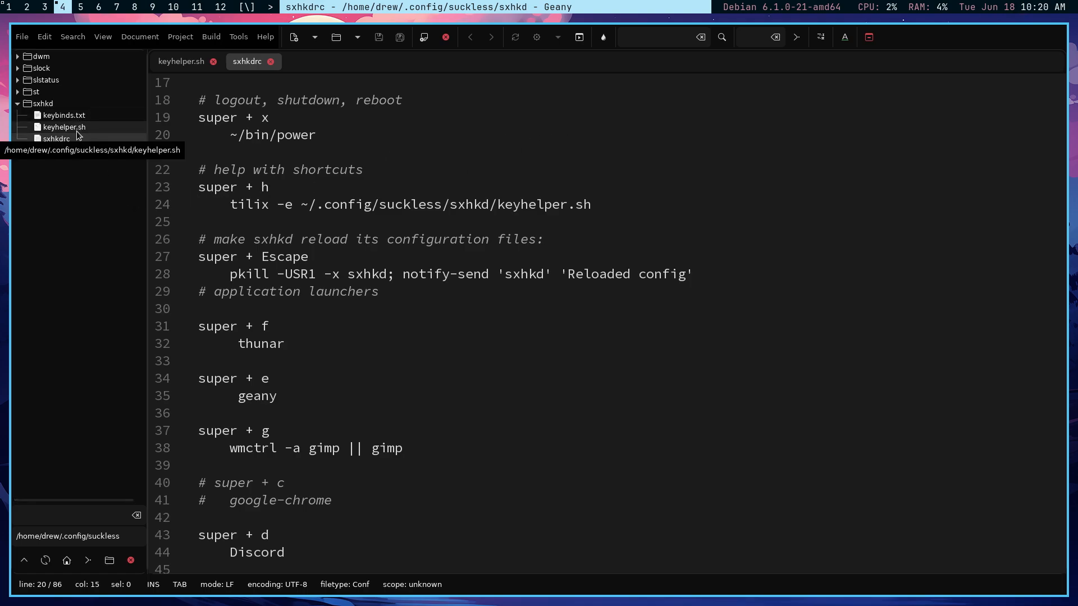
pyautogui.moveTo(520, 41)
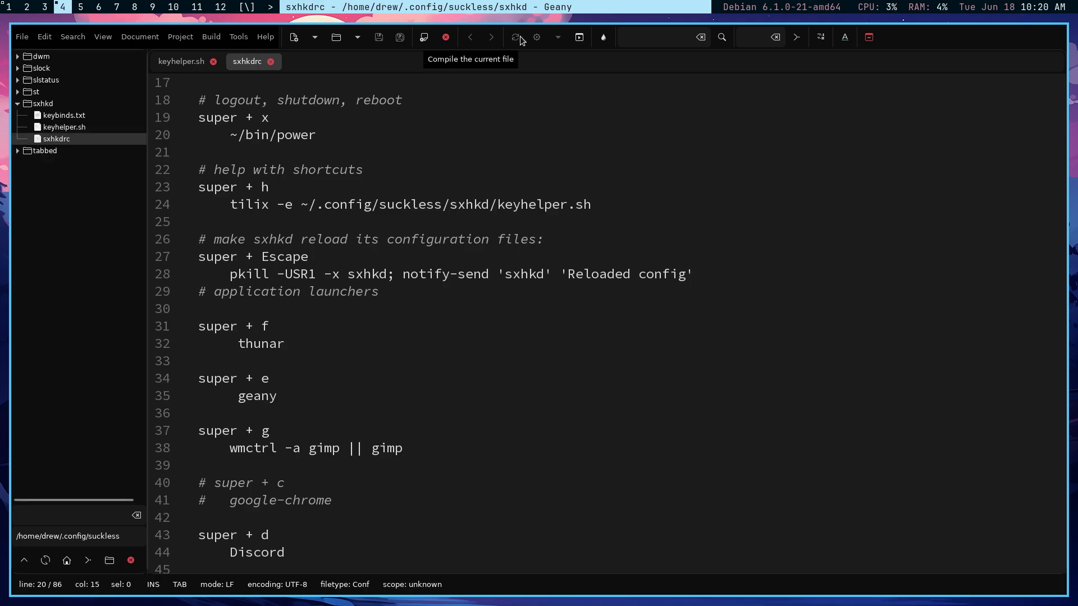
pyautogui.moveTo(27, 47)
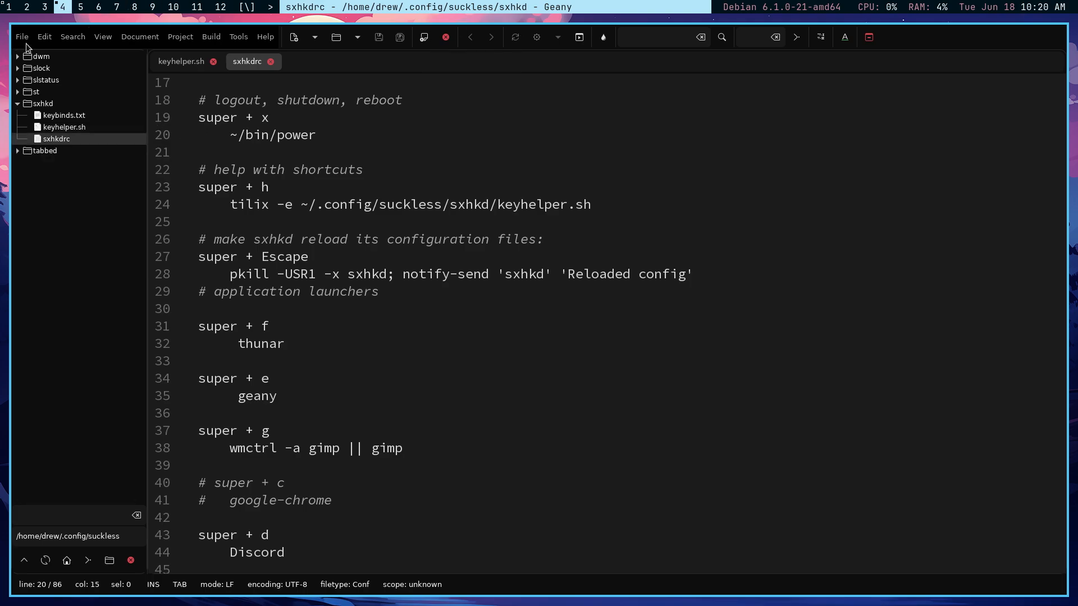
# - Check the TreeBrowser New File shortcut in Keybindings preferences, cancel, and create test.sh in the sxhkd folder
pyautogui.click(43, 36)
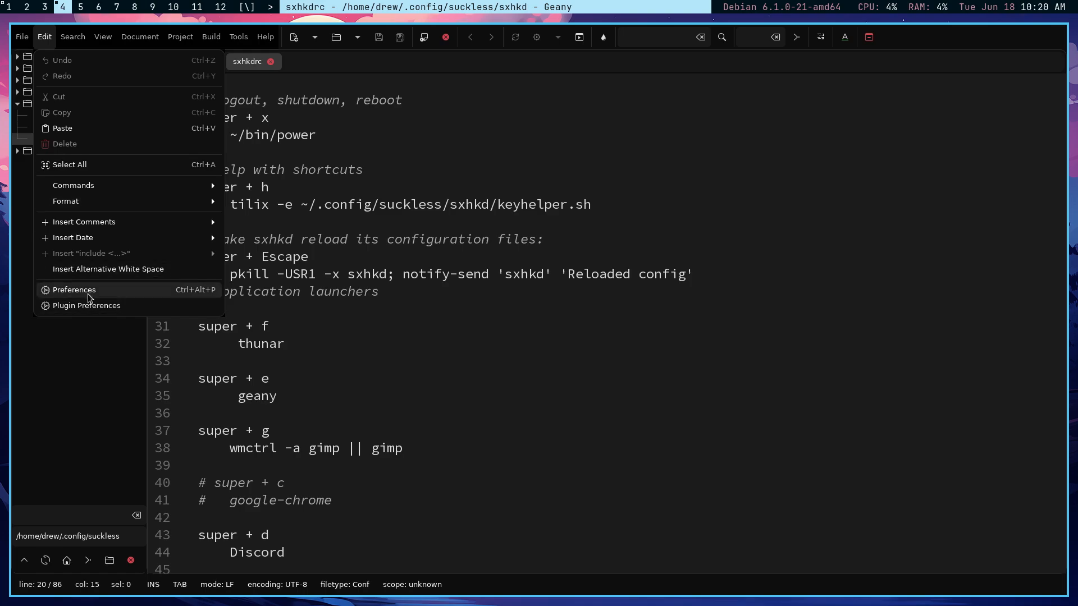
pyautogui.click(74, 289)
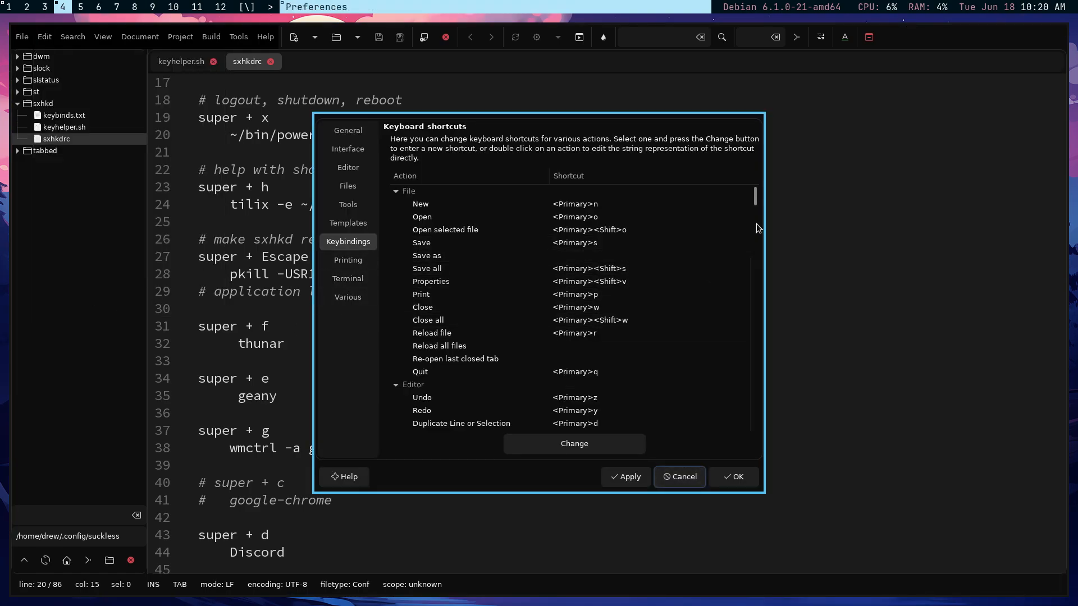
pyautogui.scroll(-3)
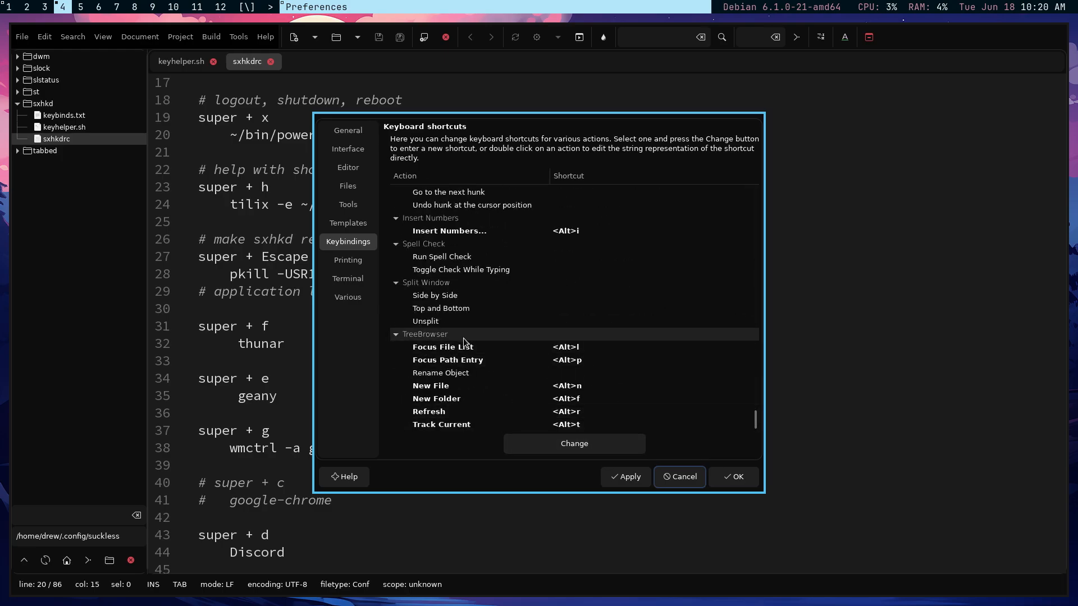
pyautogui.click(430, 385)
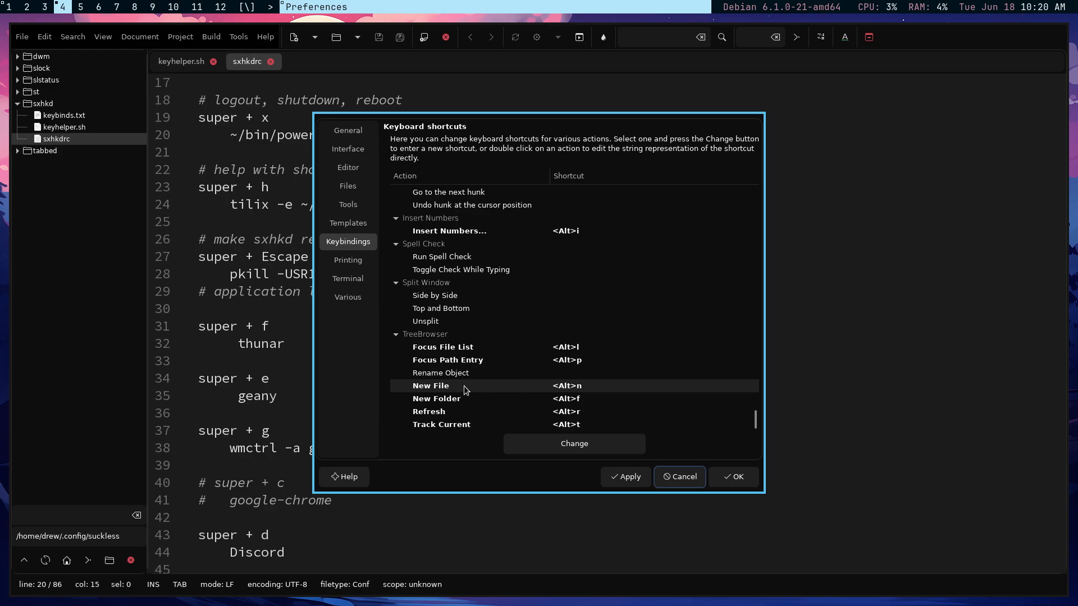
pyautogui.moveTo(681, 475)
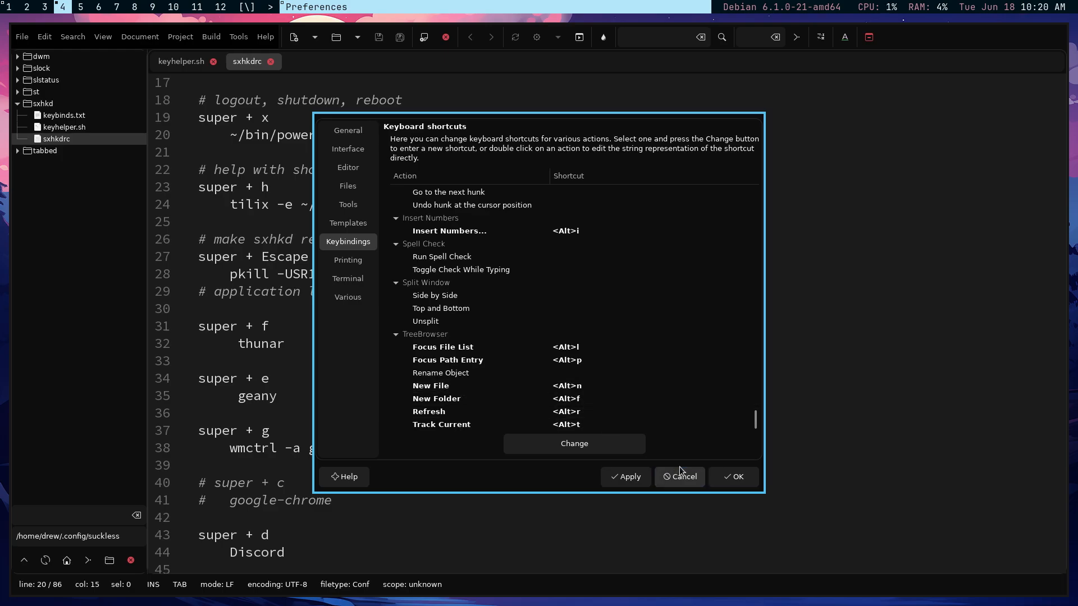
pyautogui.click(678, 475)
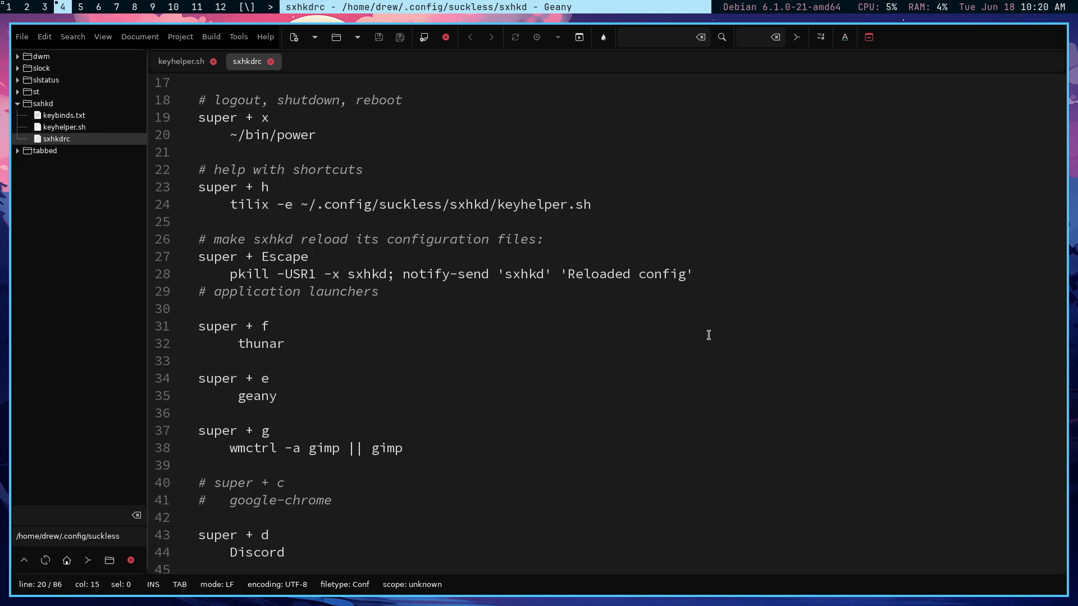
pyautogui.click(293, 37)
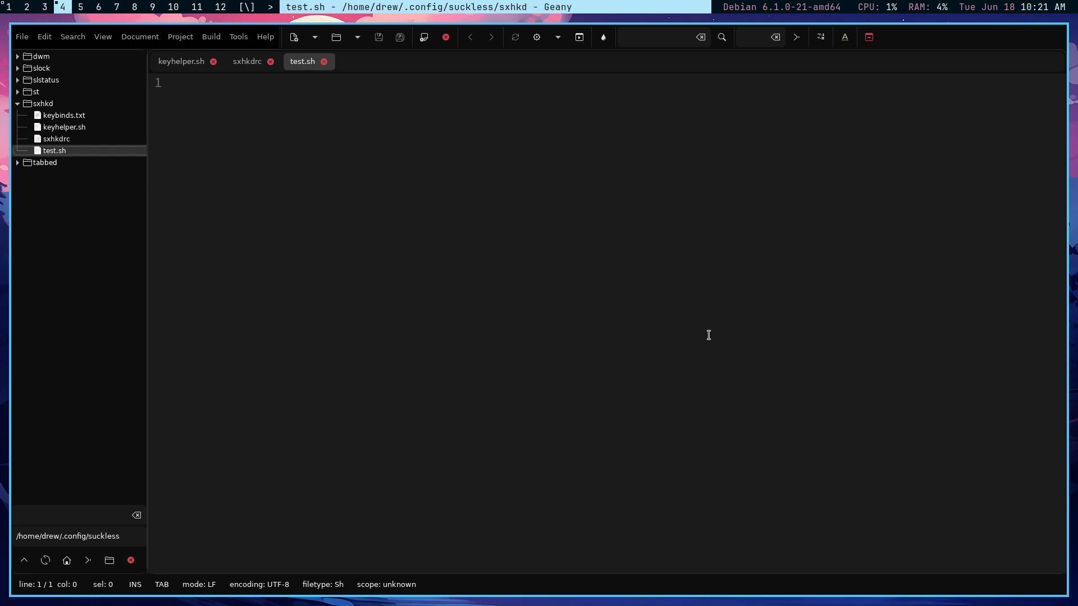
pyautogui.moveTo(696, 340)
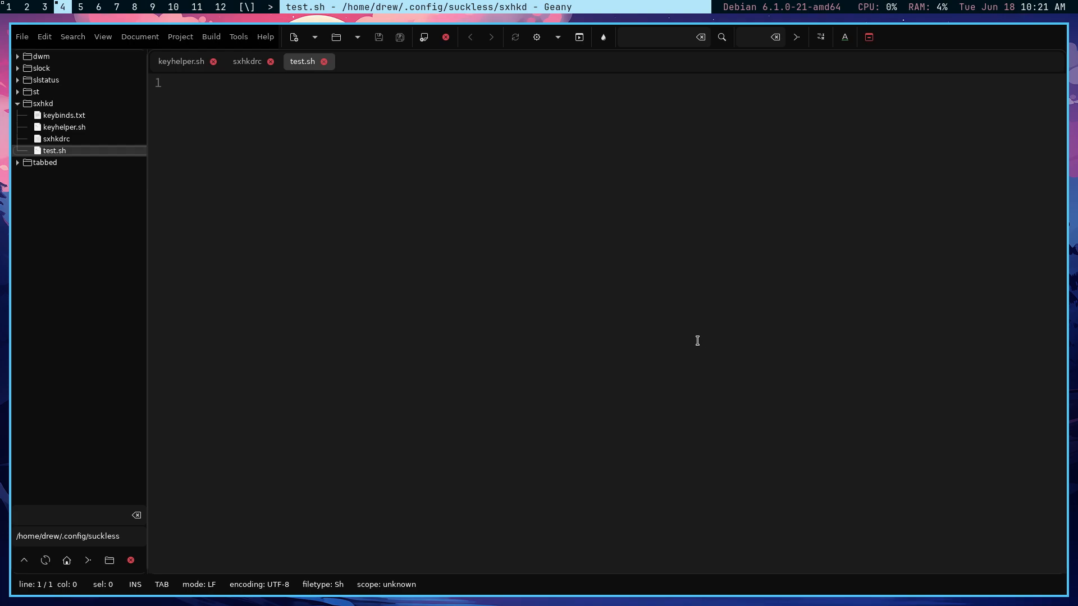
pyautogui.moveTo(686, 336)
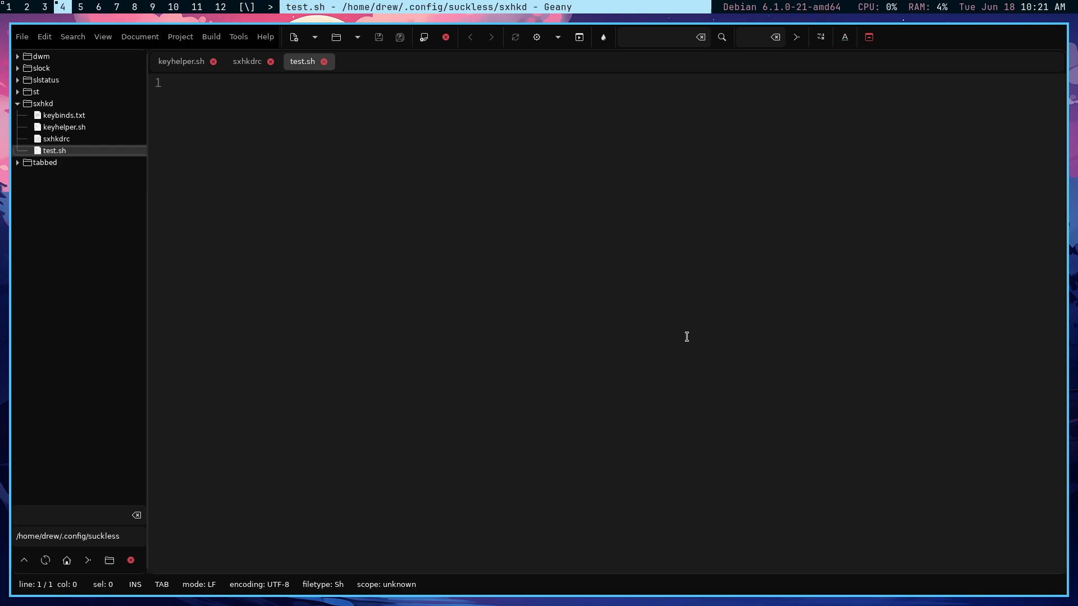
pyautogui.moveTo(464, 250)
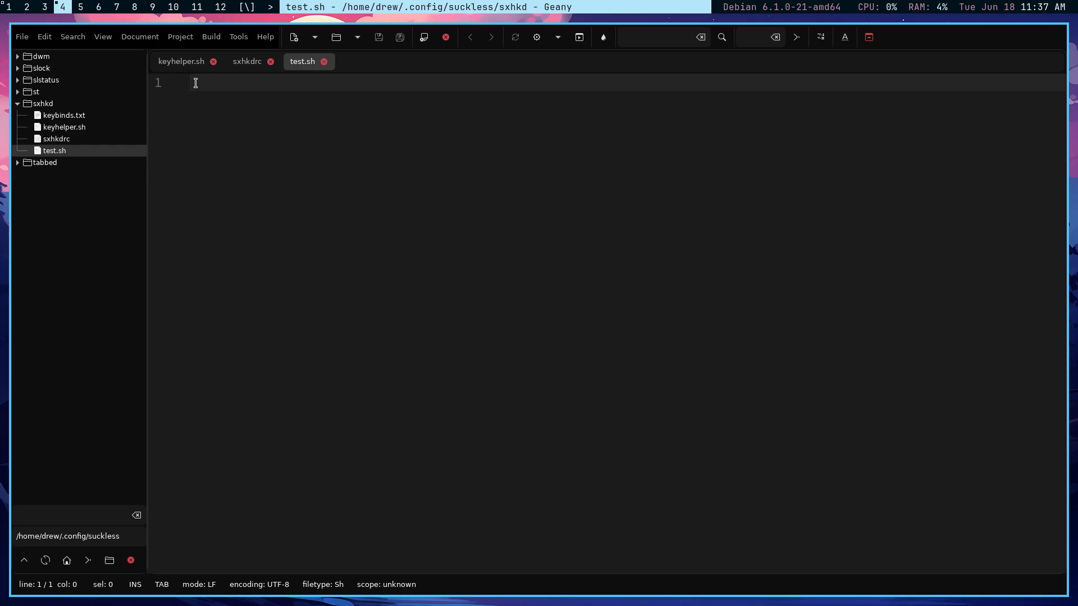
# - Make twelve lines, column-type '# .mkv' on all of them, and place the cursor before .mkv
pyautogui.press('Return')
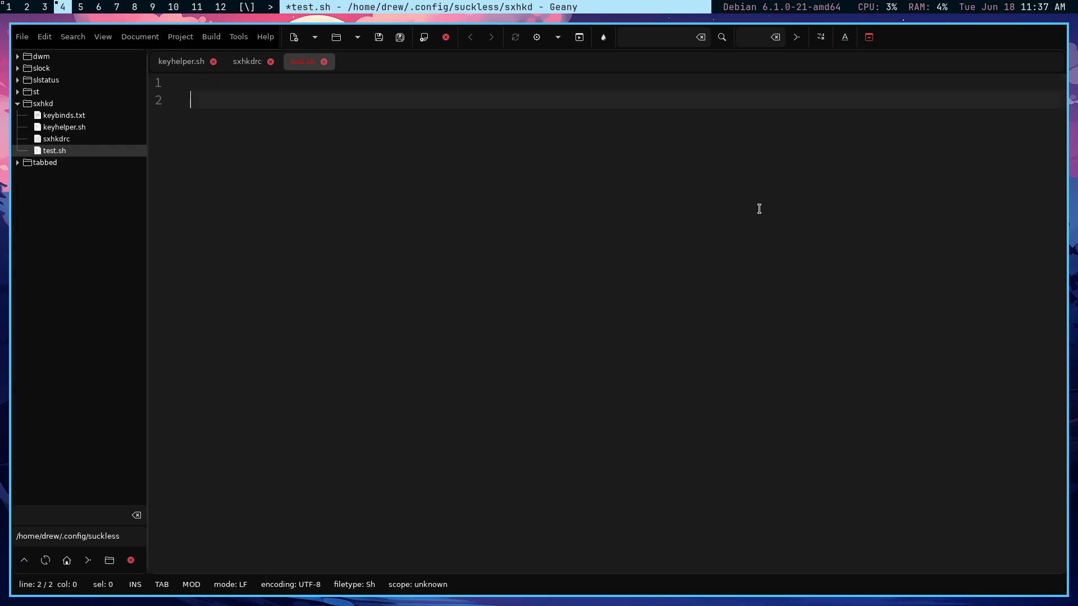
pyautogui.press('Return')
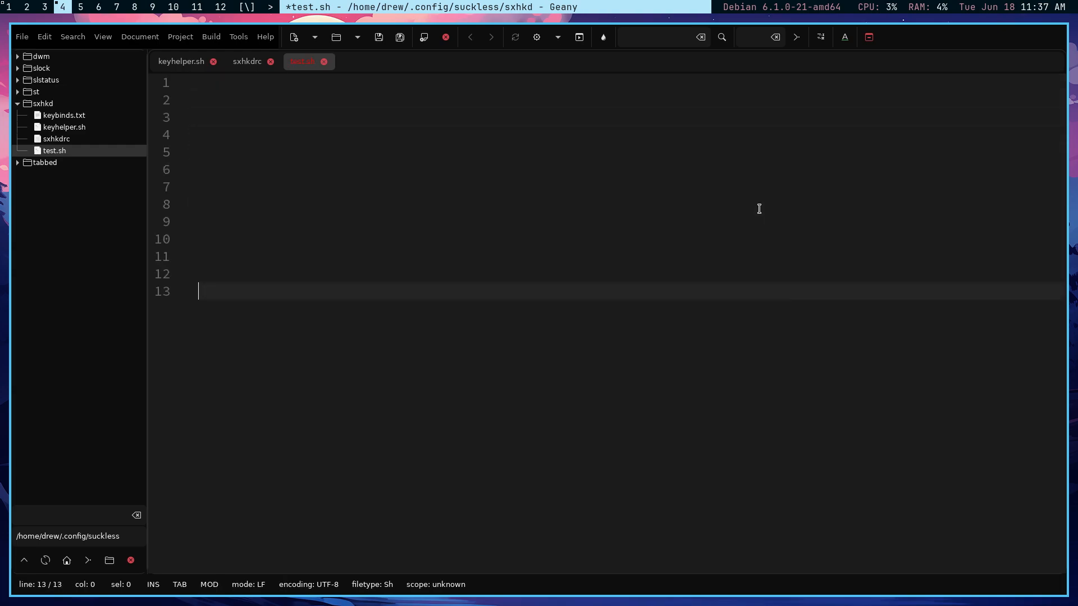
pyautogui.press('BackSpace')
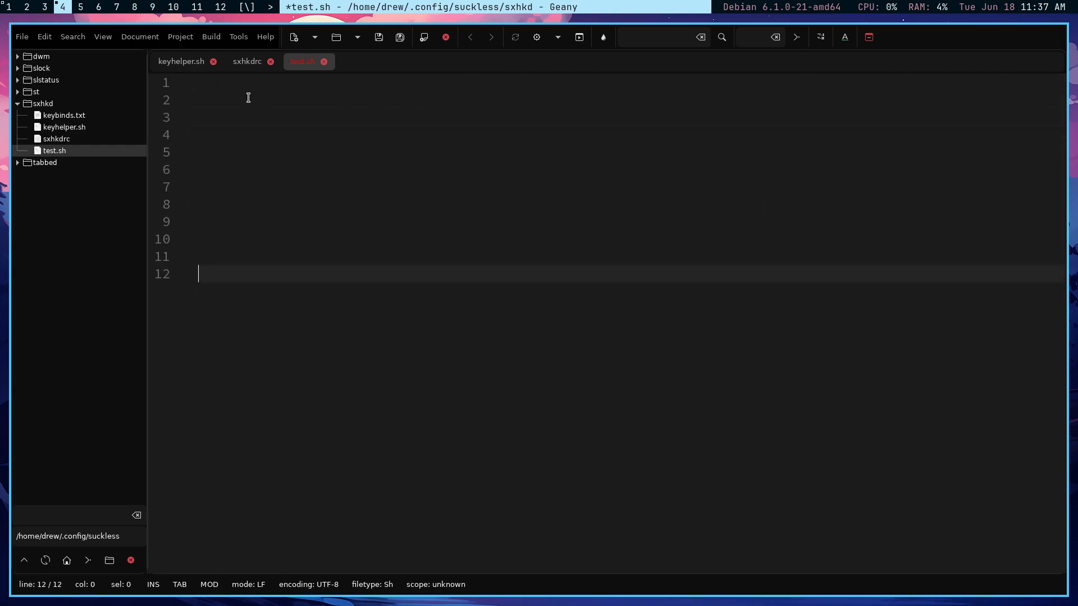
pyautogui.click(201, 81)
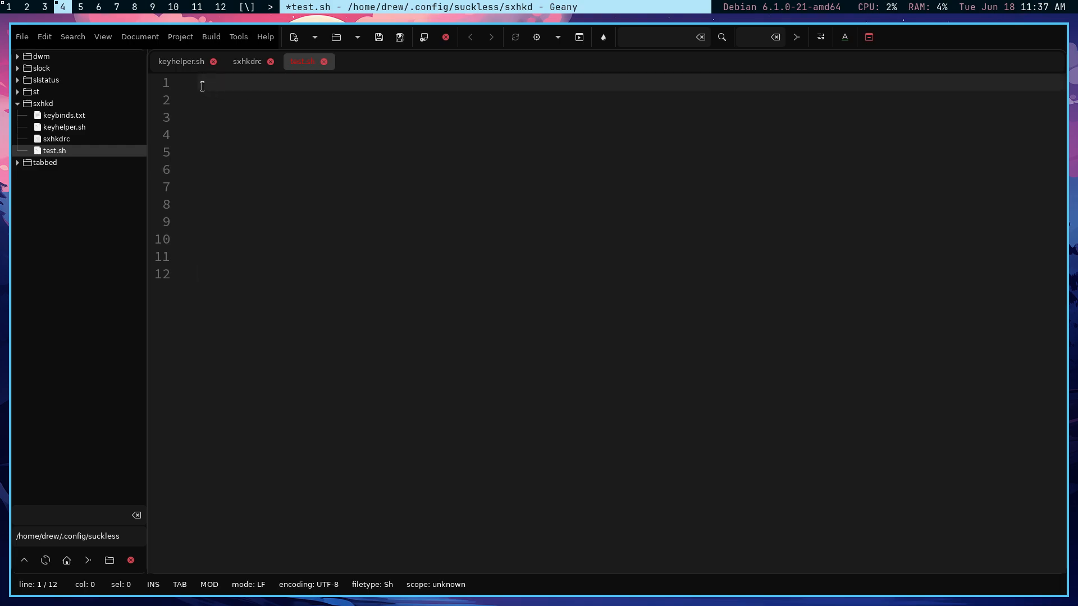
pyautogui.moveTo(192, 284)
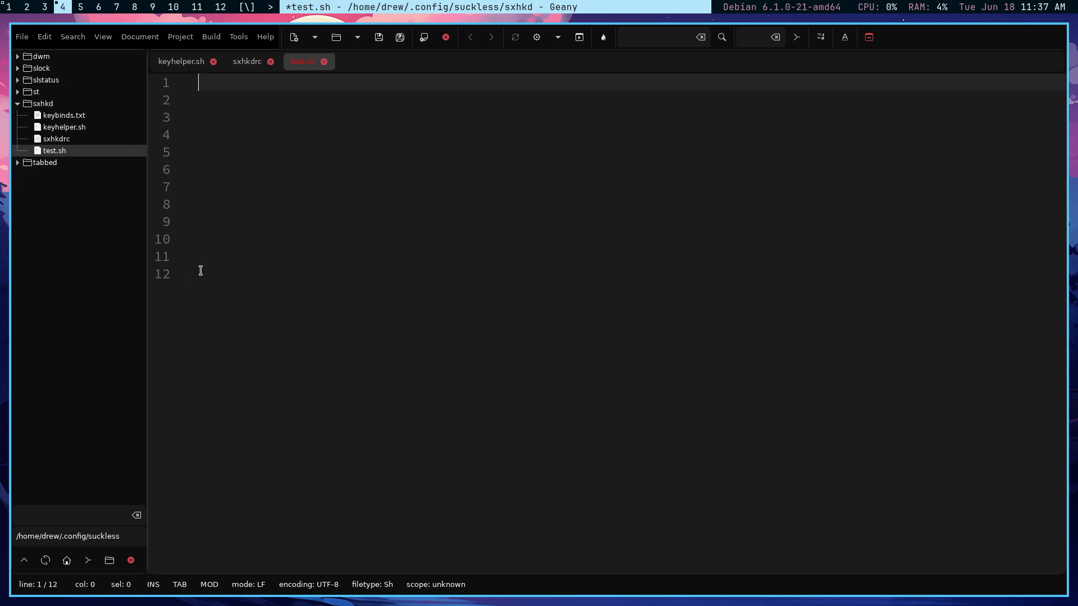
pyautogui.click(200, 274)
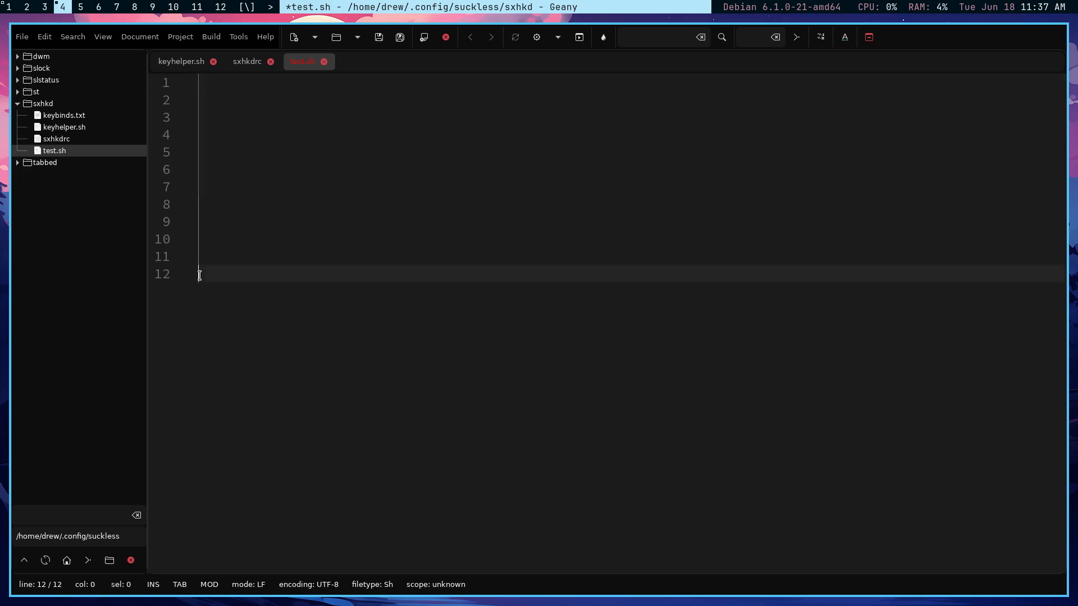
pyautogui.moveTo(200, 82); pyautogui.dragTo(300, 275)
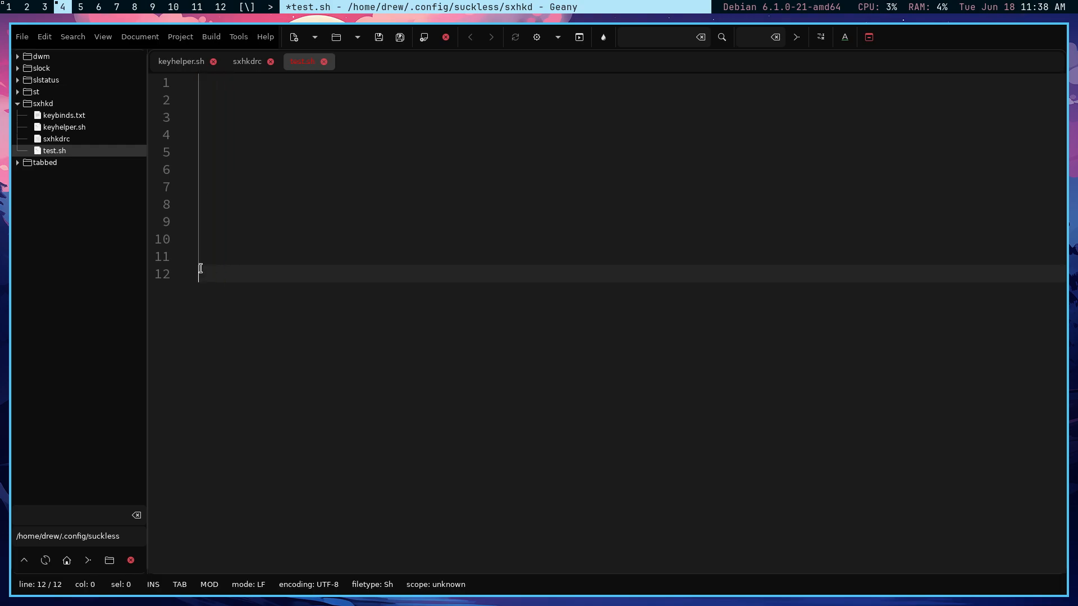
pyautogui.moveTo(677, 282)
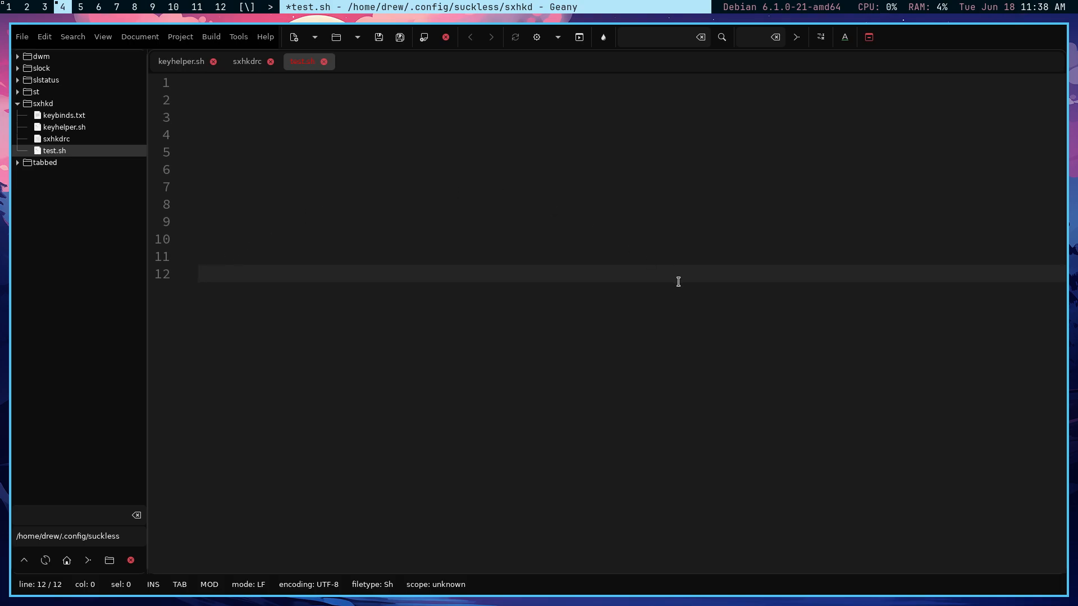
pyautogui.click(199, 274)
pyautogui.write('#')
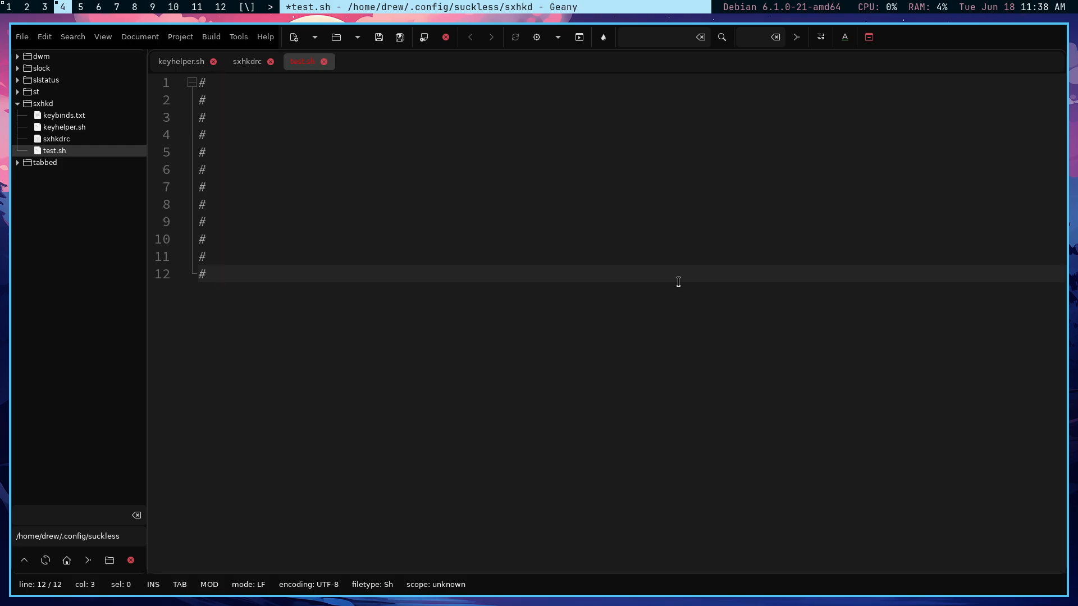
pyautogui.write('.mkv')
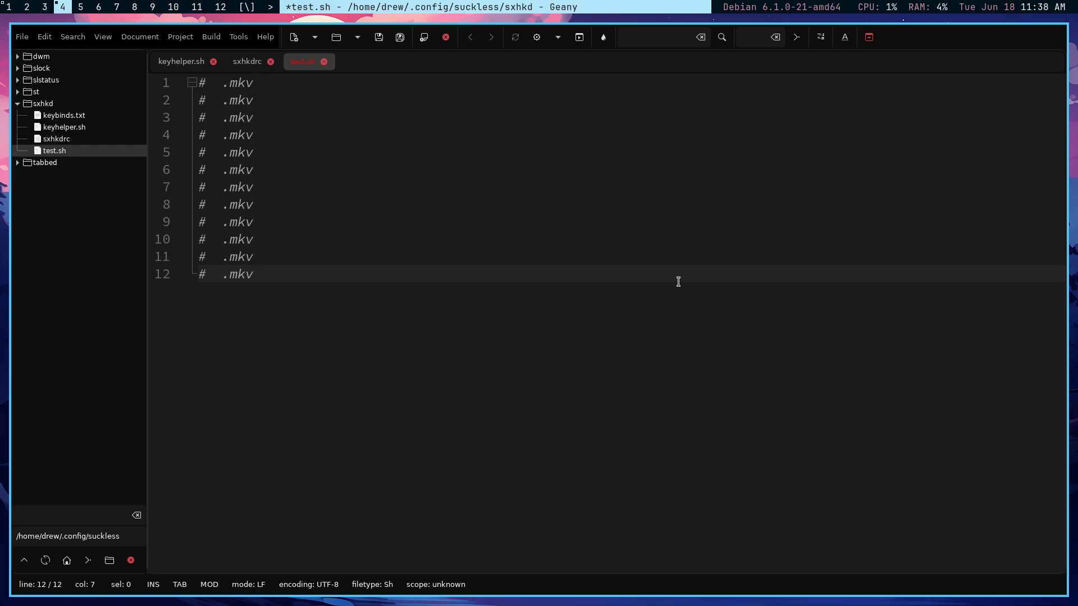
pyautogui.moveTo(417, 84)
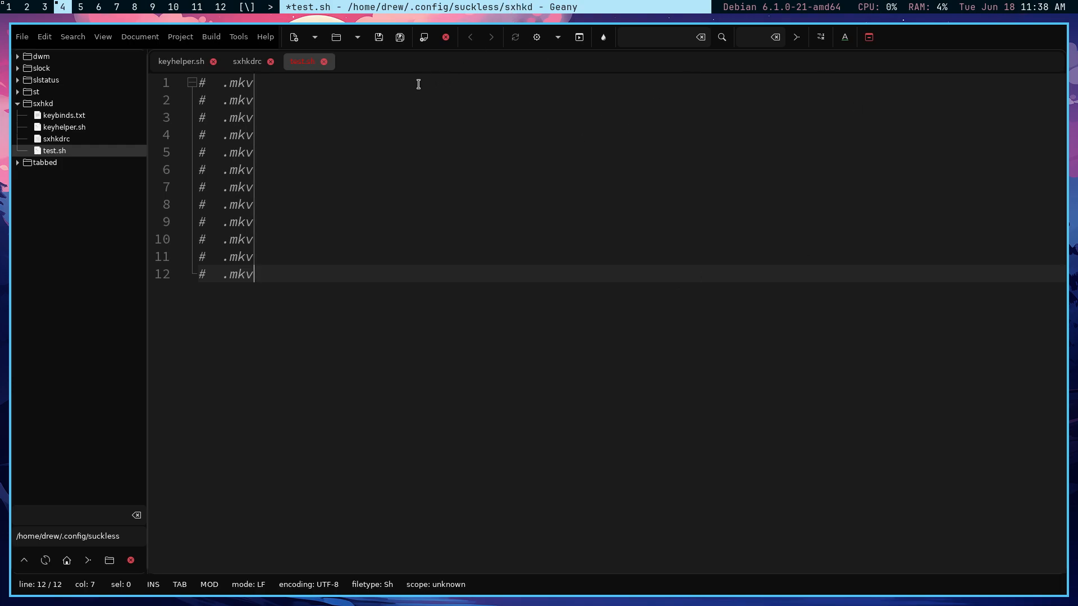
pyautogui.moveTo(230, 87)
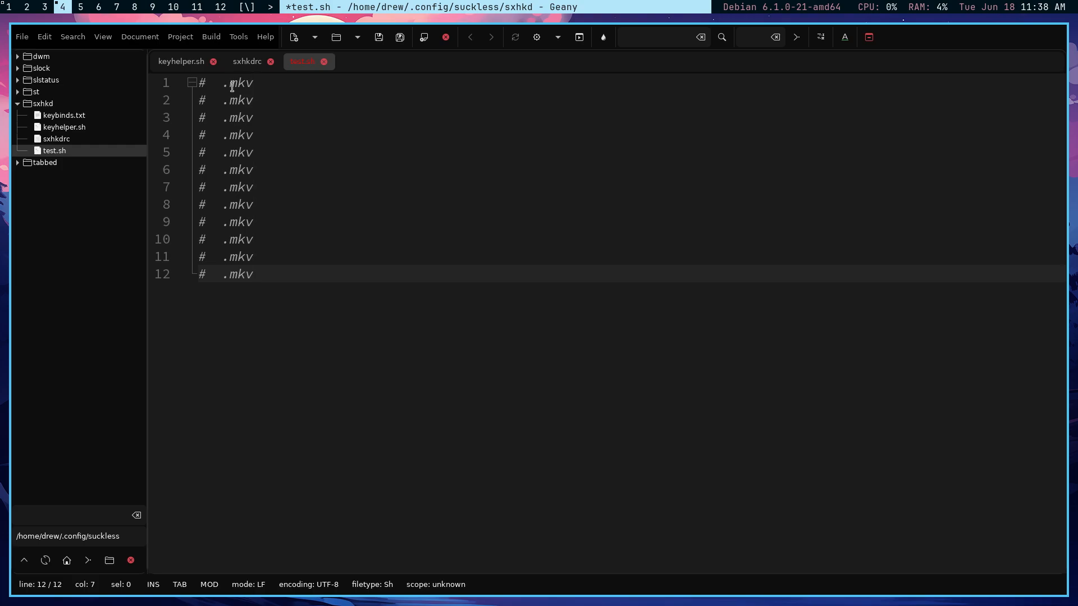
pyautogui.click(237, 82)
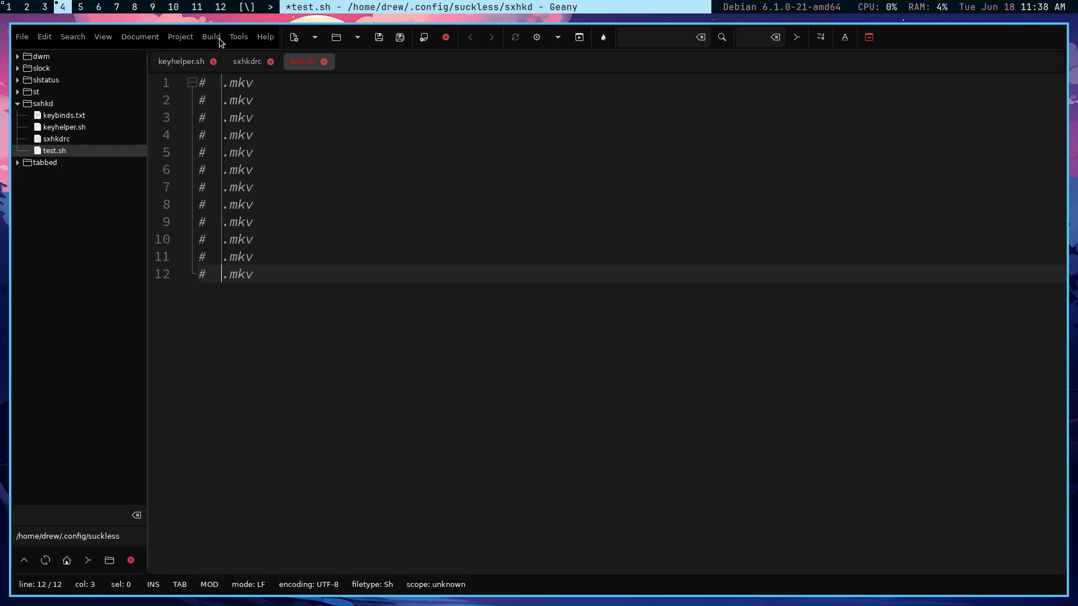
# - Use a Tools command to insert sequential numbers 1 to 12 before .mkv on every line
pyautogui.click(238, 36)
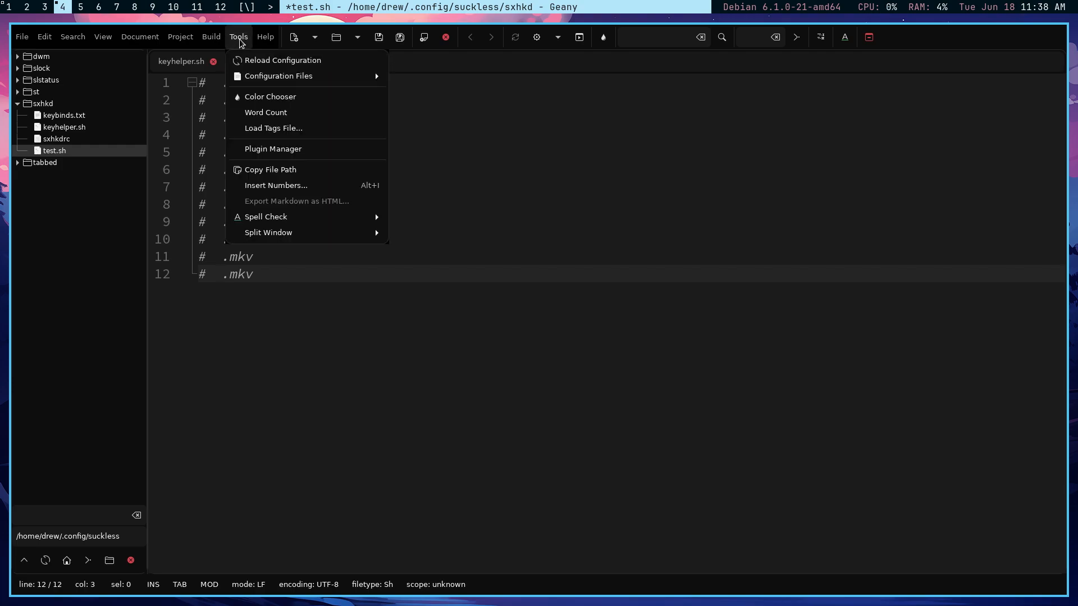
pyautogui.moveTo(277, 190)
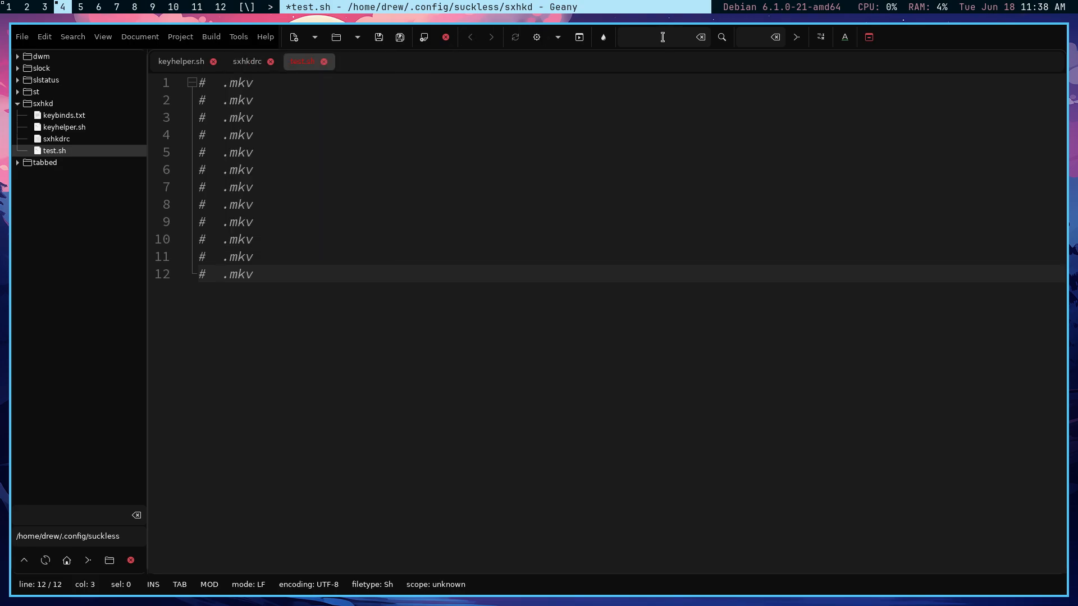
pyautogui.moveTo(385, 166)
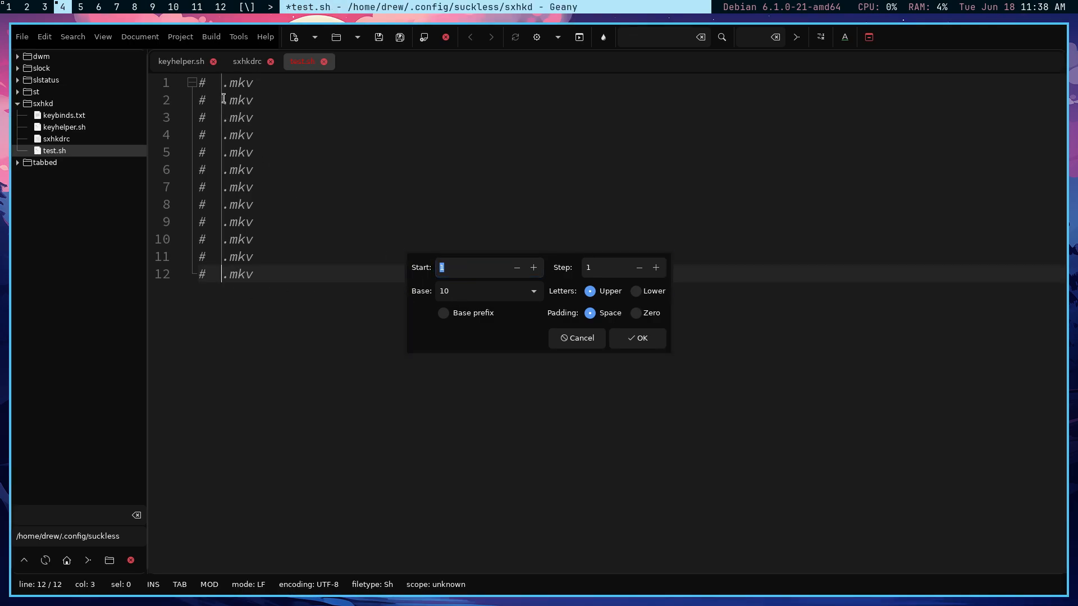
pyautogui.moveTo(228, 279)
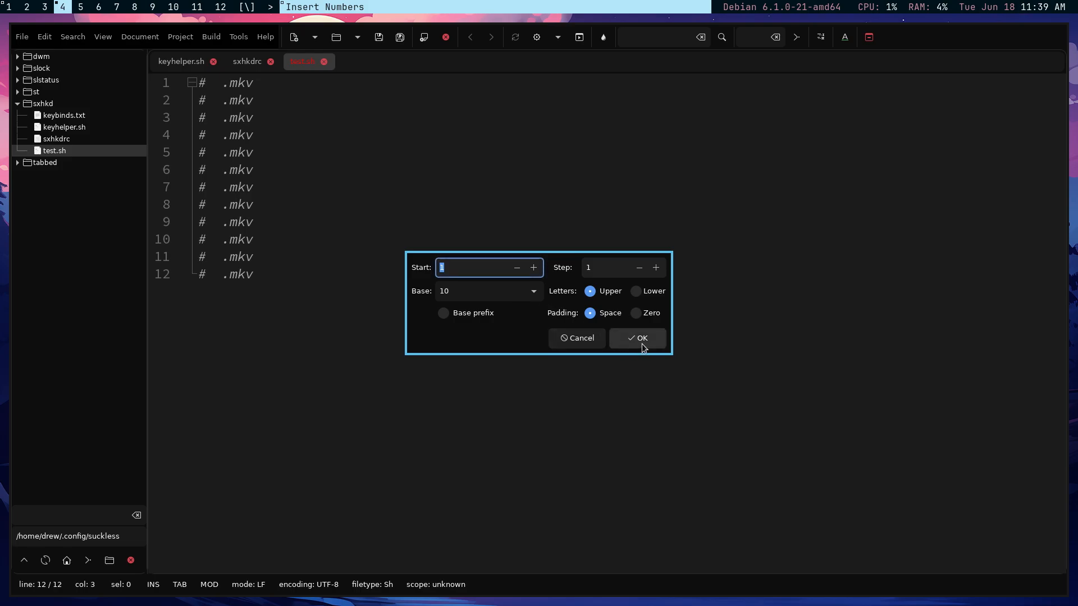
pyautogui.click(635, 338)
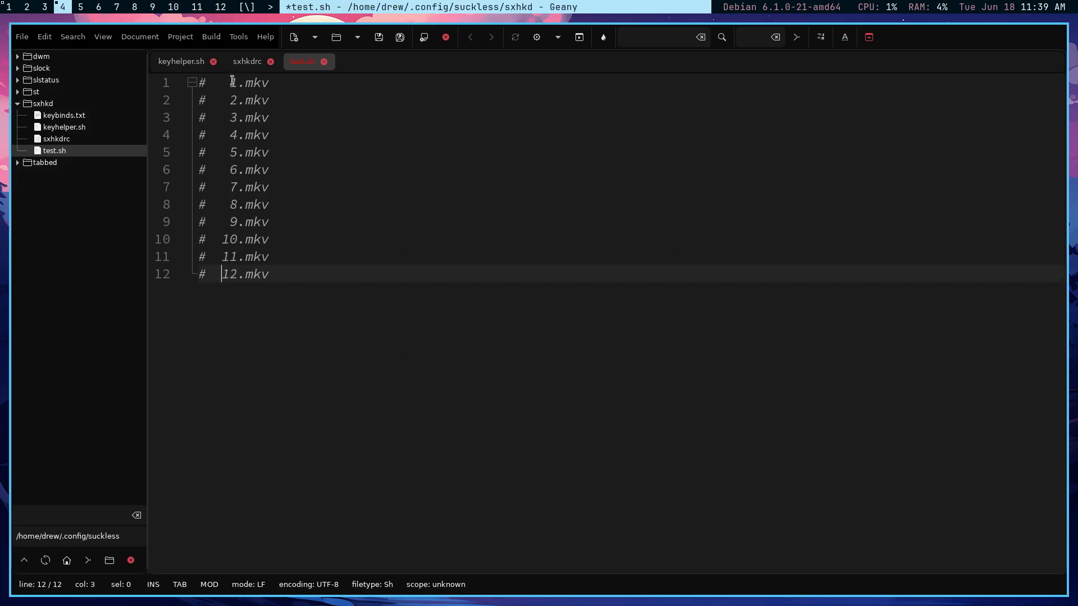
pyautogui.moveTo(289, 237)
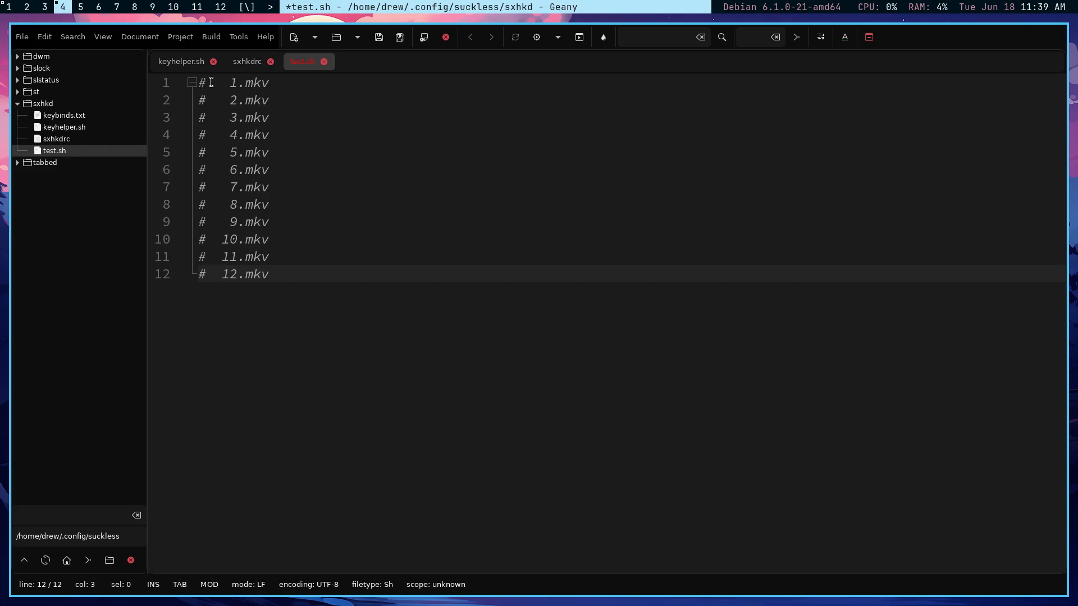
# - Column-select the '# ' prefixes of all twelve .mkv lines, from 12.mkv up to line 1
pyautogui.click(223, 274)
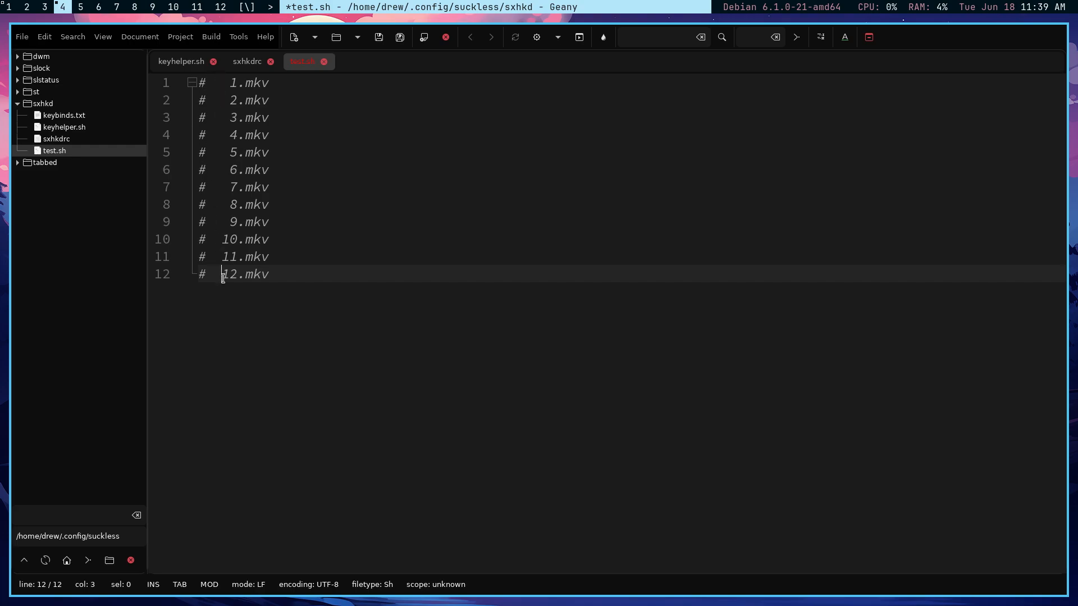
pyautogui.moveTo(222, 274)
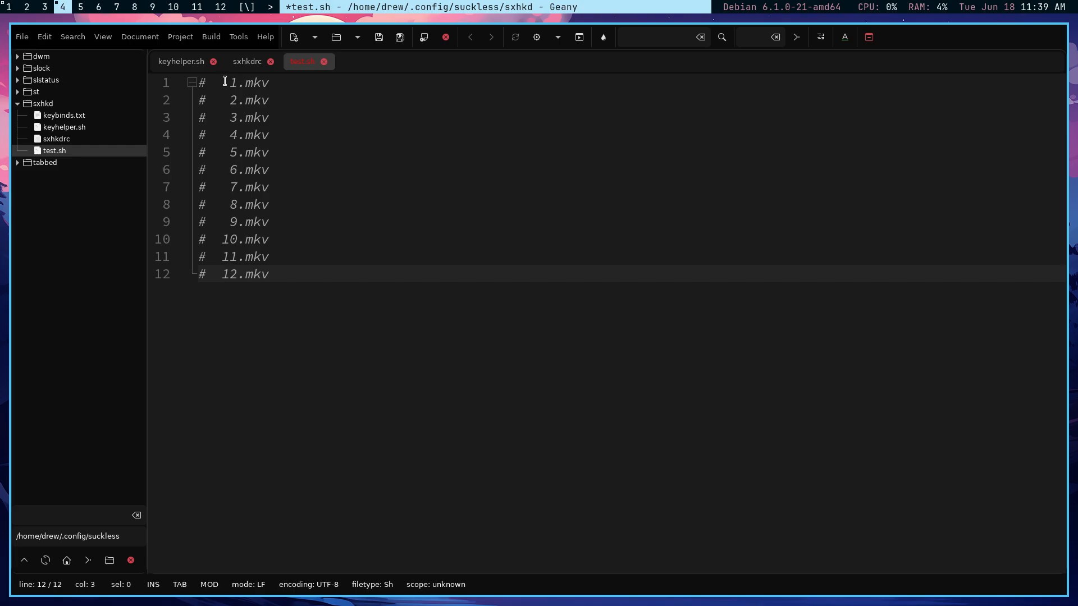
pyautogui.click(216, 82)
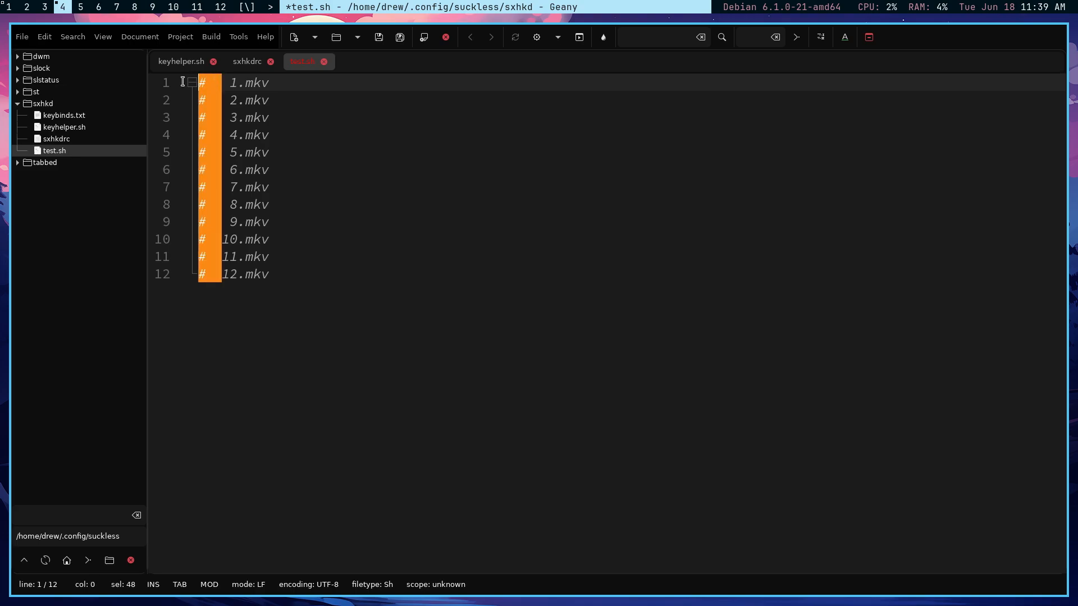
pyautogui.moveTo(213, 116)
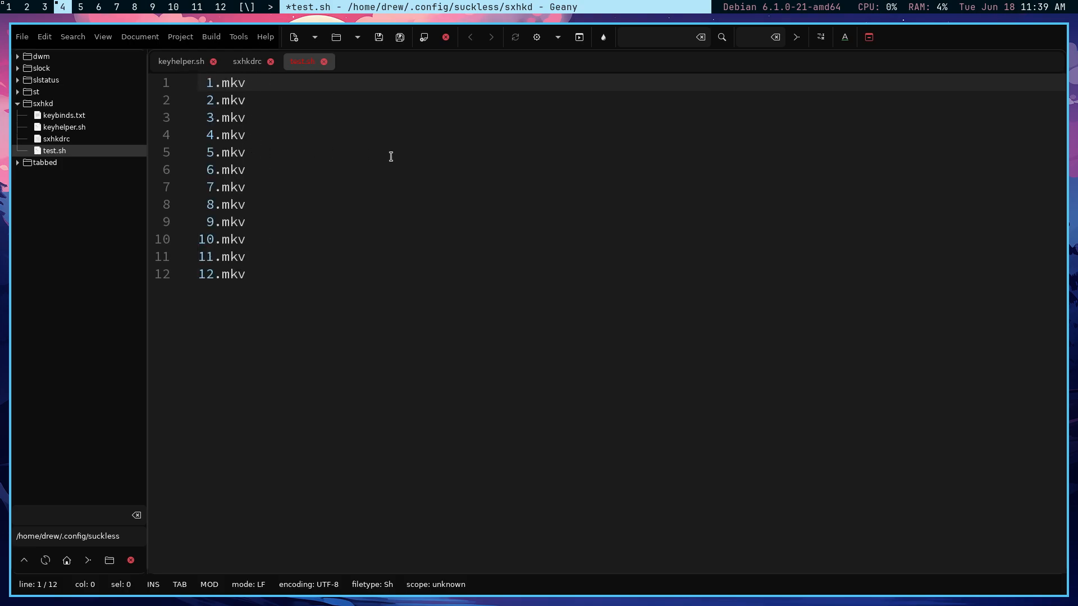
pyautogui.moveTo(192, 91)
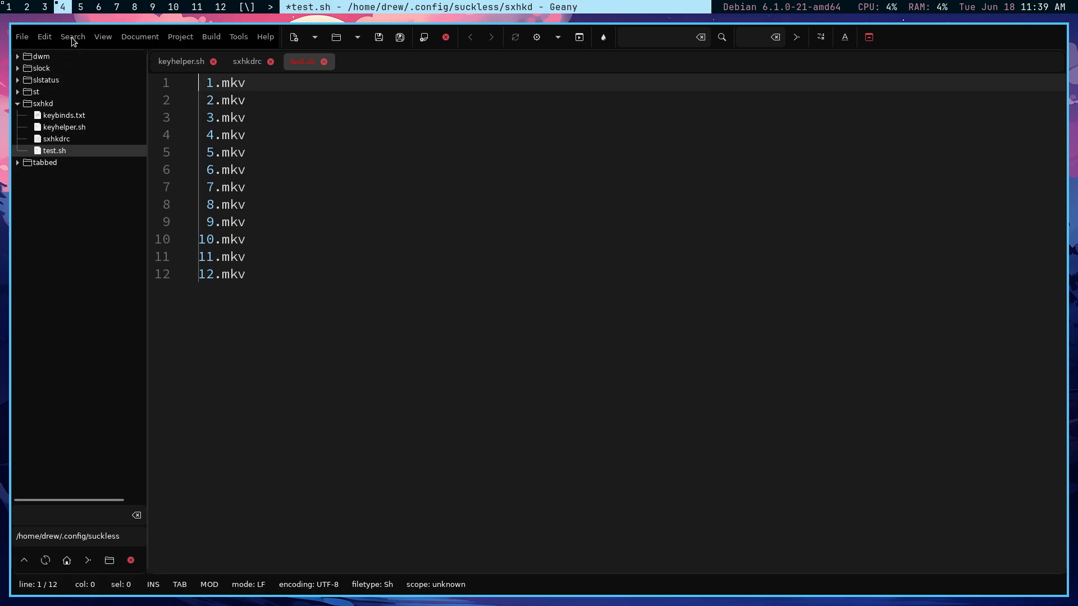
# - Regex-replace every '\n' with ' + ' in the document, joining 1.mkv through 12.mkv onto one line
pyautogui.click(72, 36)
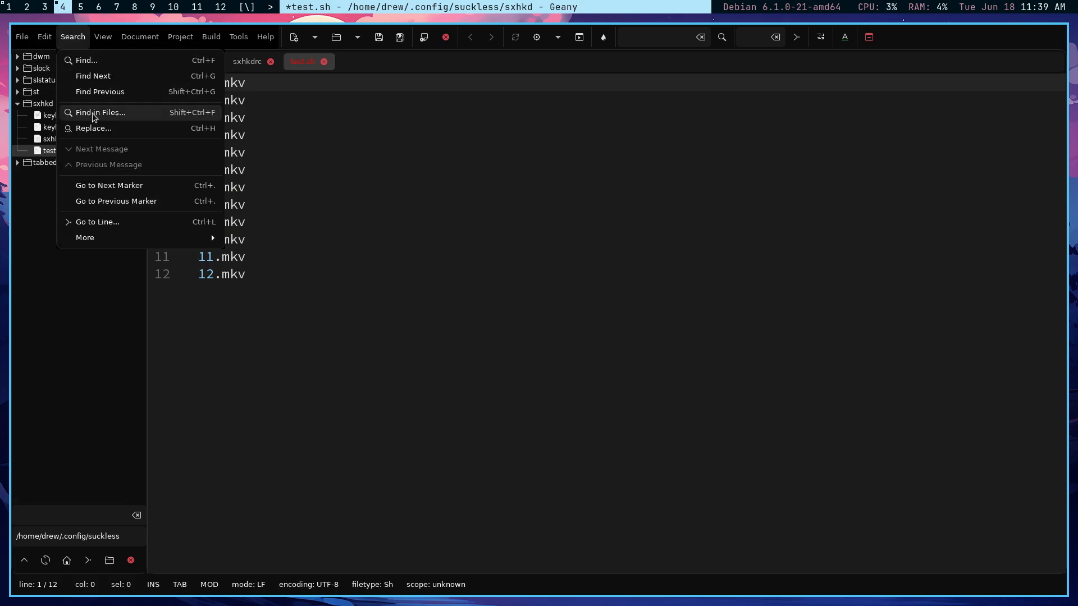
pyautogui.click(93, 128)
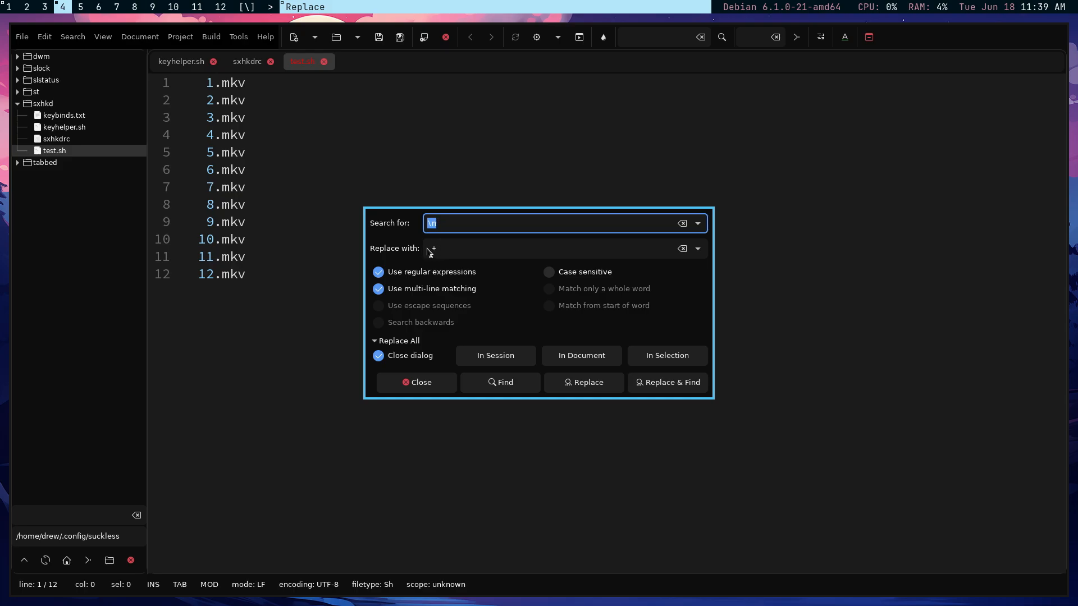
pyautogui.click(557, 248)
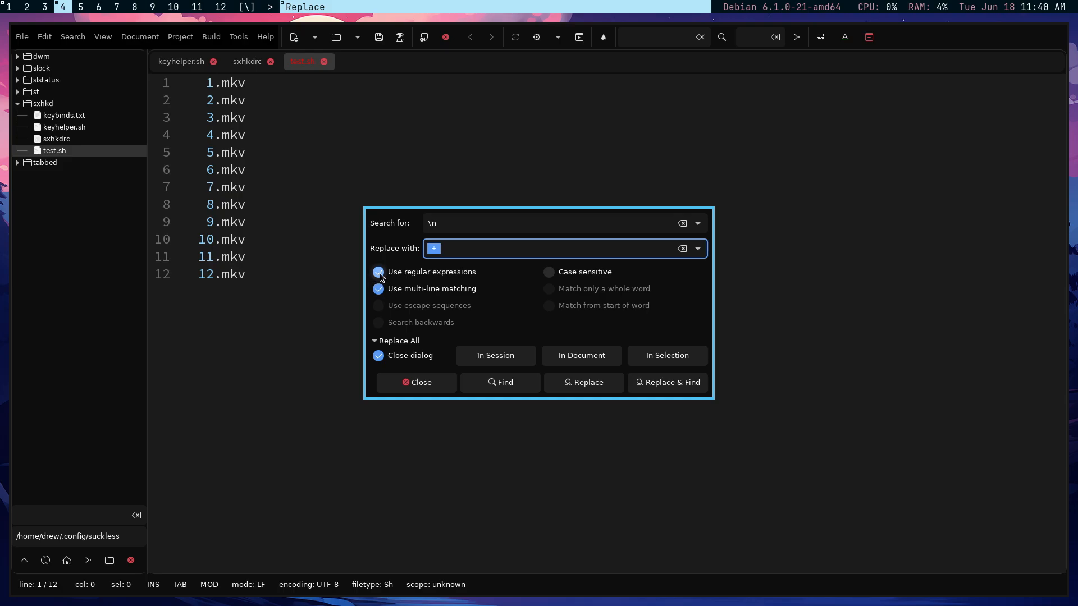
pyautogui.moveTo(467, 273)
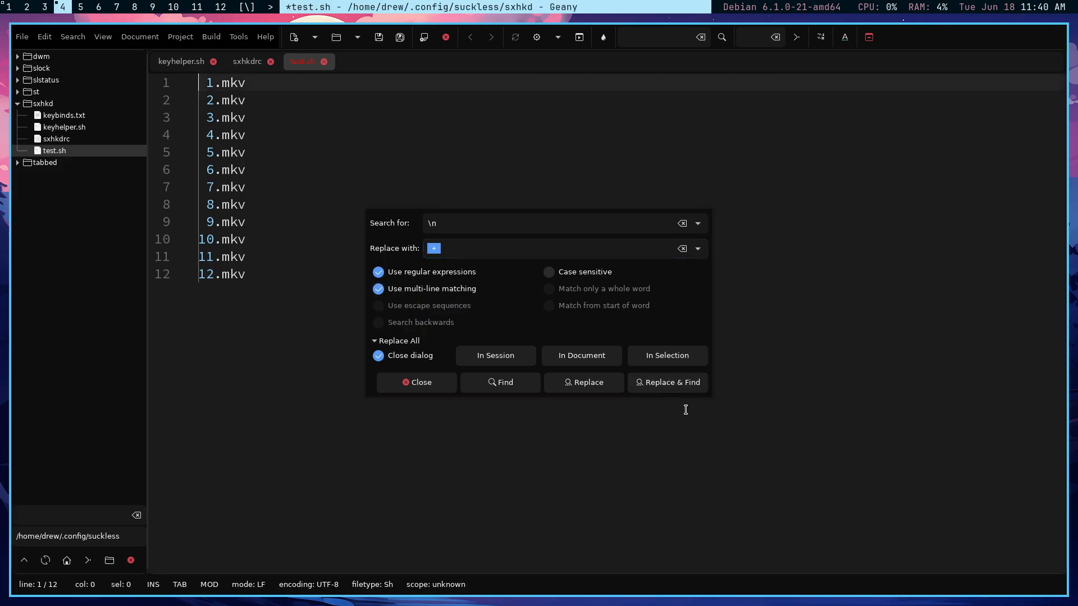
pyautogui.click(556, 248)
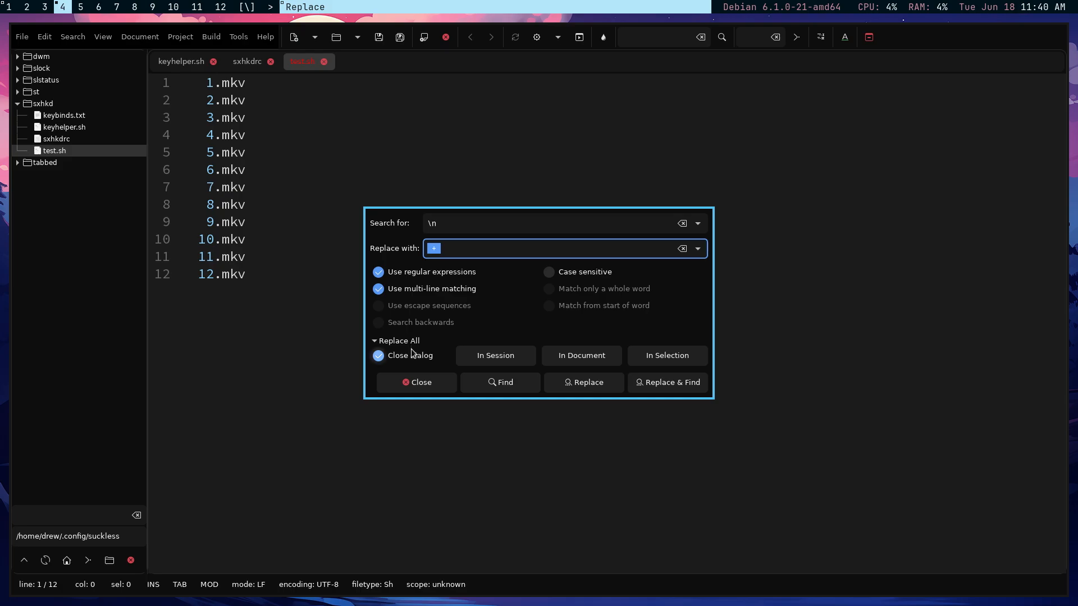
pyautogui.moveTo(580, 355)
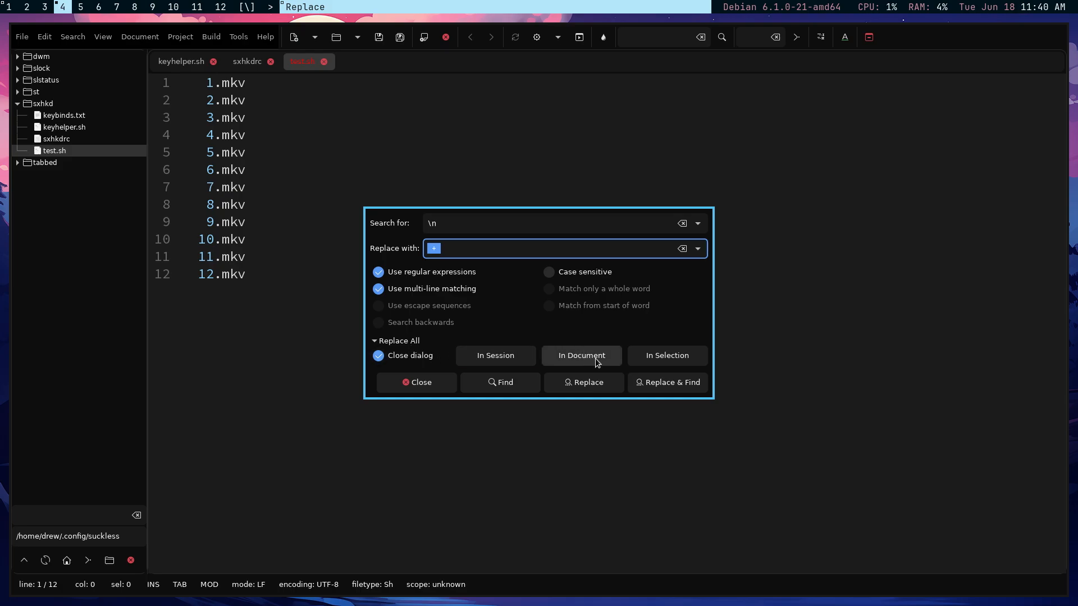
pyautogui.click(581, 355)
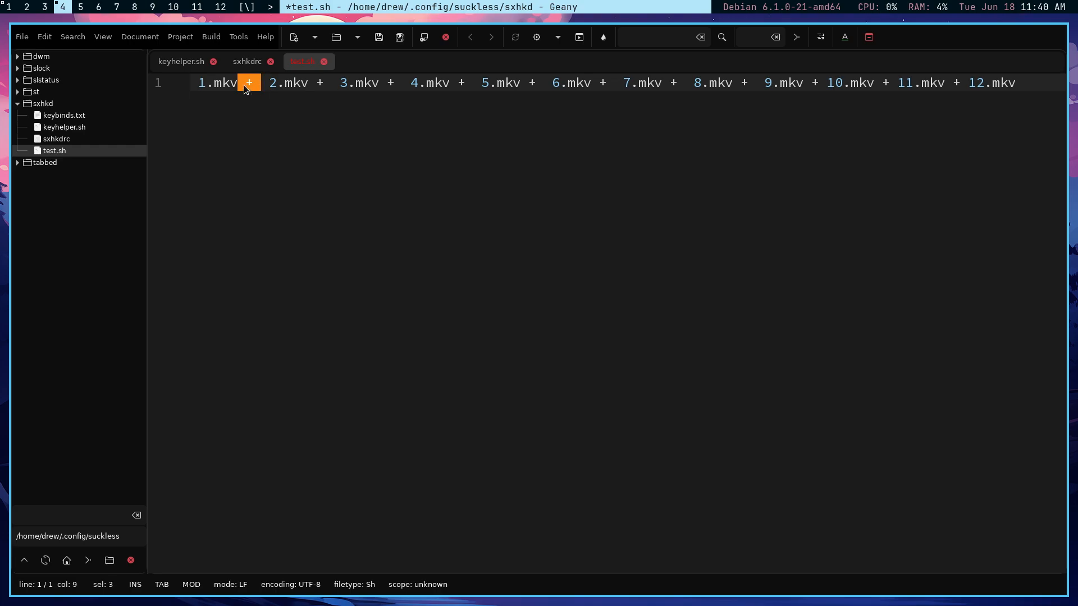
pyautogui.moveTo(261, 88)
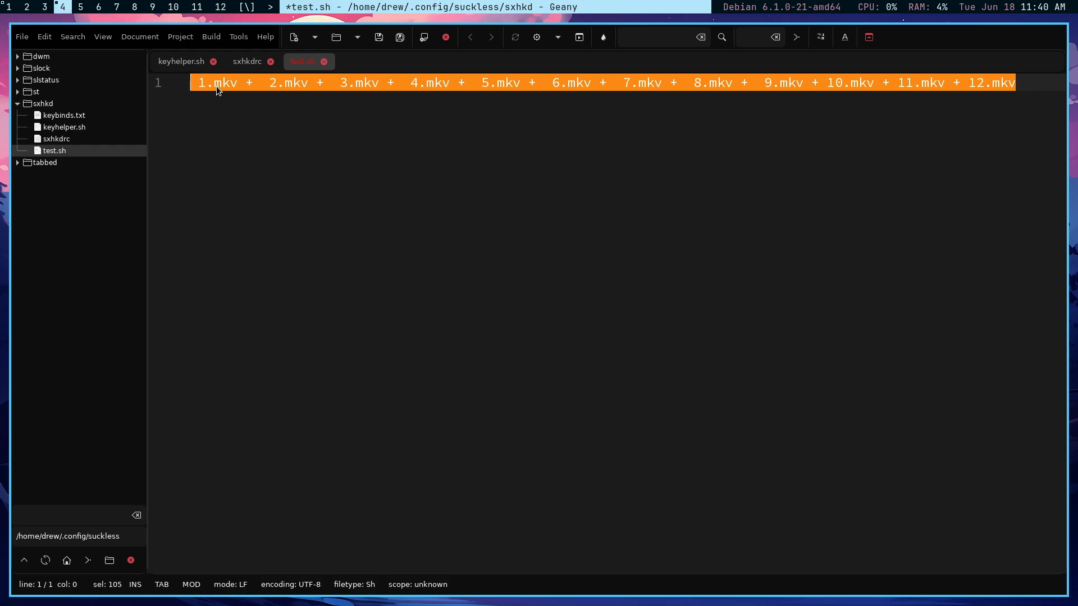
pyautogui.moveTo(1021, 78)
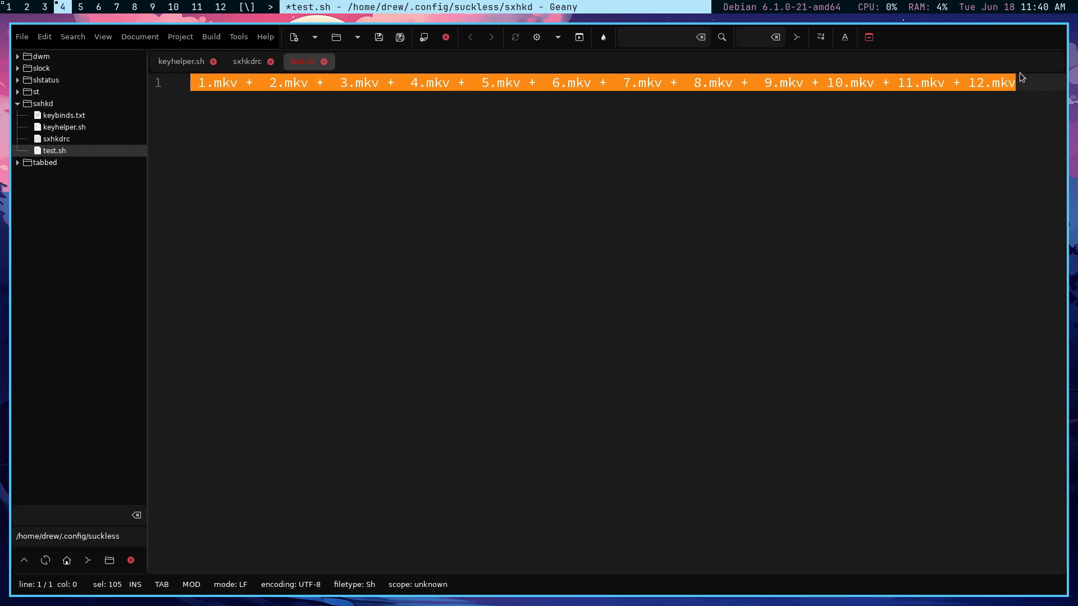
pyautogui.moveTo(60, 35)
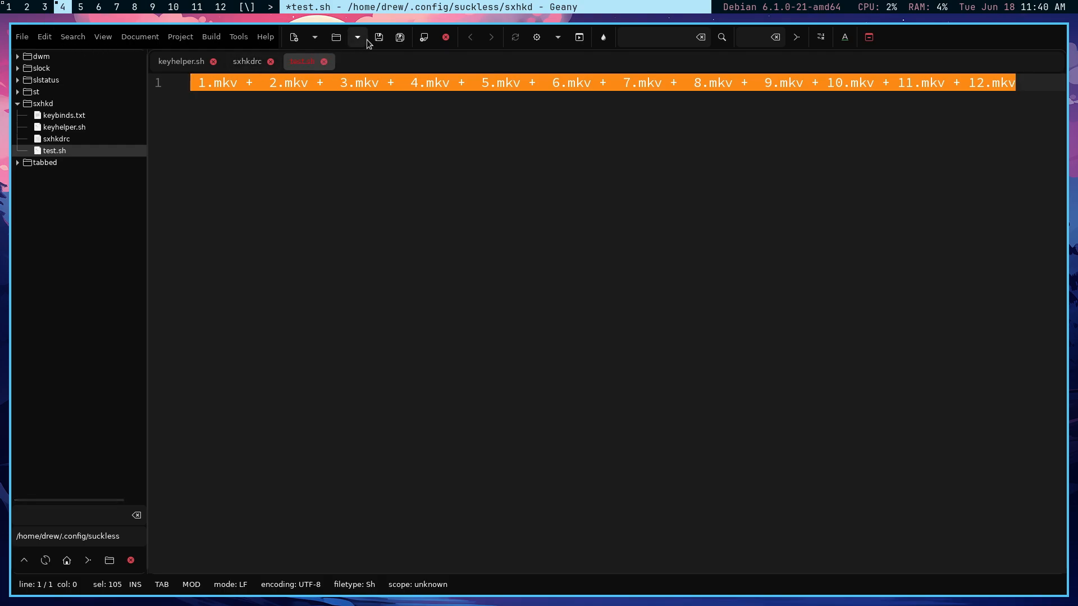
pyautogui.moveTo(379, 37)
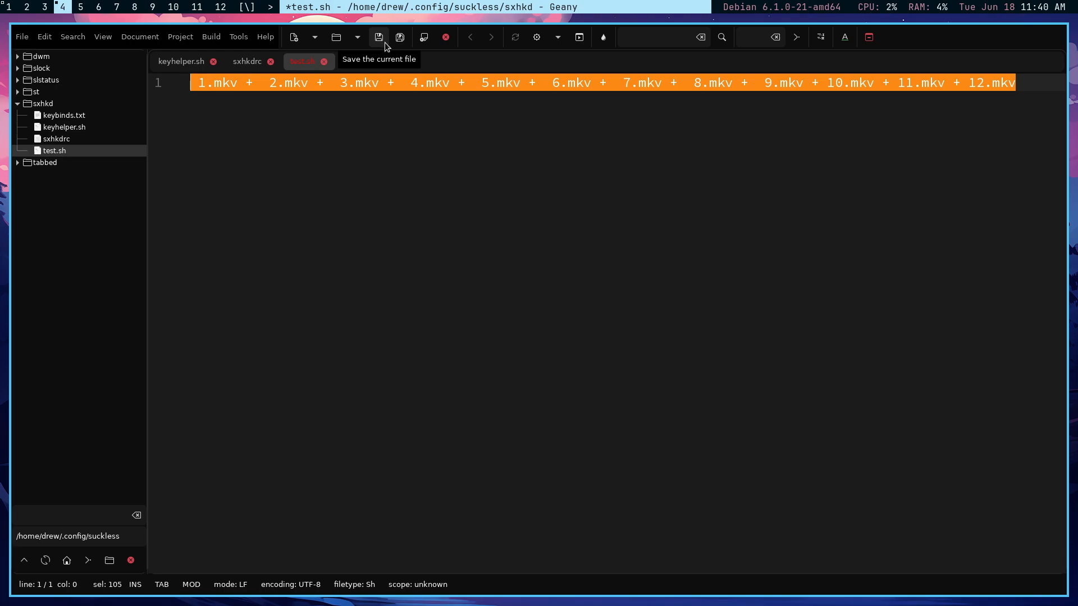
pyautogui.moveTo(384, 108)
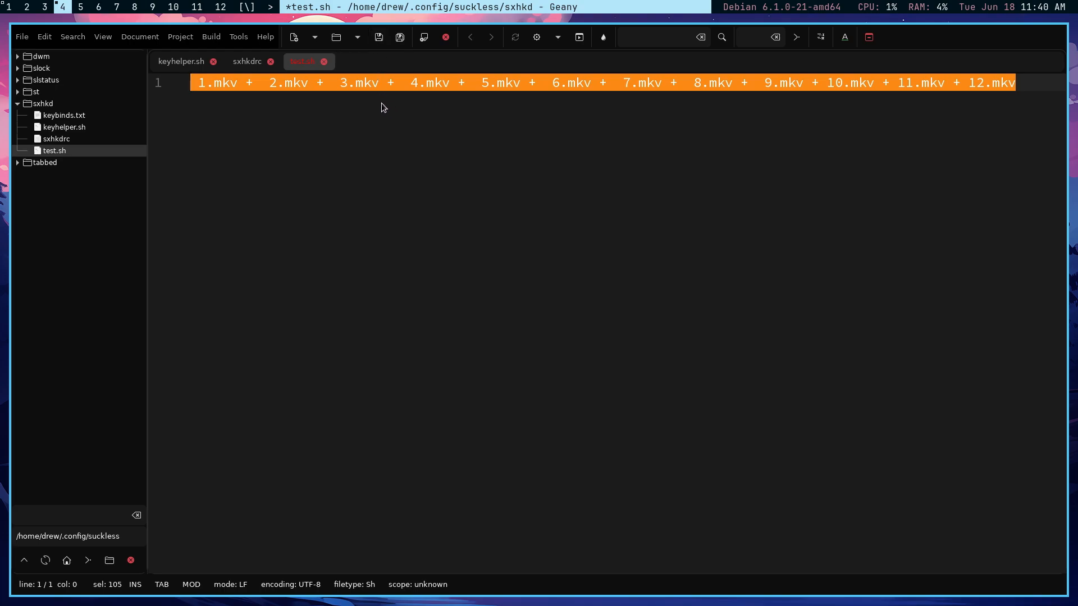
pyautogui.moveTo(358, 124)
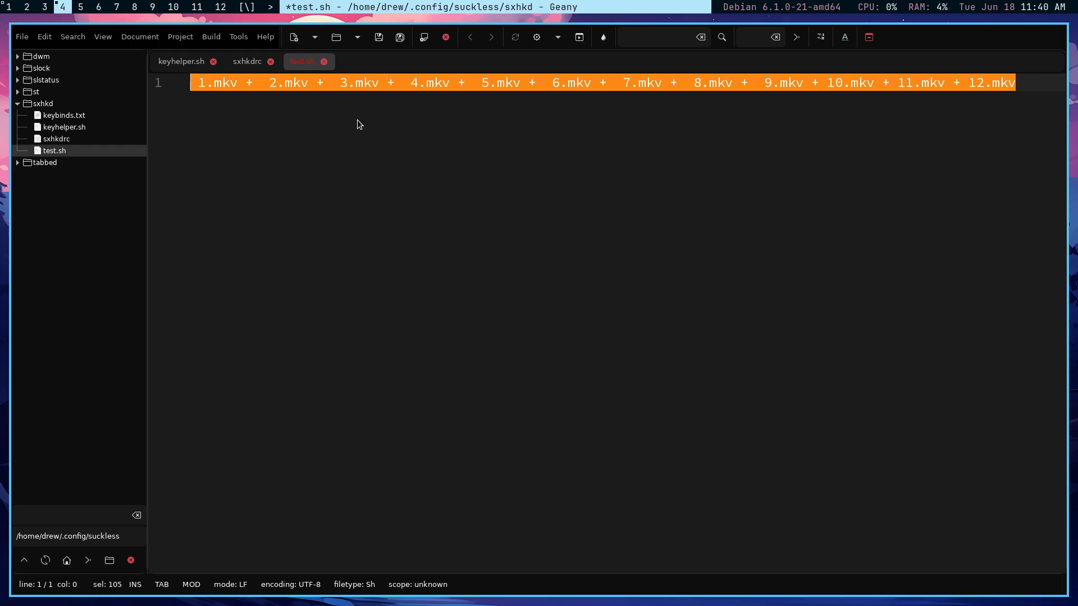
pyautogui.moveTo(395, 94)
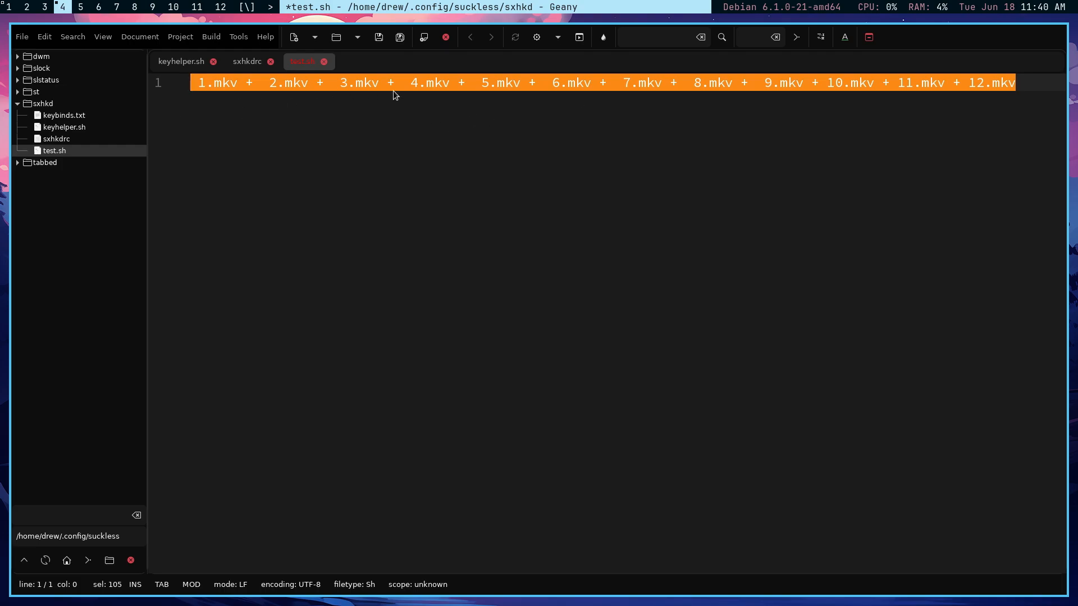
pyautogui.moveTo(8, 13)
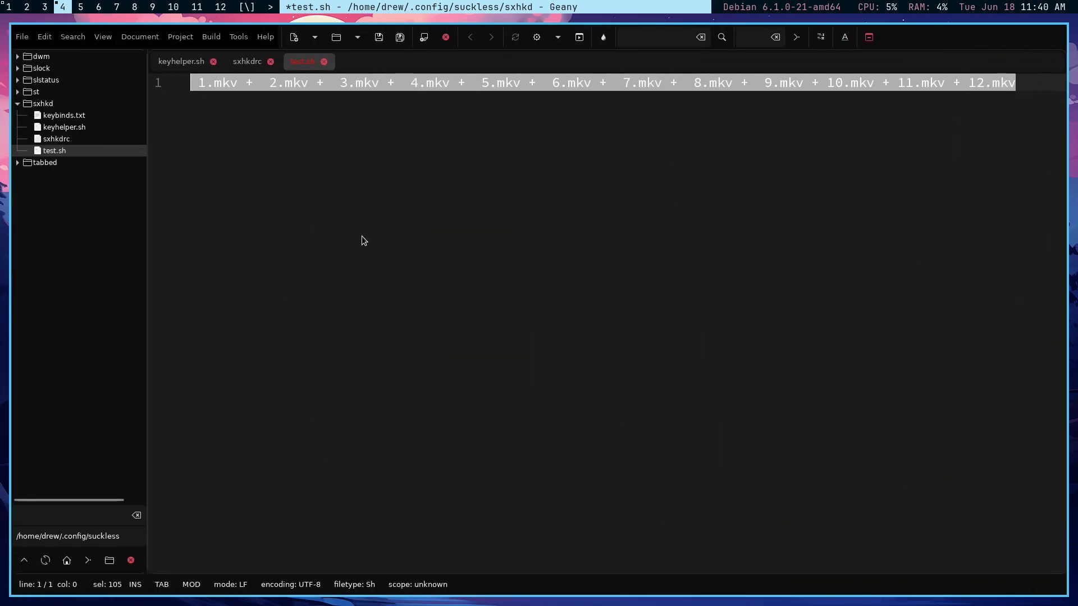
pyautogui.moveTo(864, 107)
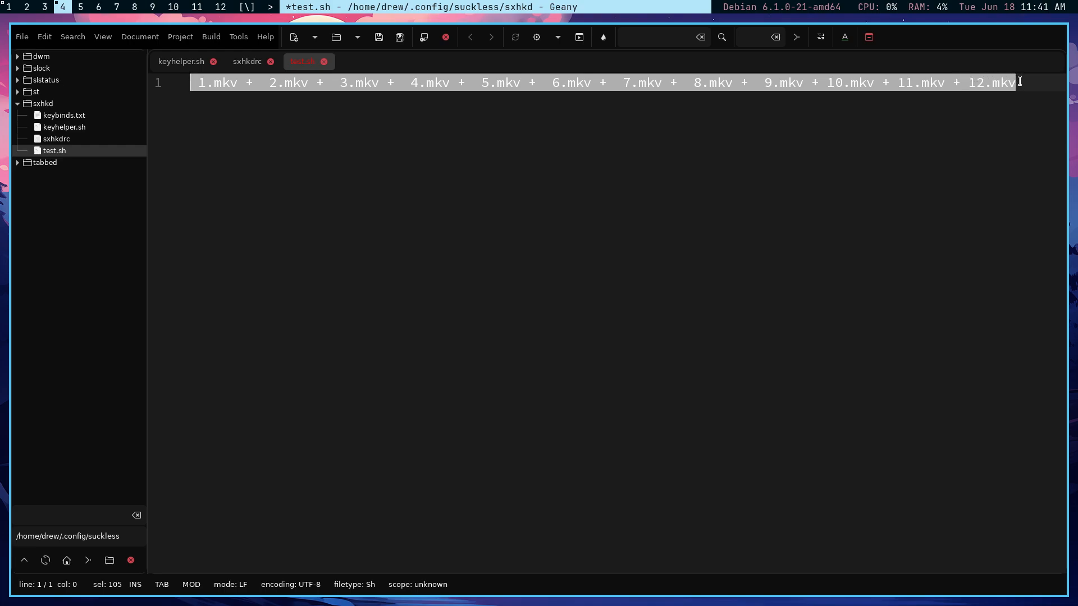
pyautogui.moveTo(559, 213)
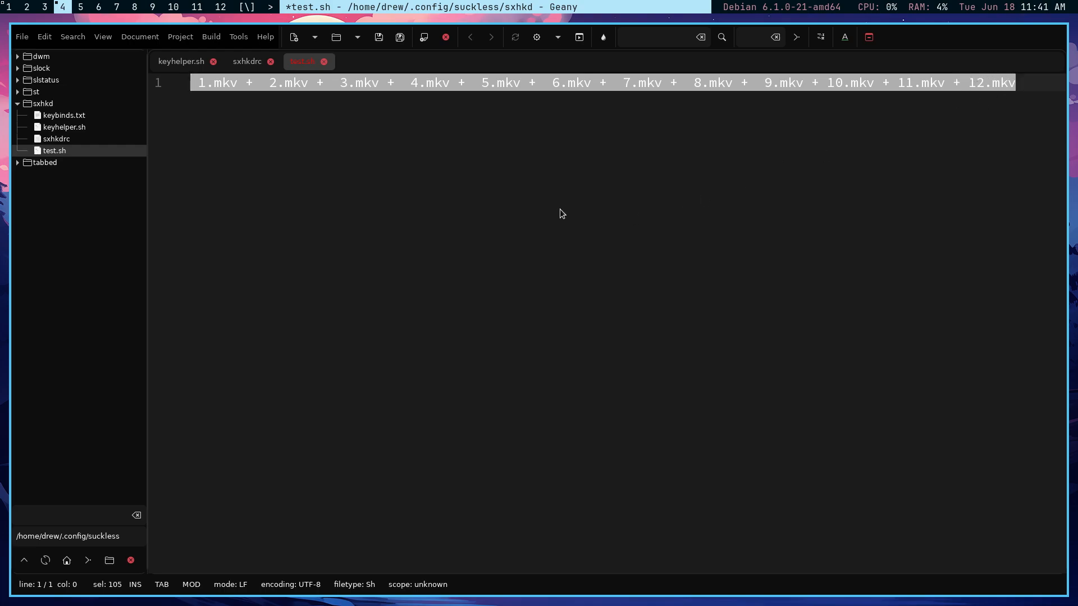
pyautogui.moveTo(443, 91)
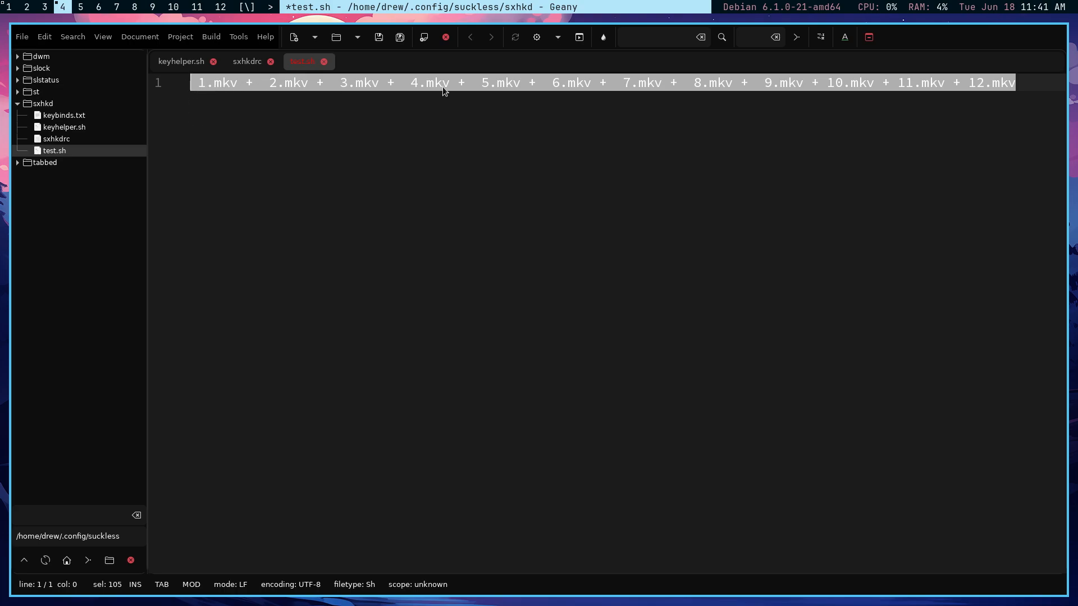
pyautogui.moveTo(974, 88)
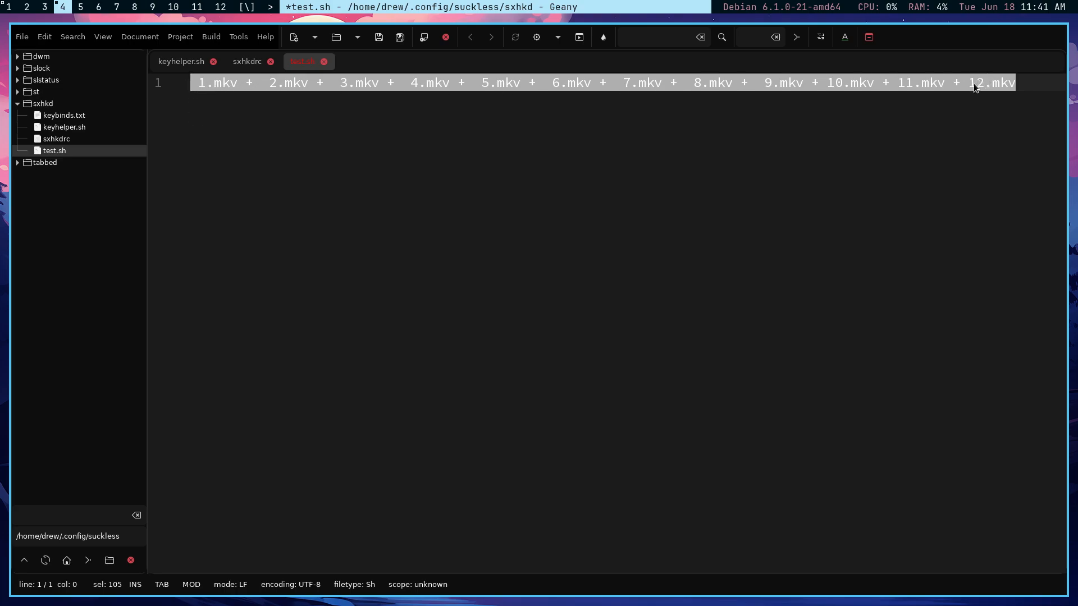
pyautogui.moveTo(969, 88)
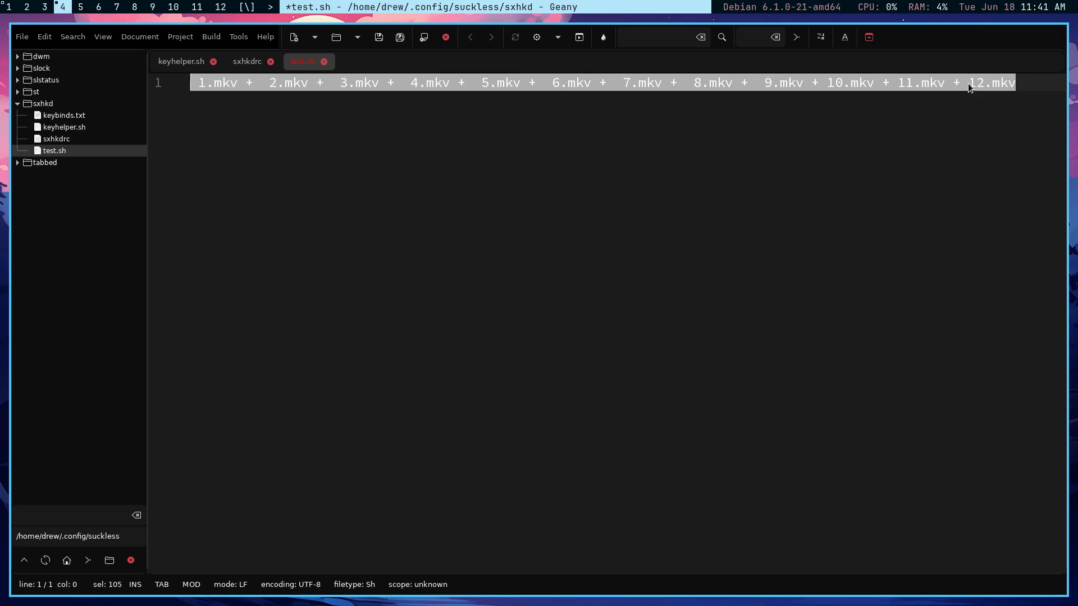
pyautogui.moveTo(793, 233)
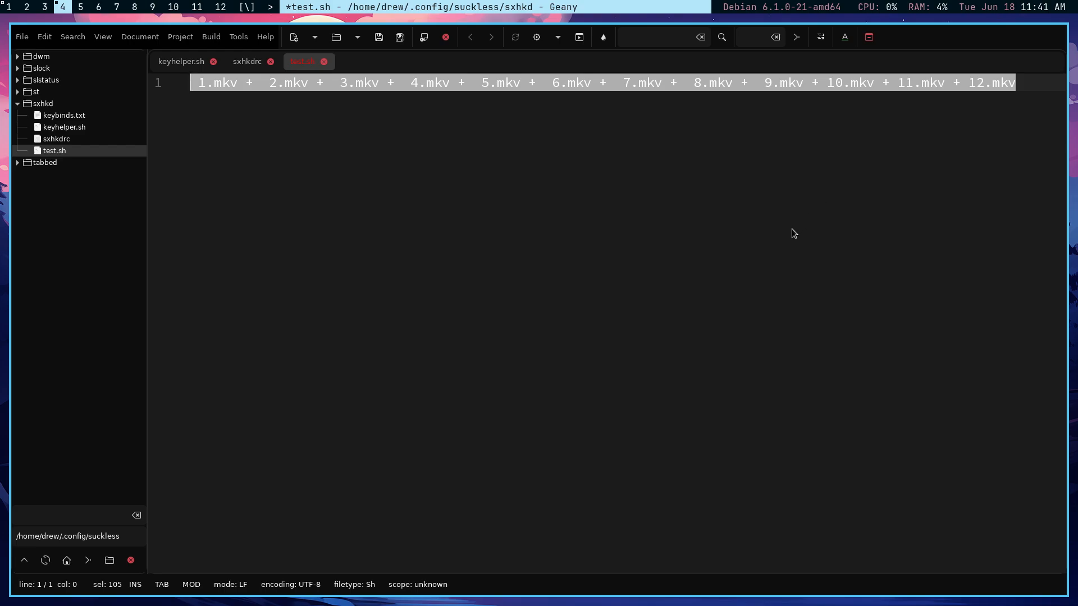
pyautogui.moveTo(769, 235)
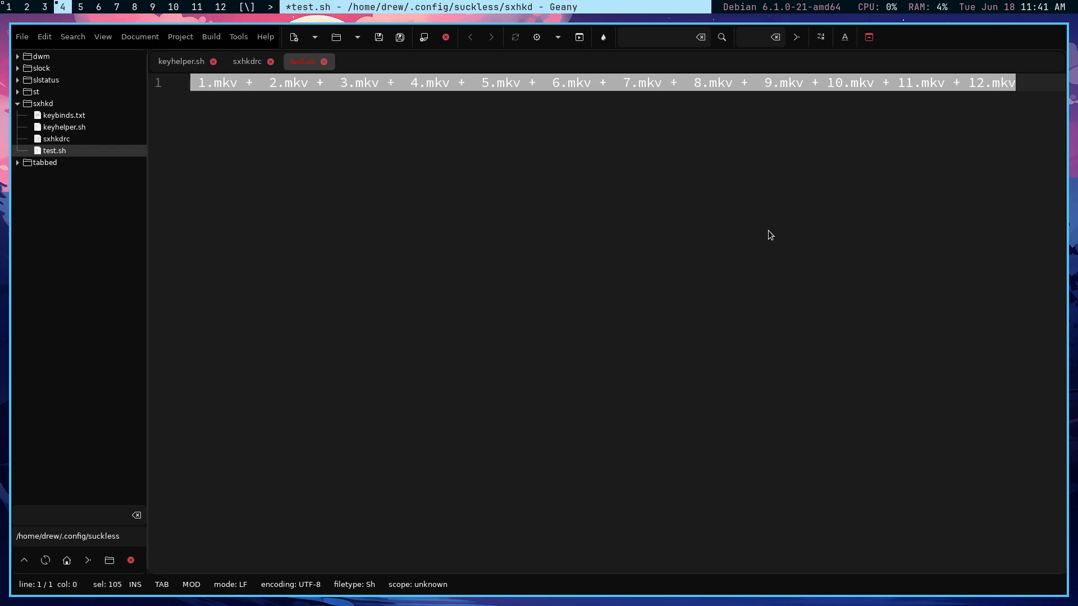
pyautogui.moveTo(561, 240)
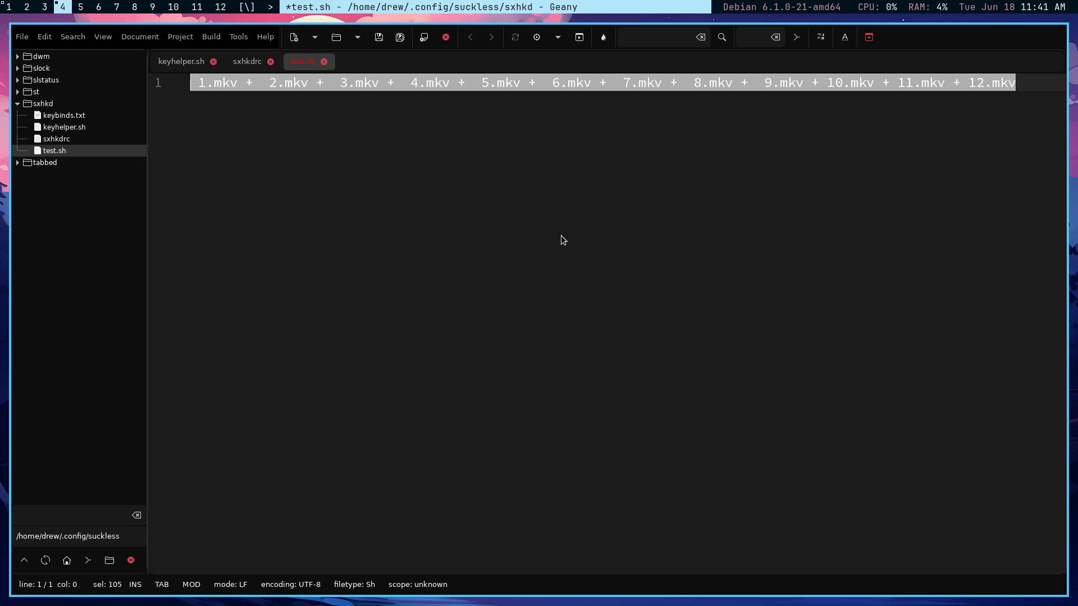